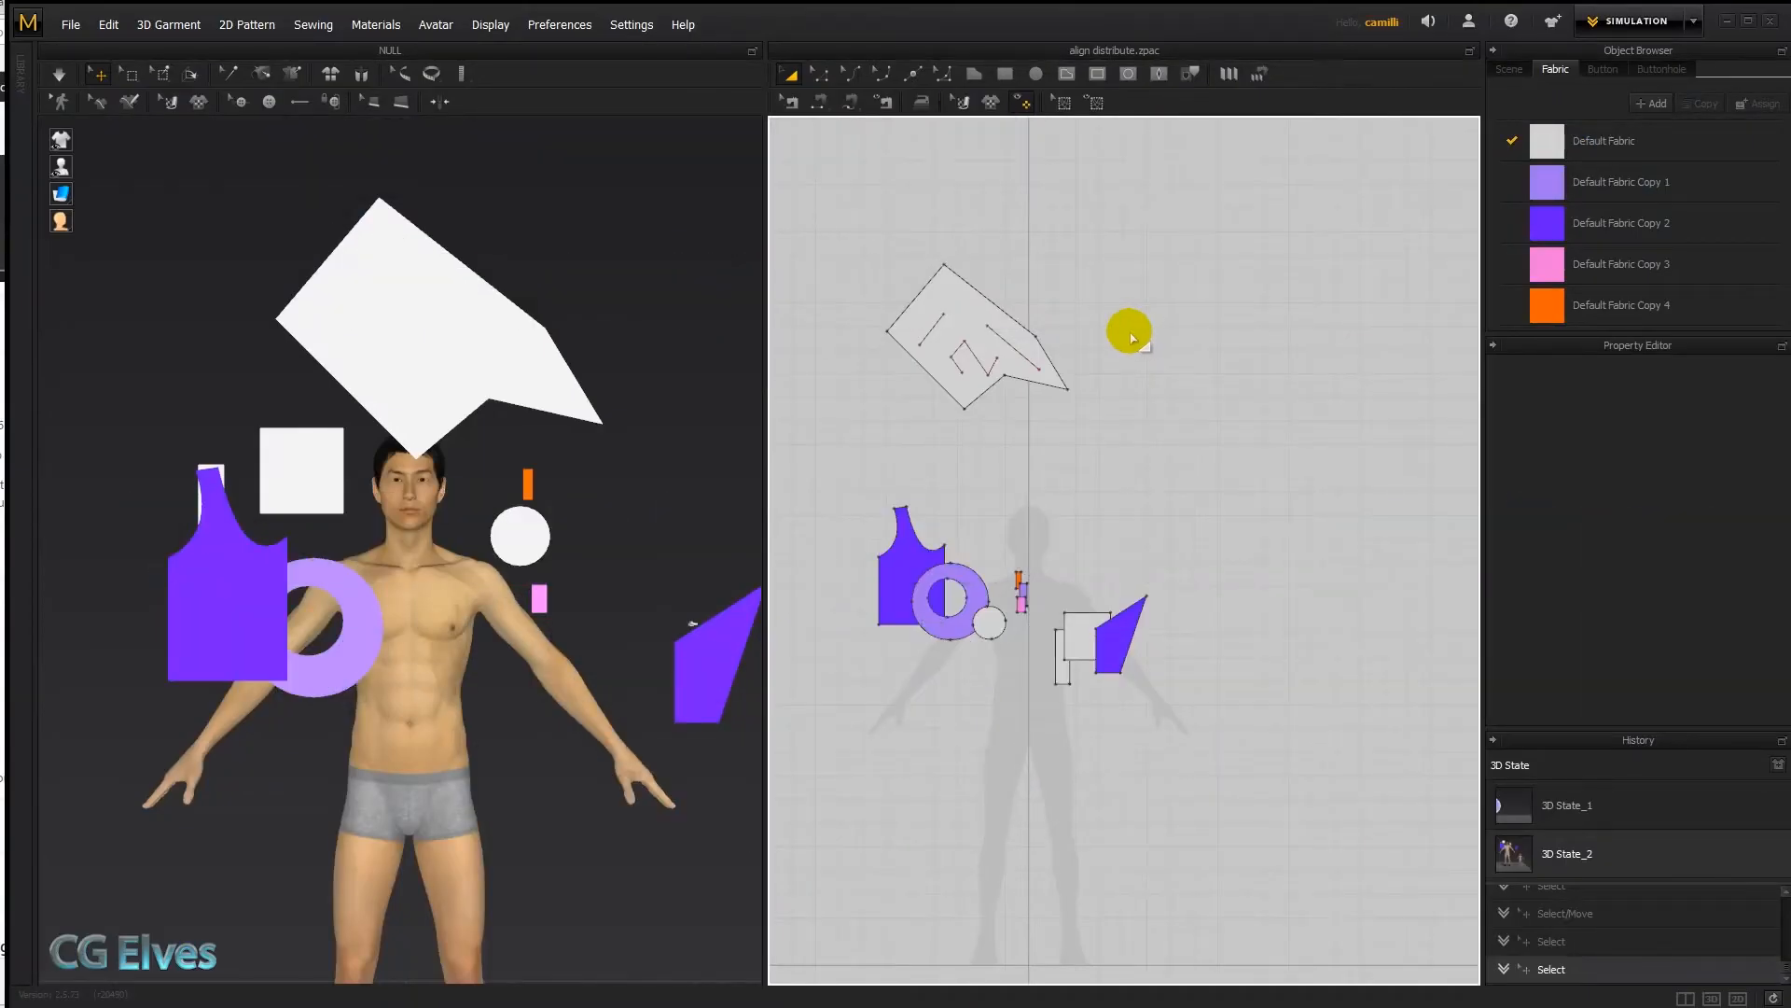
pyautogui.moveTo(1146, 472)
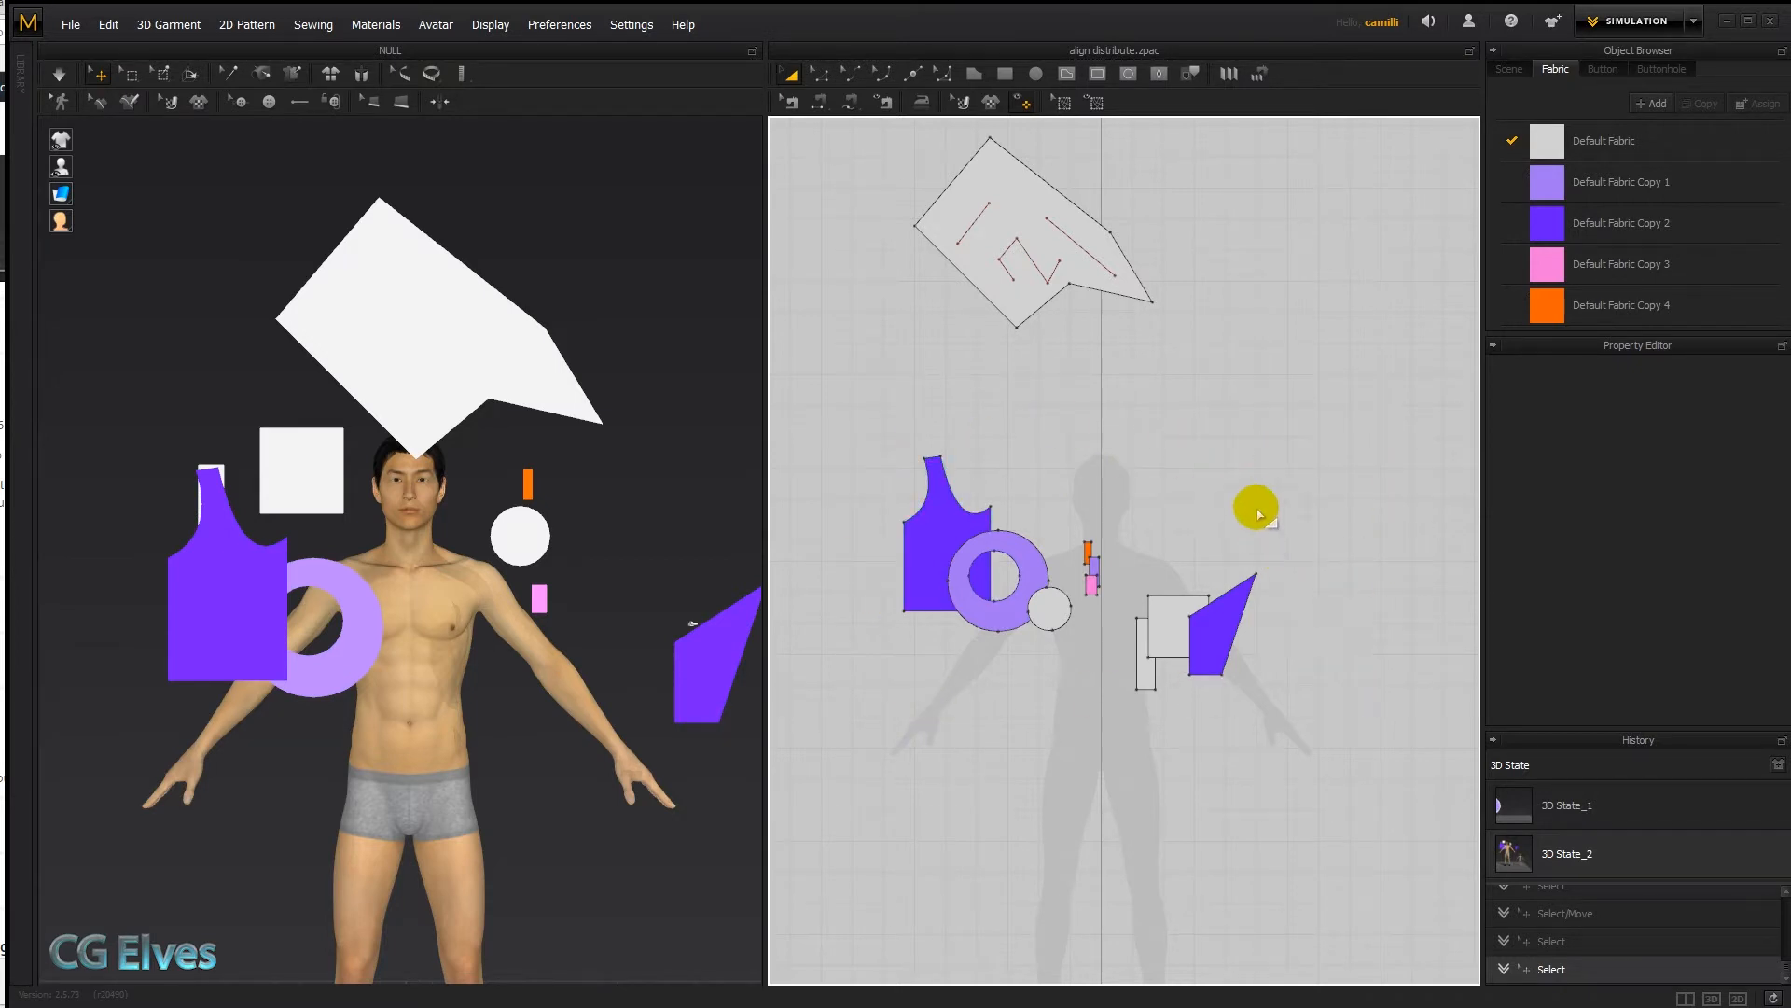
# Step: Marquee-select all the small pattern pieces in the 2D pattern window
pyautogui.moveTo(1256, 508); pyautogui.dragTo(1357, 752)
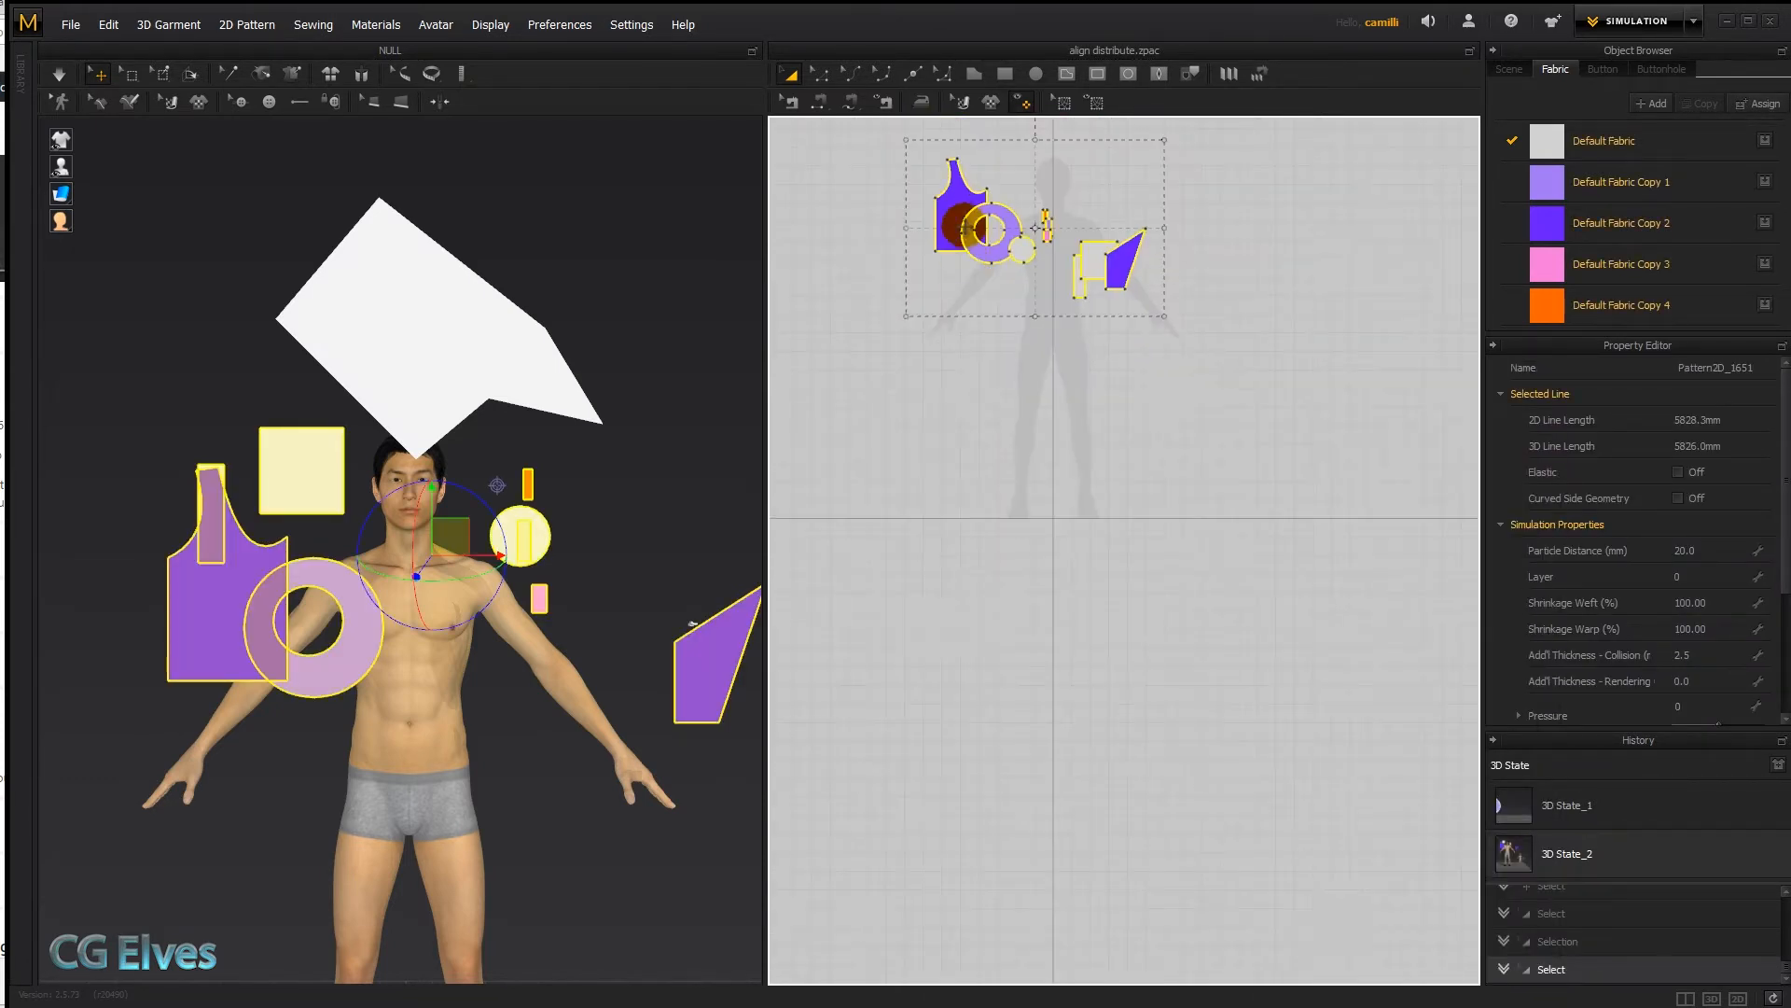
# Step: Distribute the selected pieces horizontally with 40 mm spacing via Distribute > Horizontally
pyautogui.rightClick(976, 228)
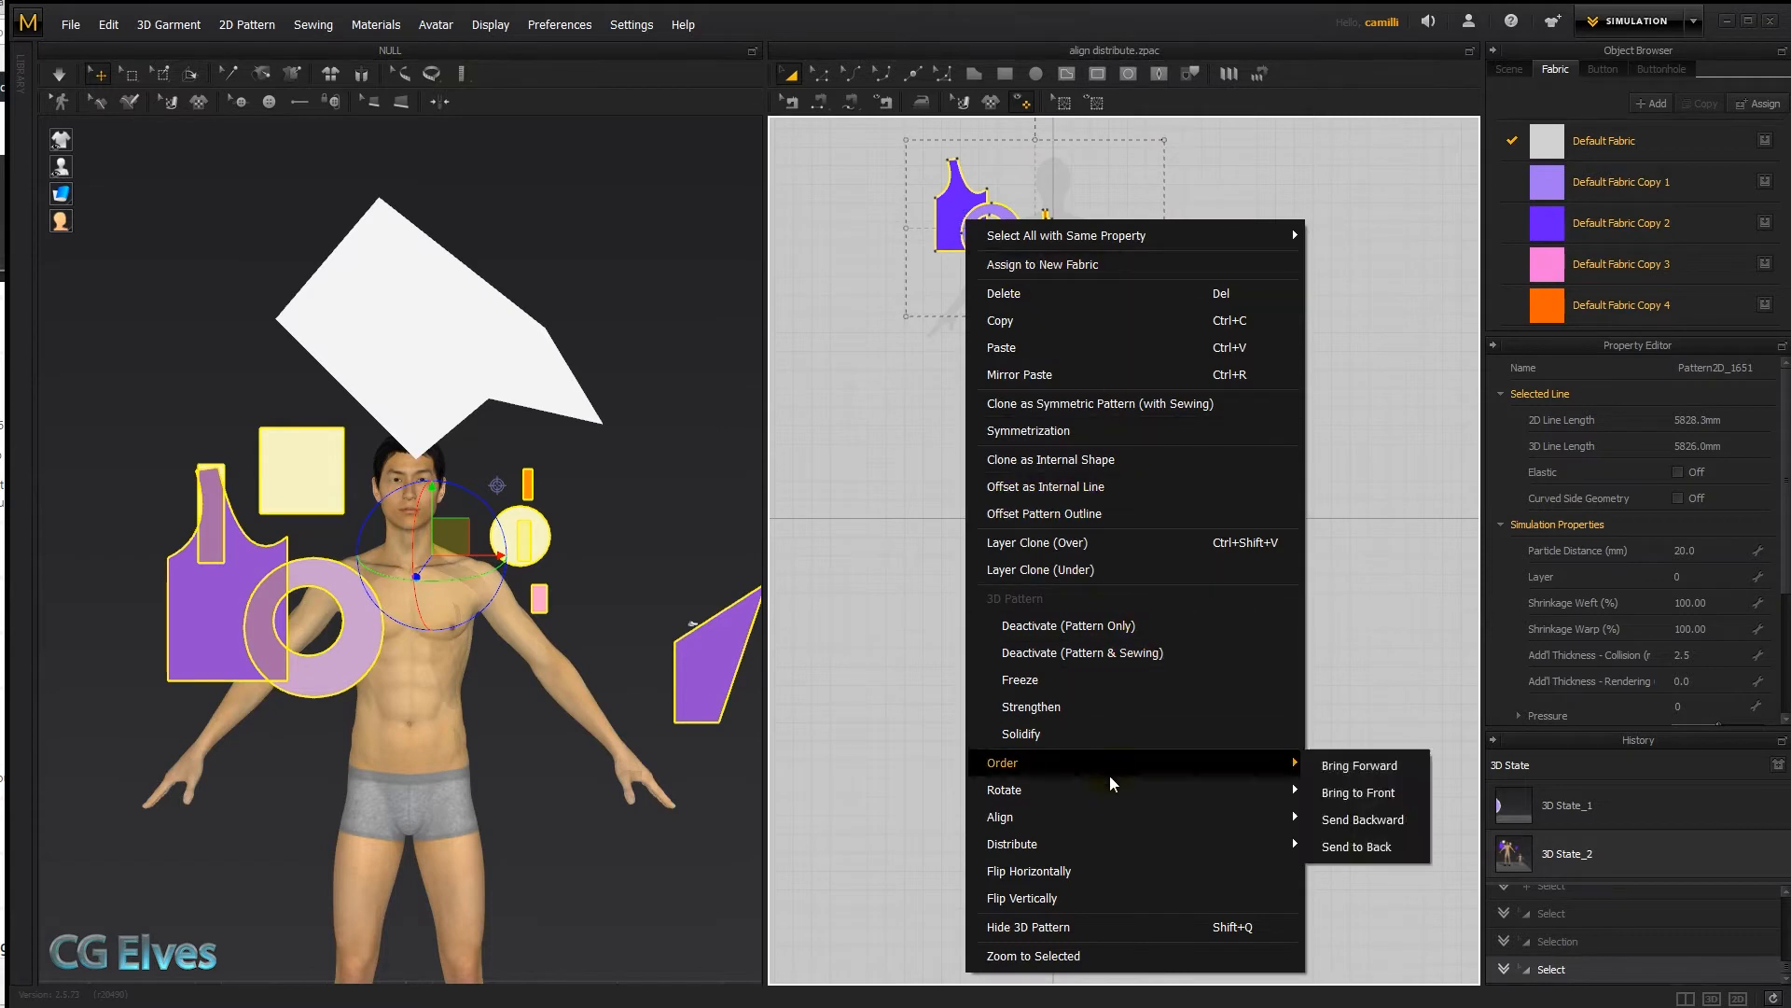
pyautogui.moveTo(998, 816)
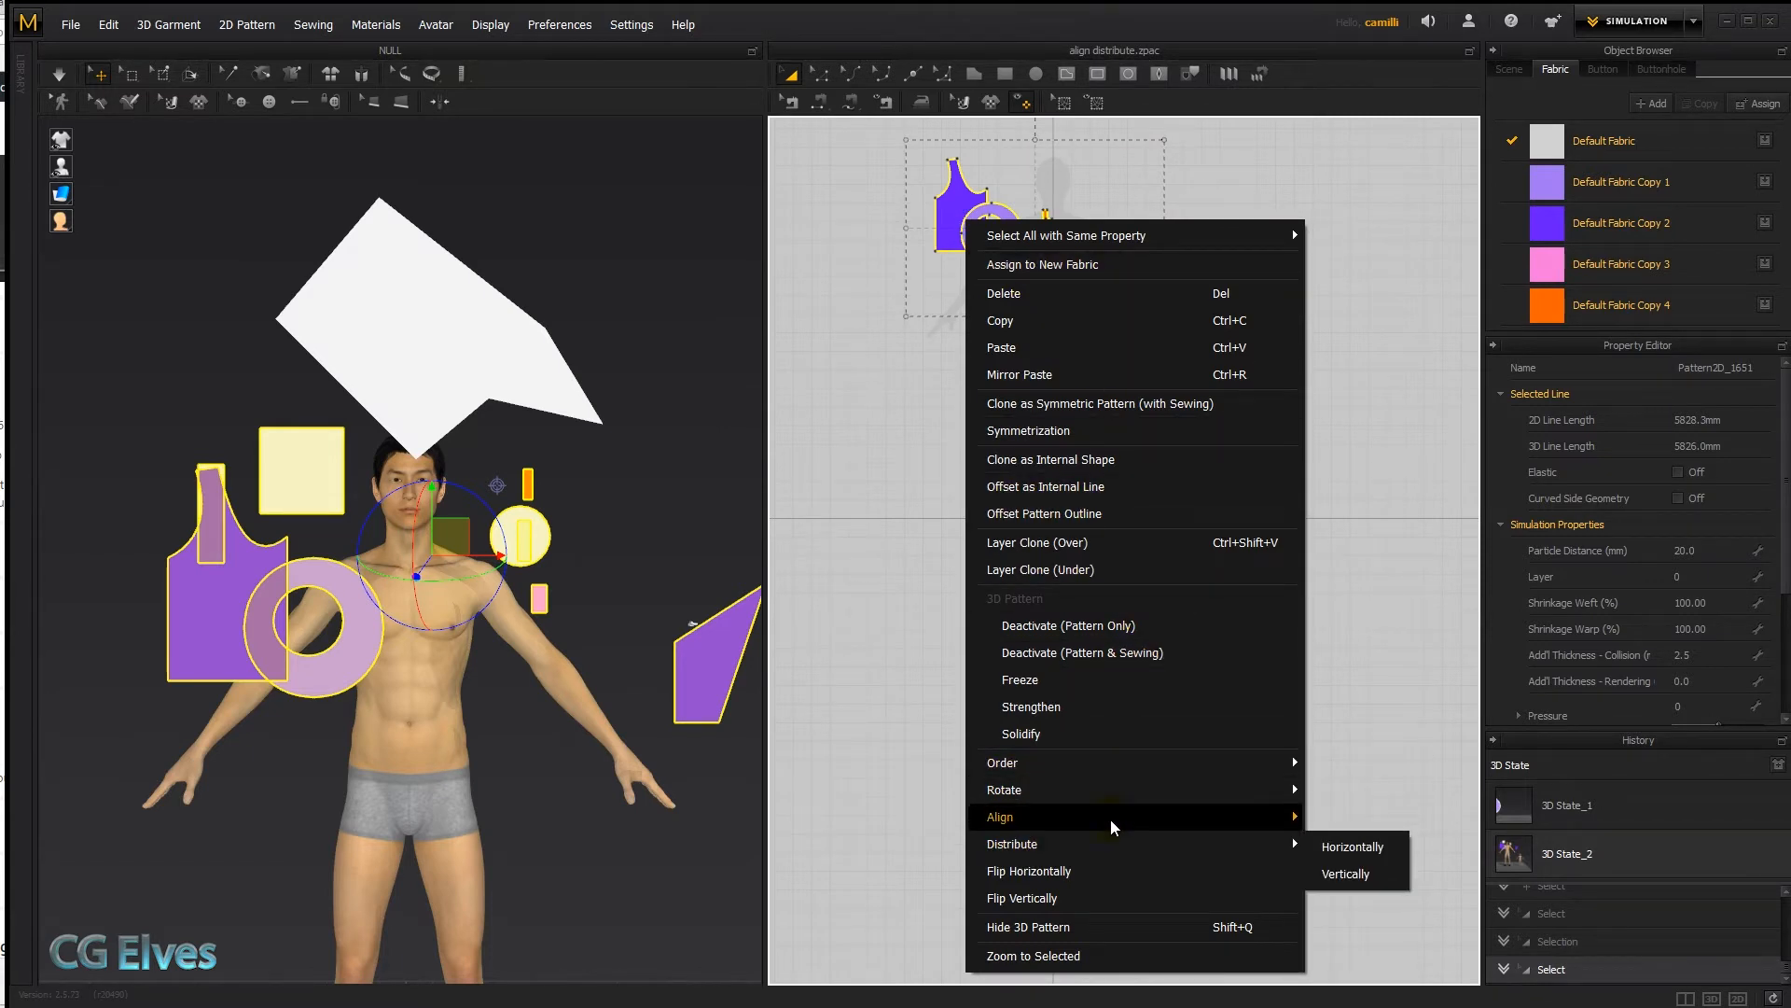
pyautogui.moveTo(1231, 843)
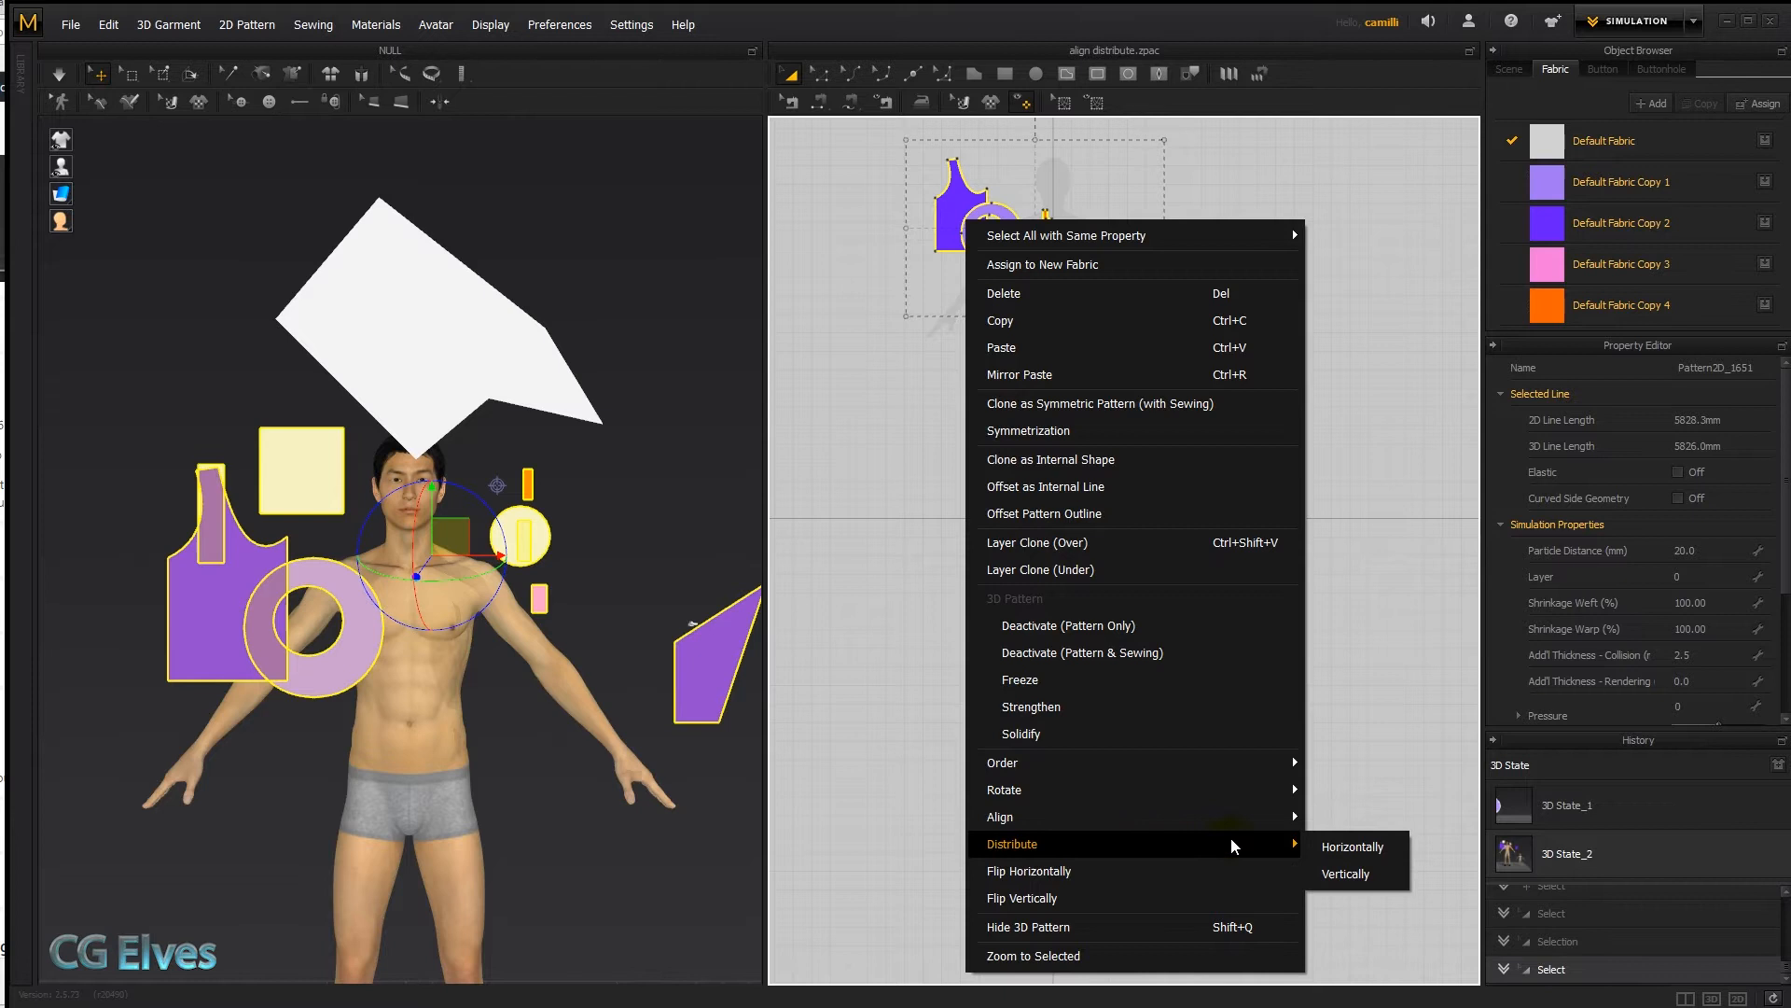
pyautogui.click(1351, 848)
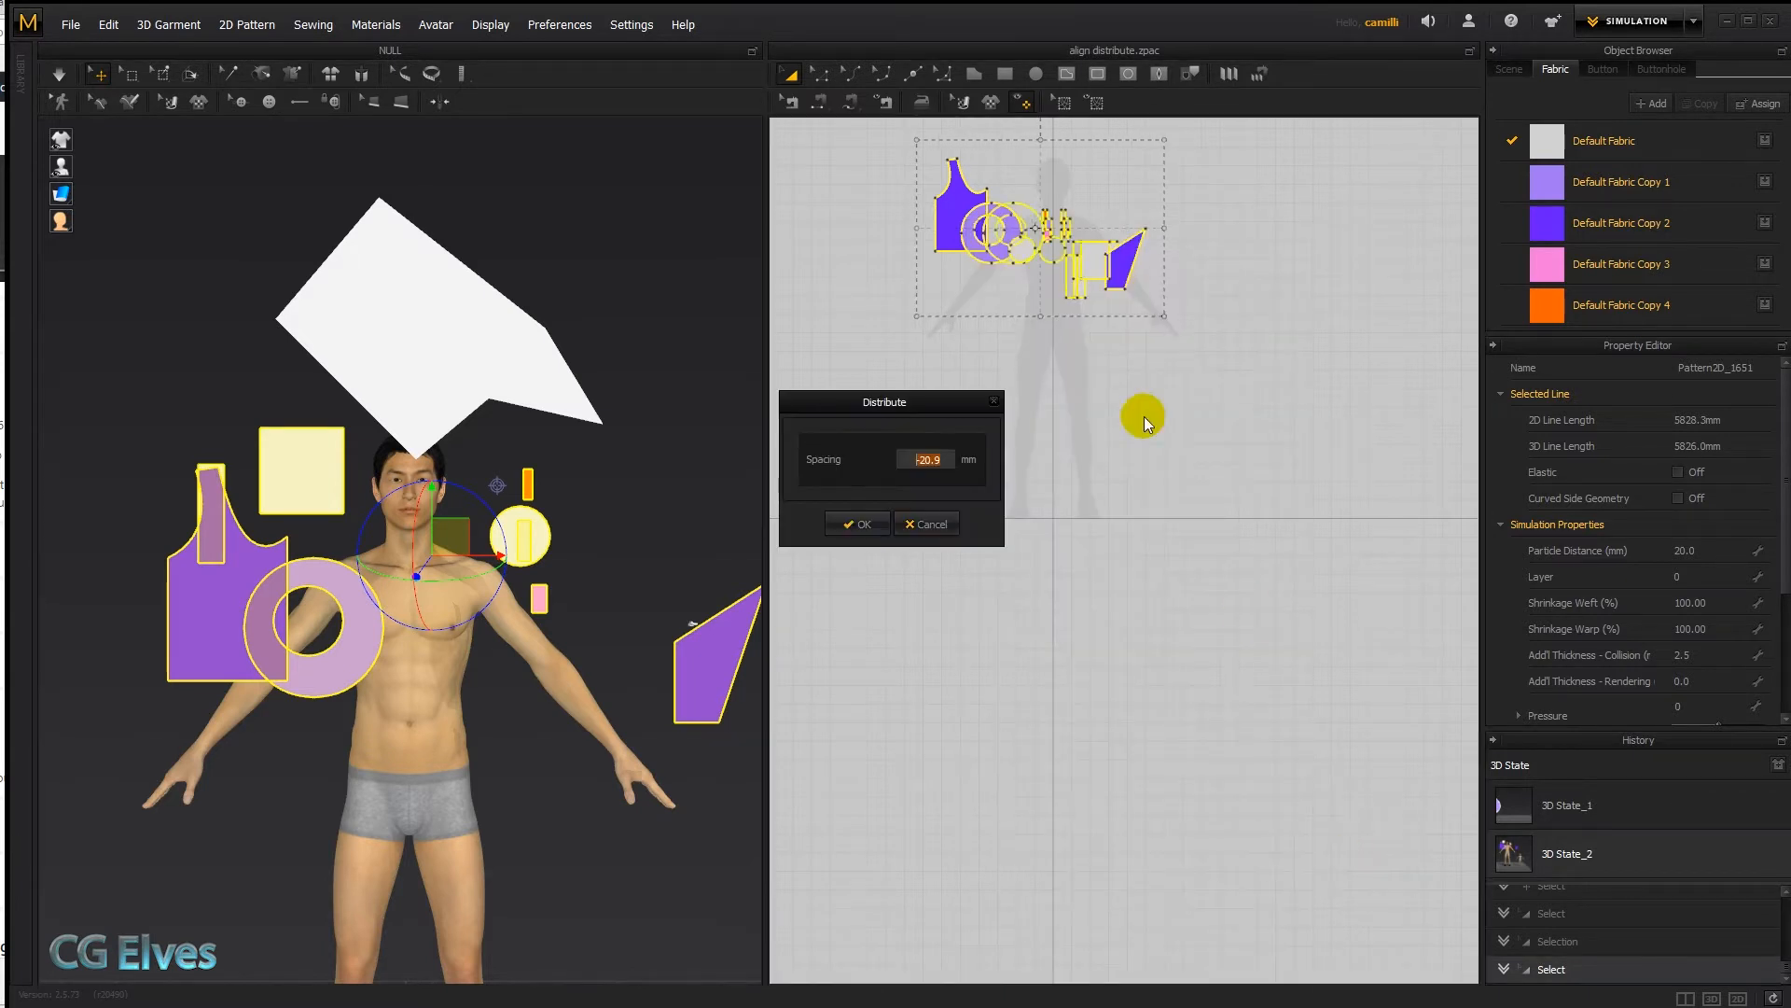
pyautogui.write('40')
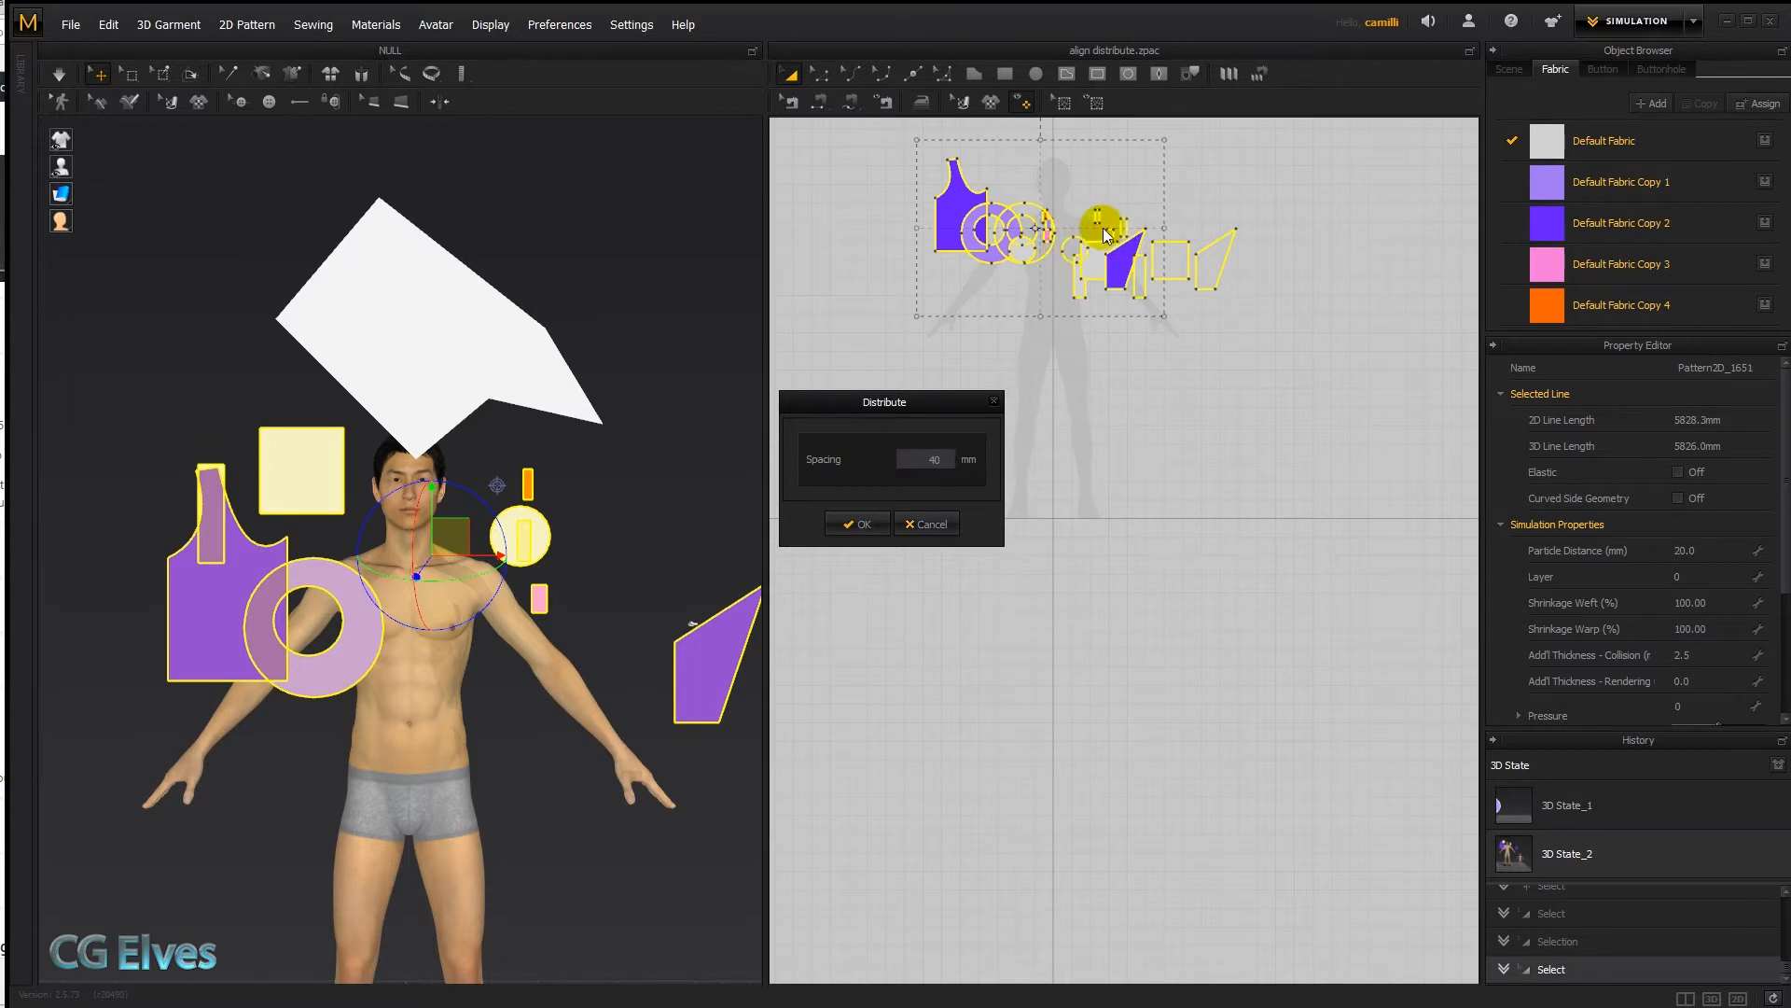
pyautogui.moveTo(1102, 223); pyautogui.dragTo(1001, 349)
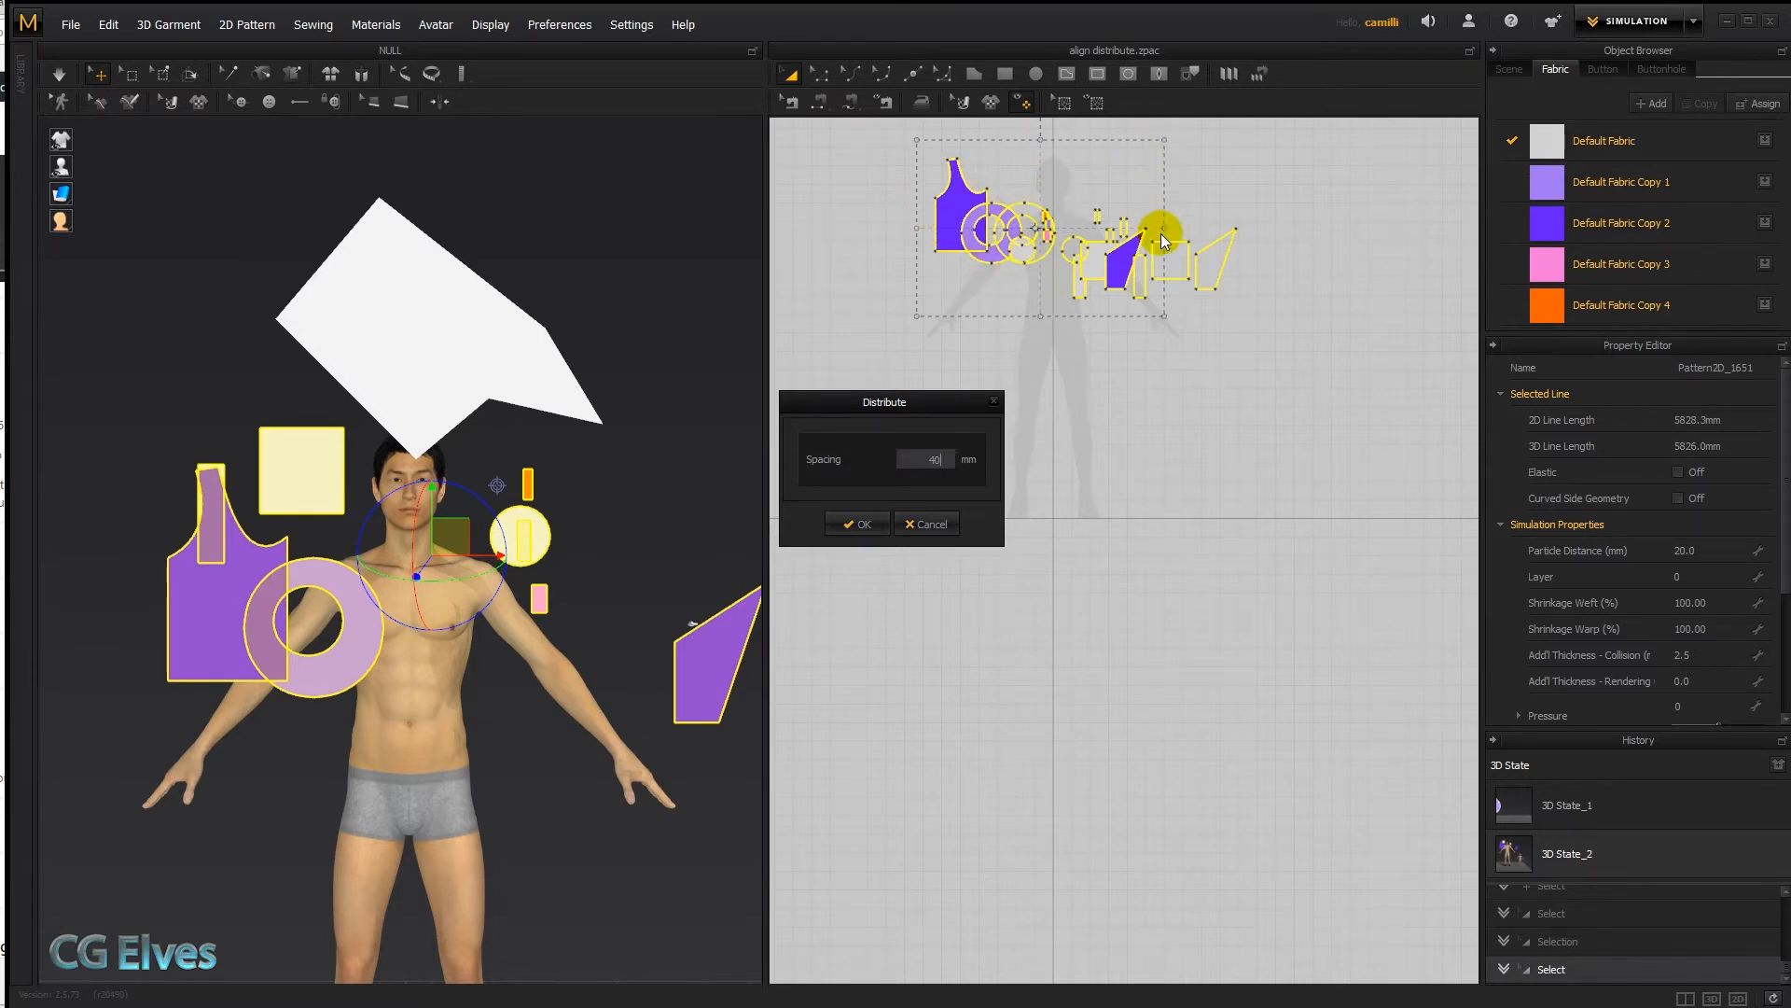
pyautogui.click(851, 523)
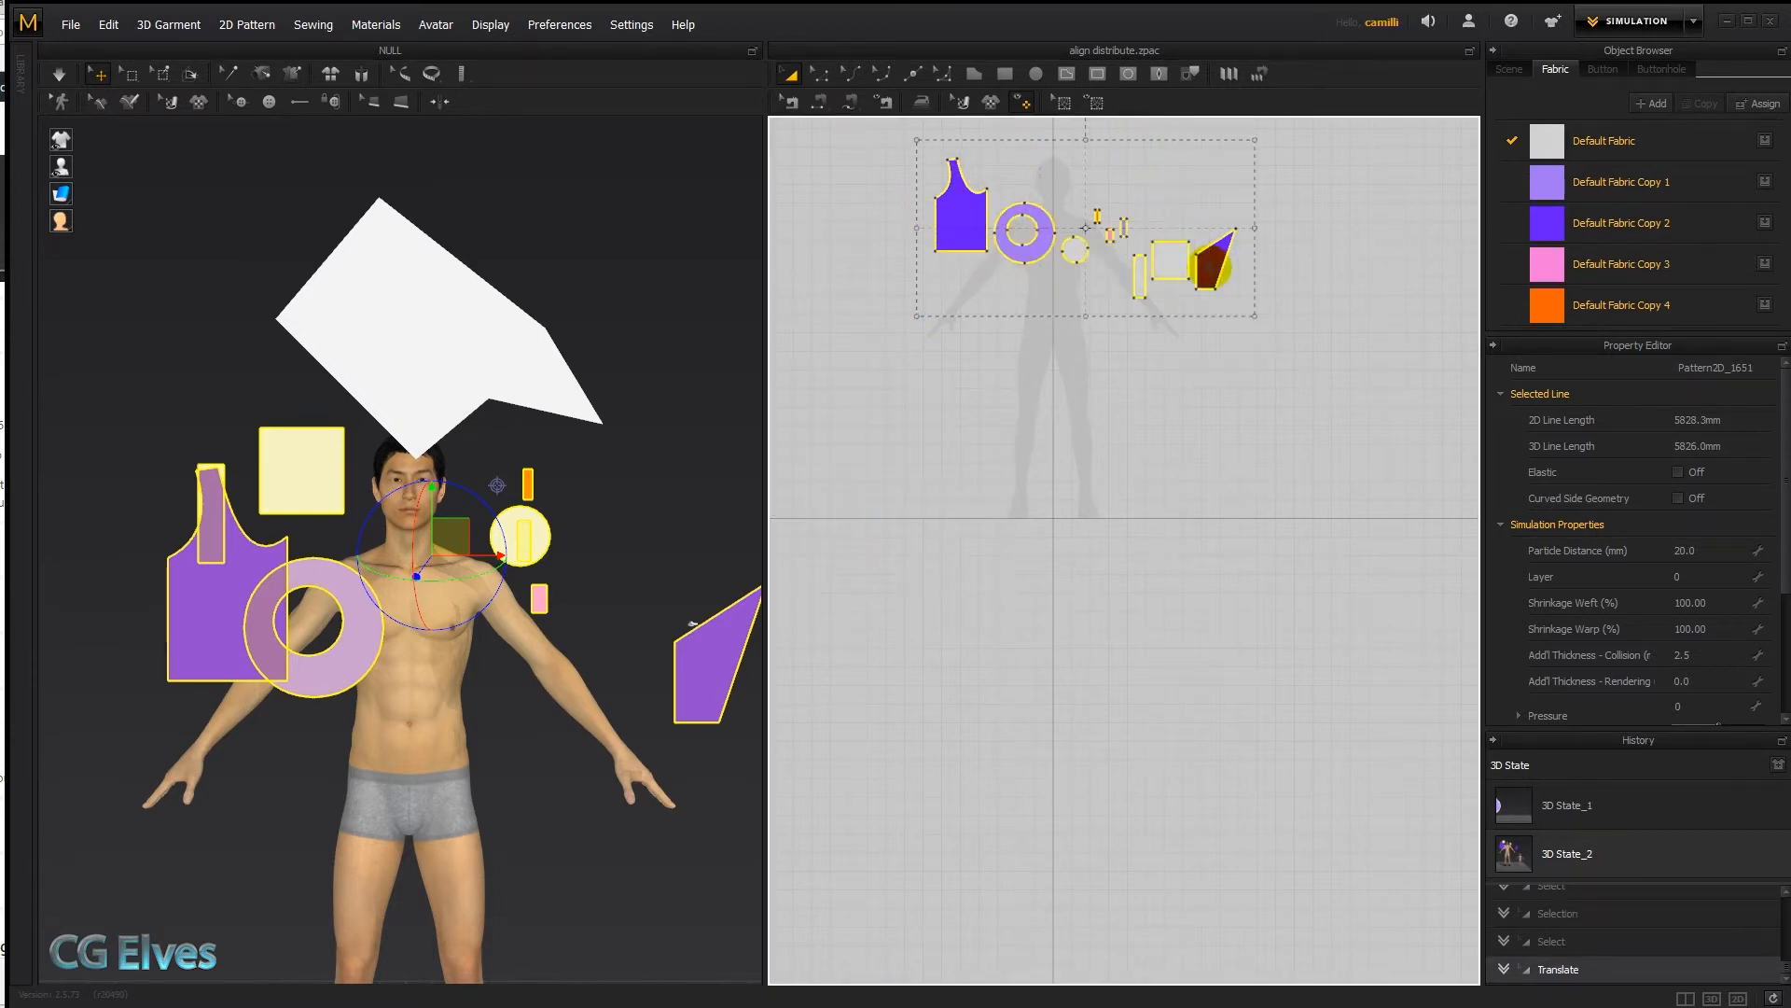
# Step: Distribute the selected pieces vertically into a column with 20 mm spacing
pyautogui.click(1020, 231)
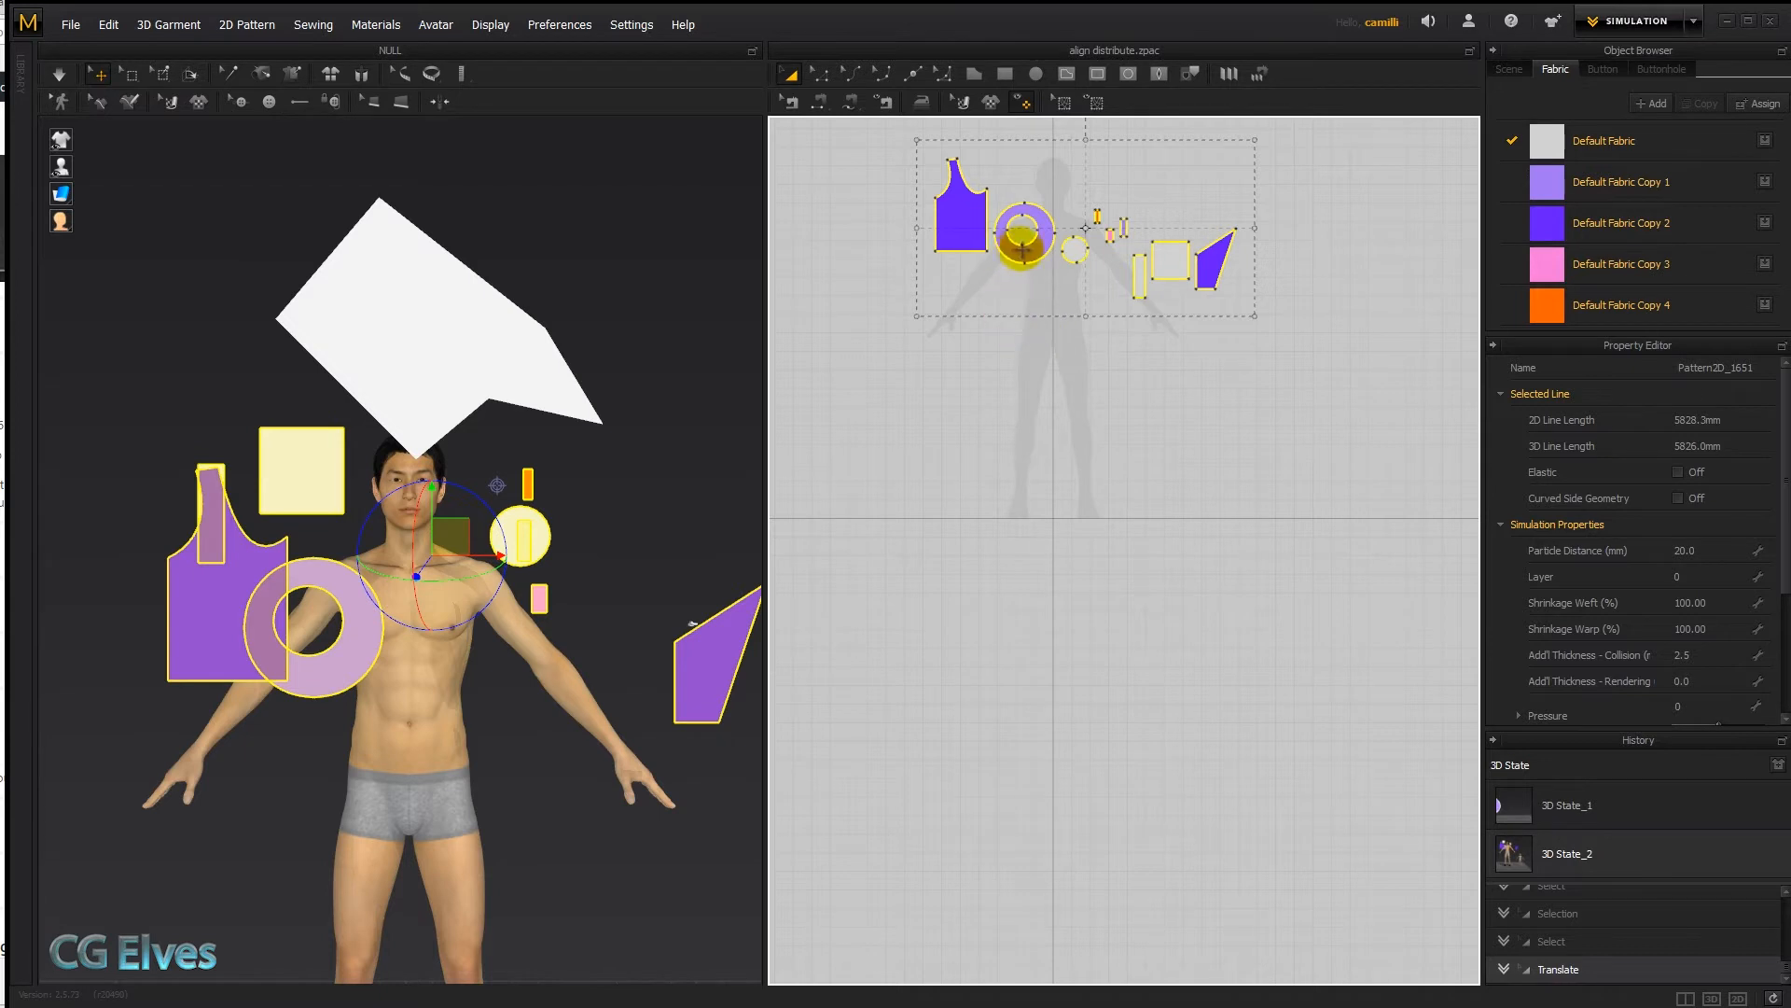
pyautogui.rightClick(1023, 235)
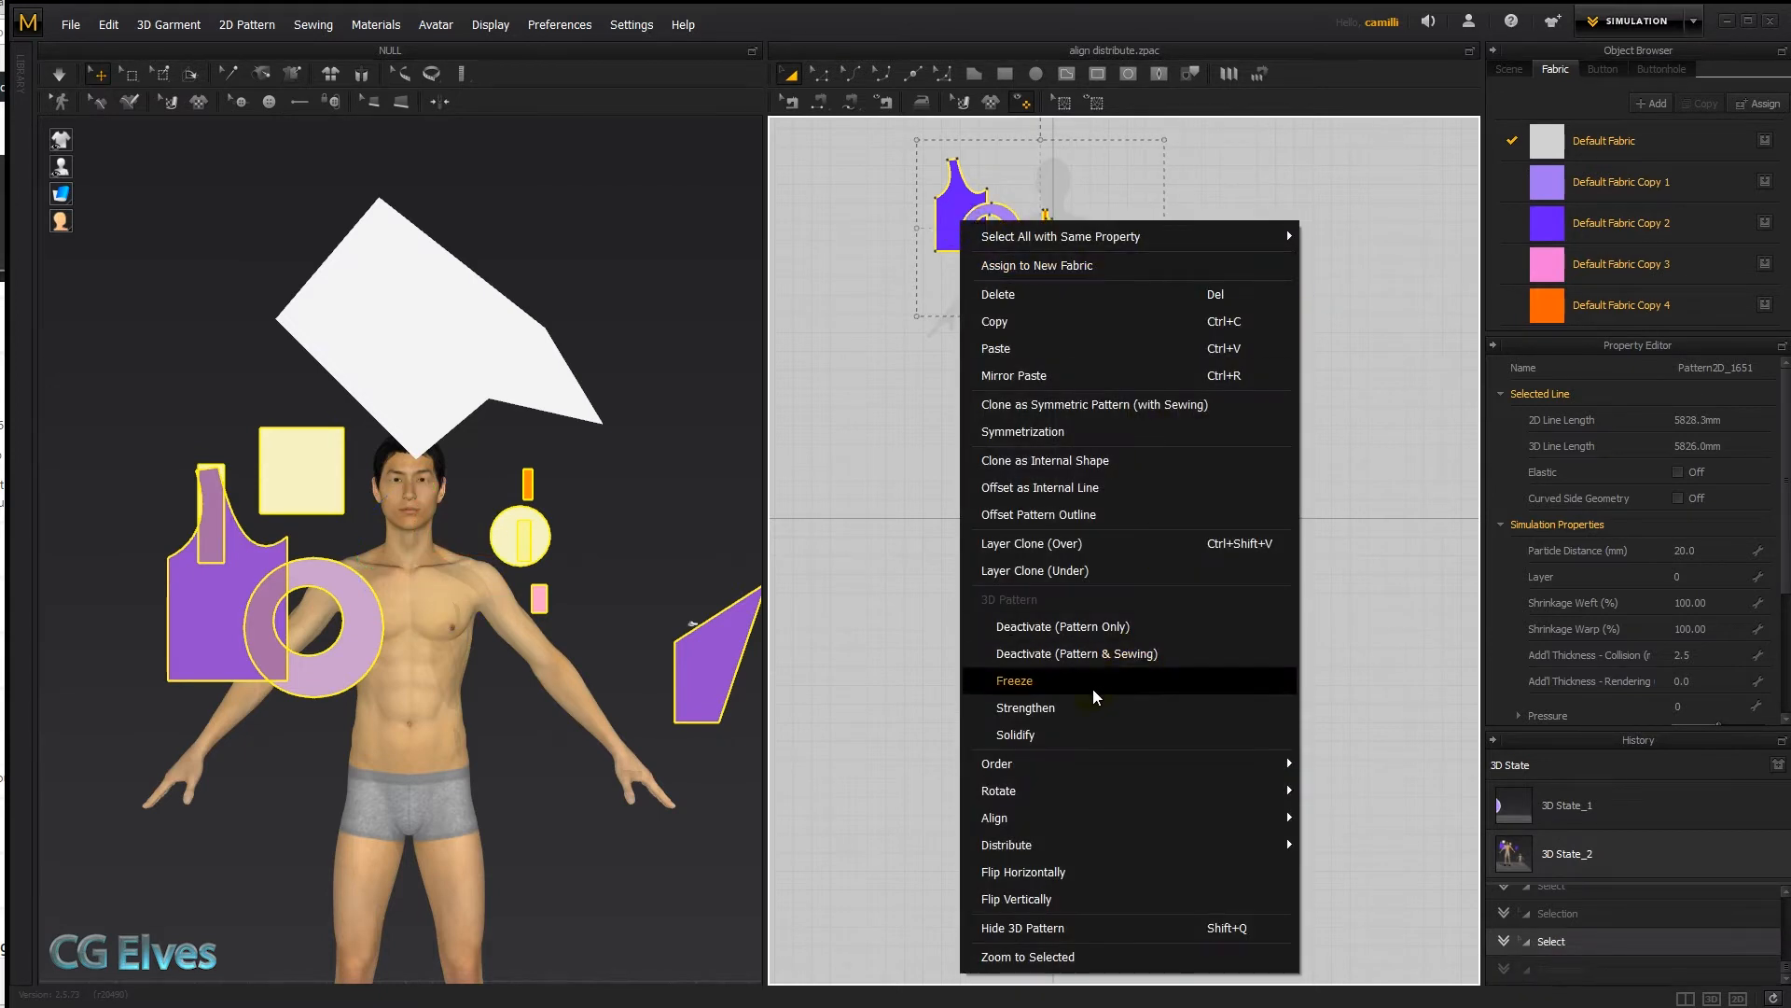
pyautogui.click(1015, 679)
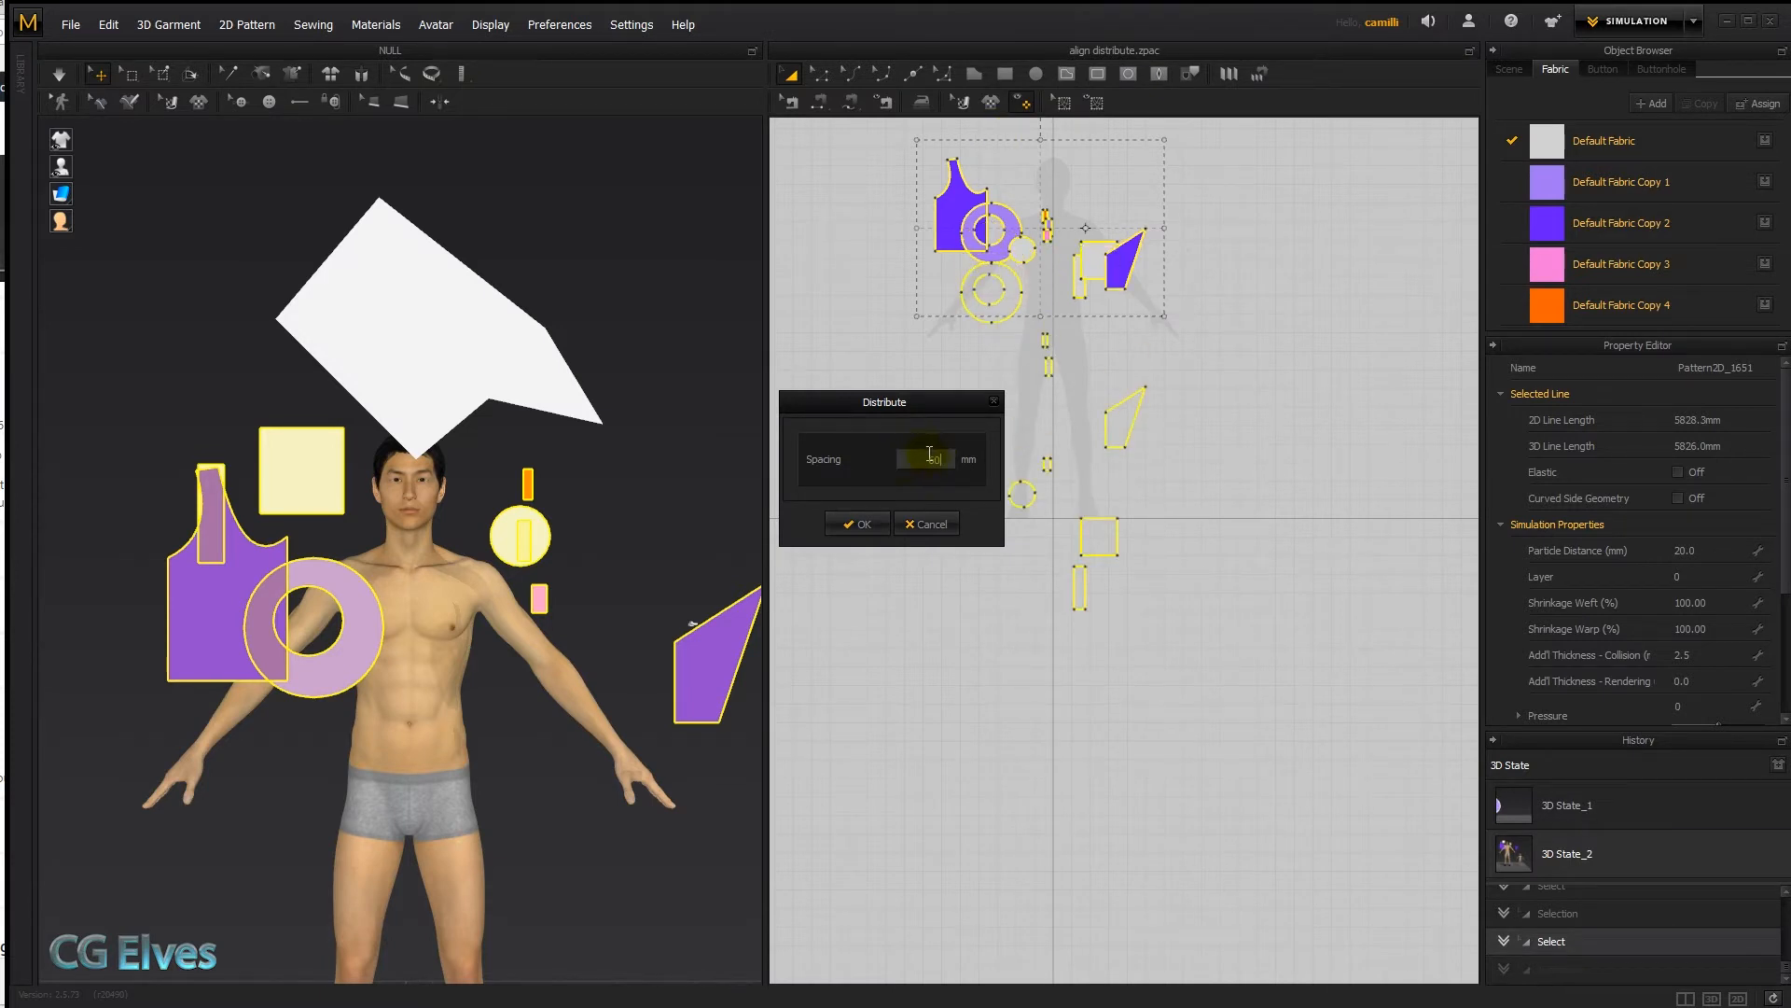
pyautogui.write('20')
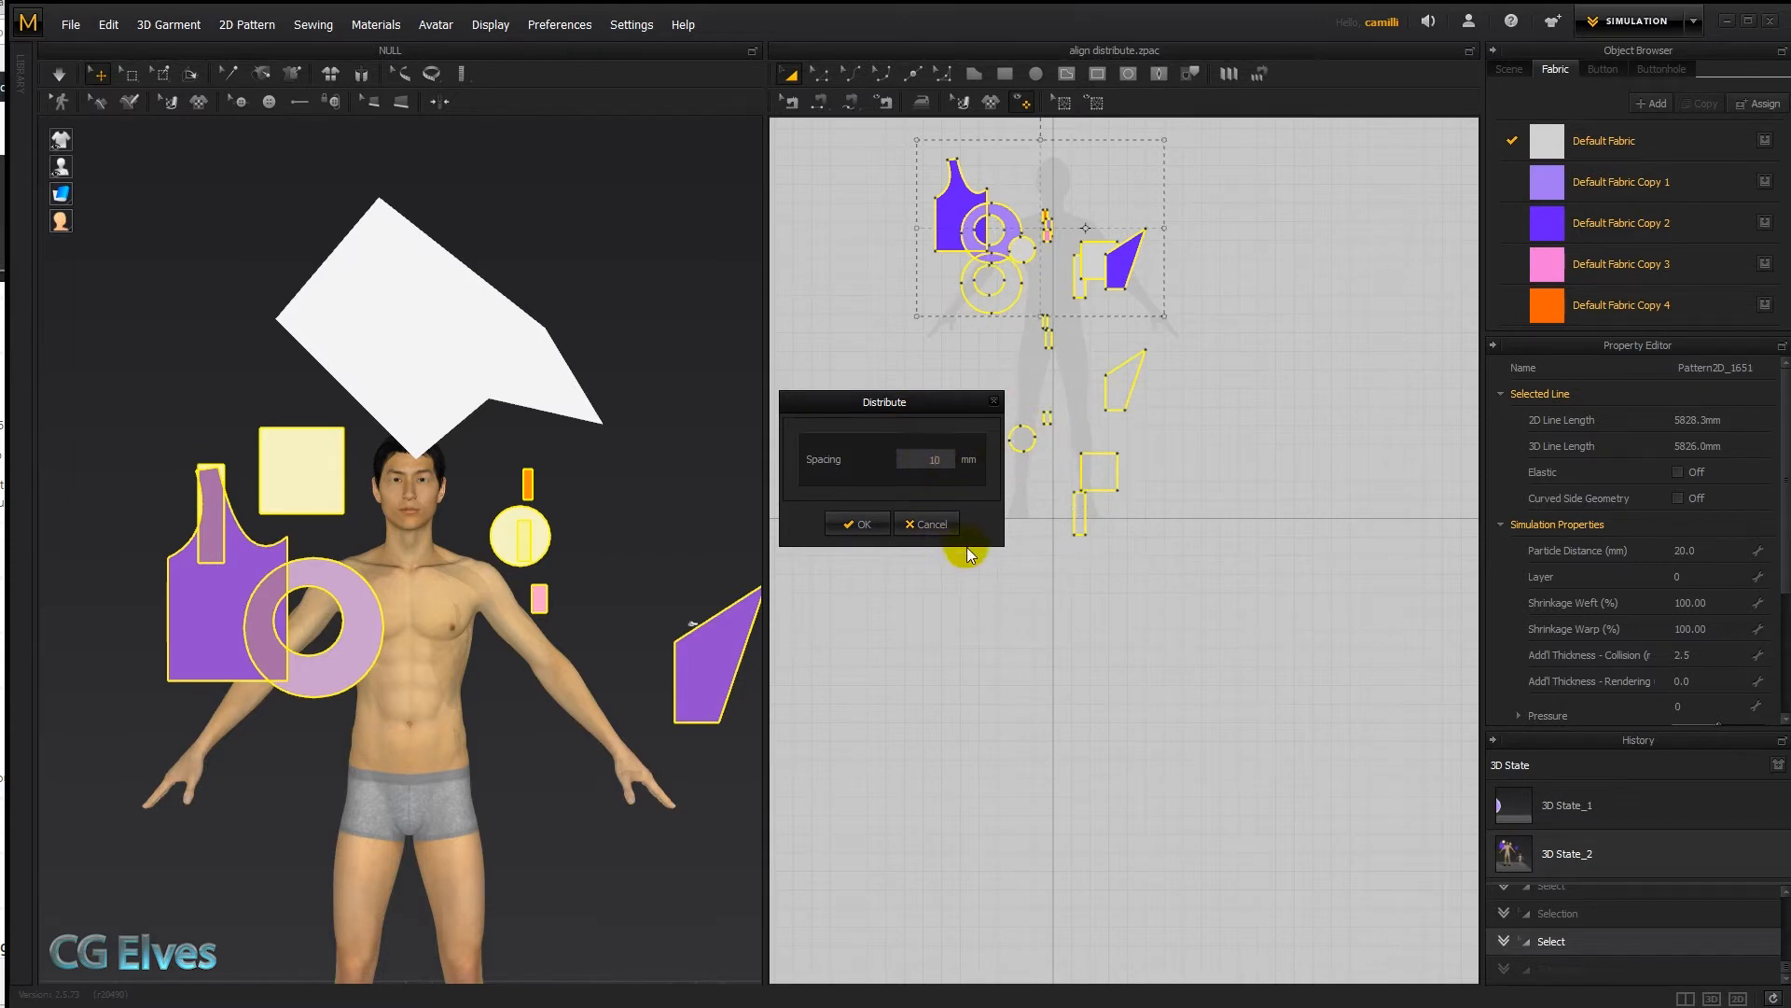
pyautogui.click(851, 522)
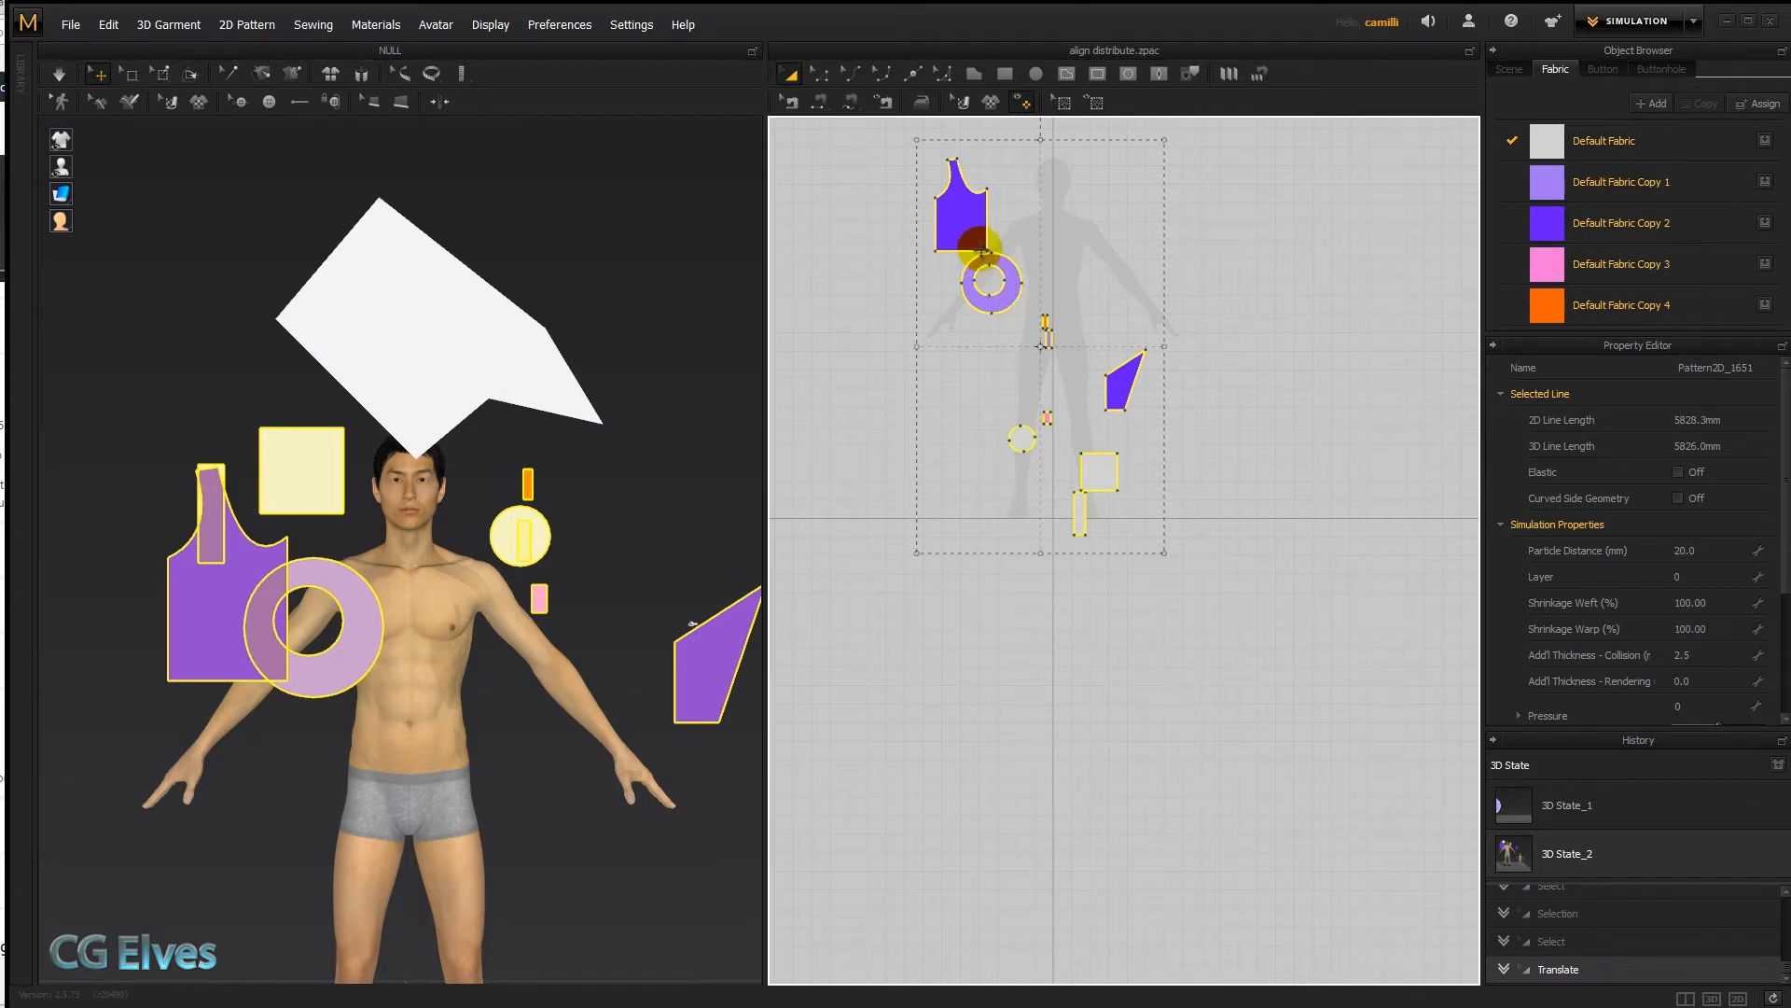
pyautogui.moveTo(970, 240); pyautogui.dragTo(1068, 252)
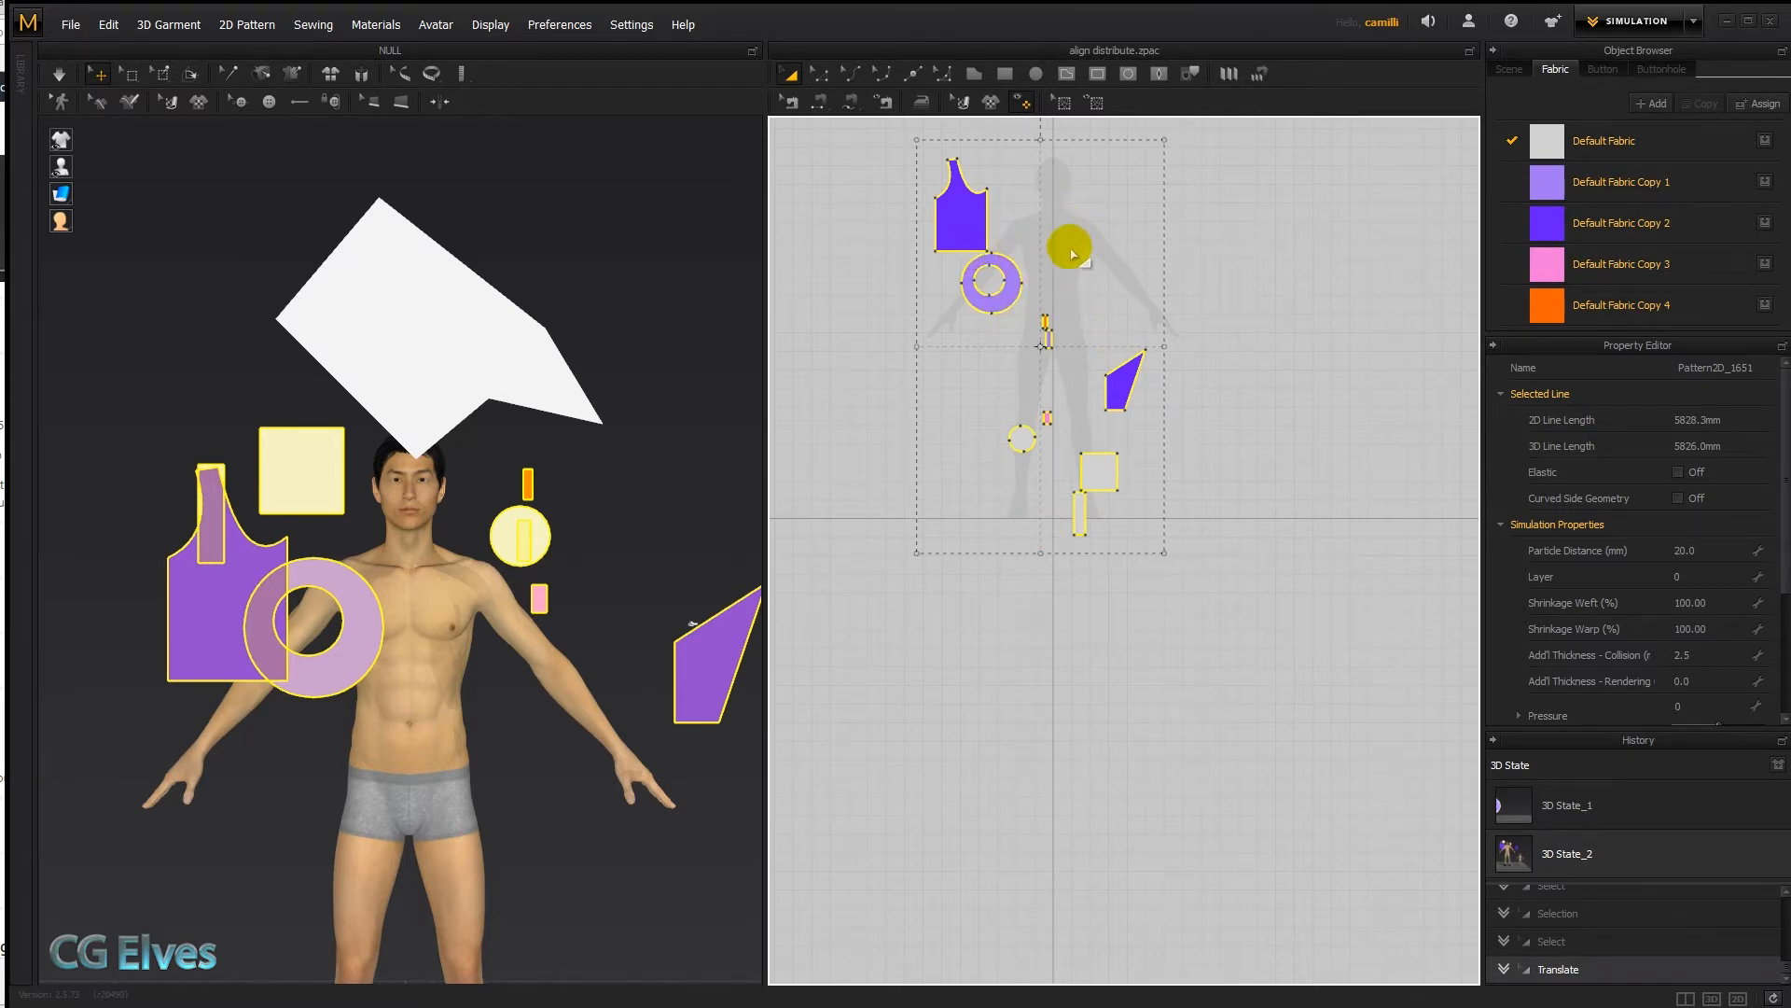
pyautogui.rightClick(1071, 252)
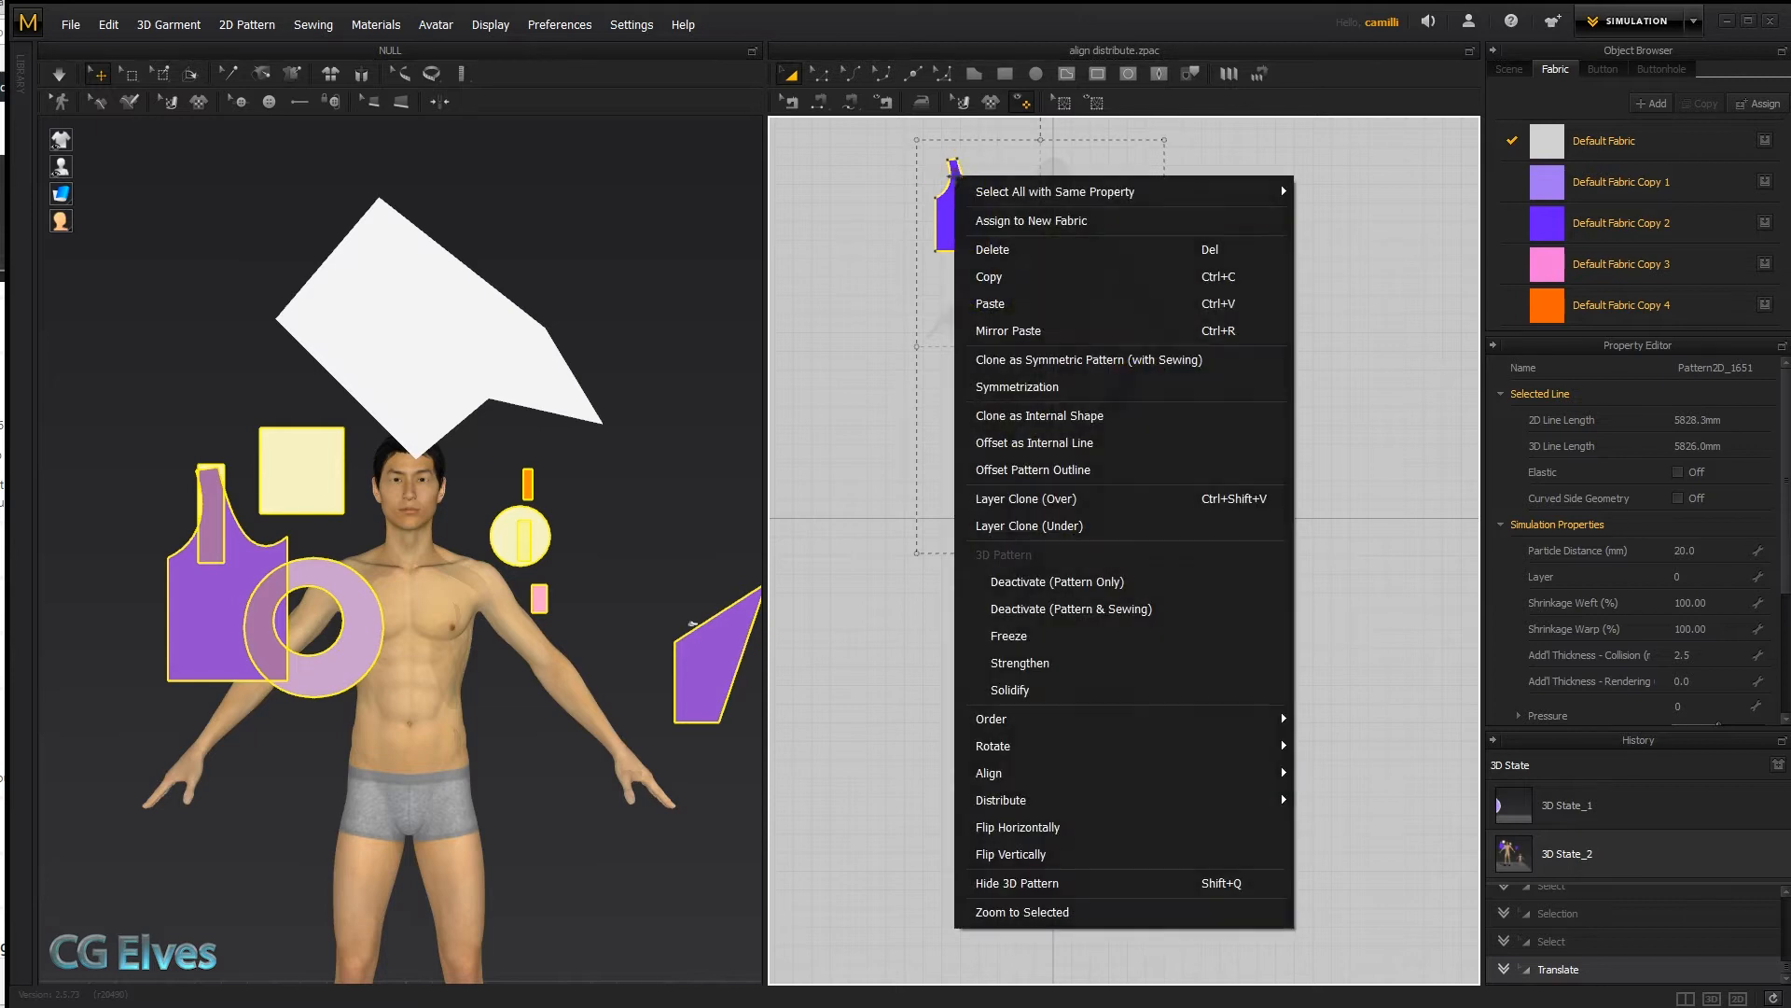
pyautogui.moveTo(989, 772)
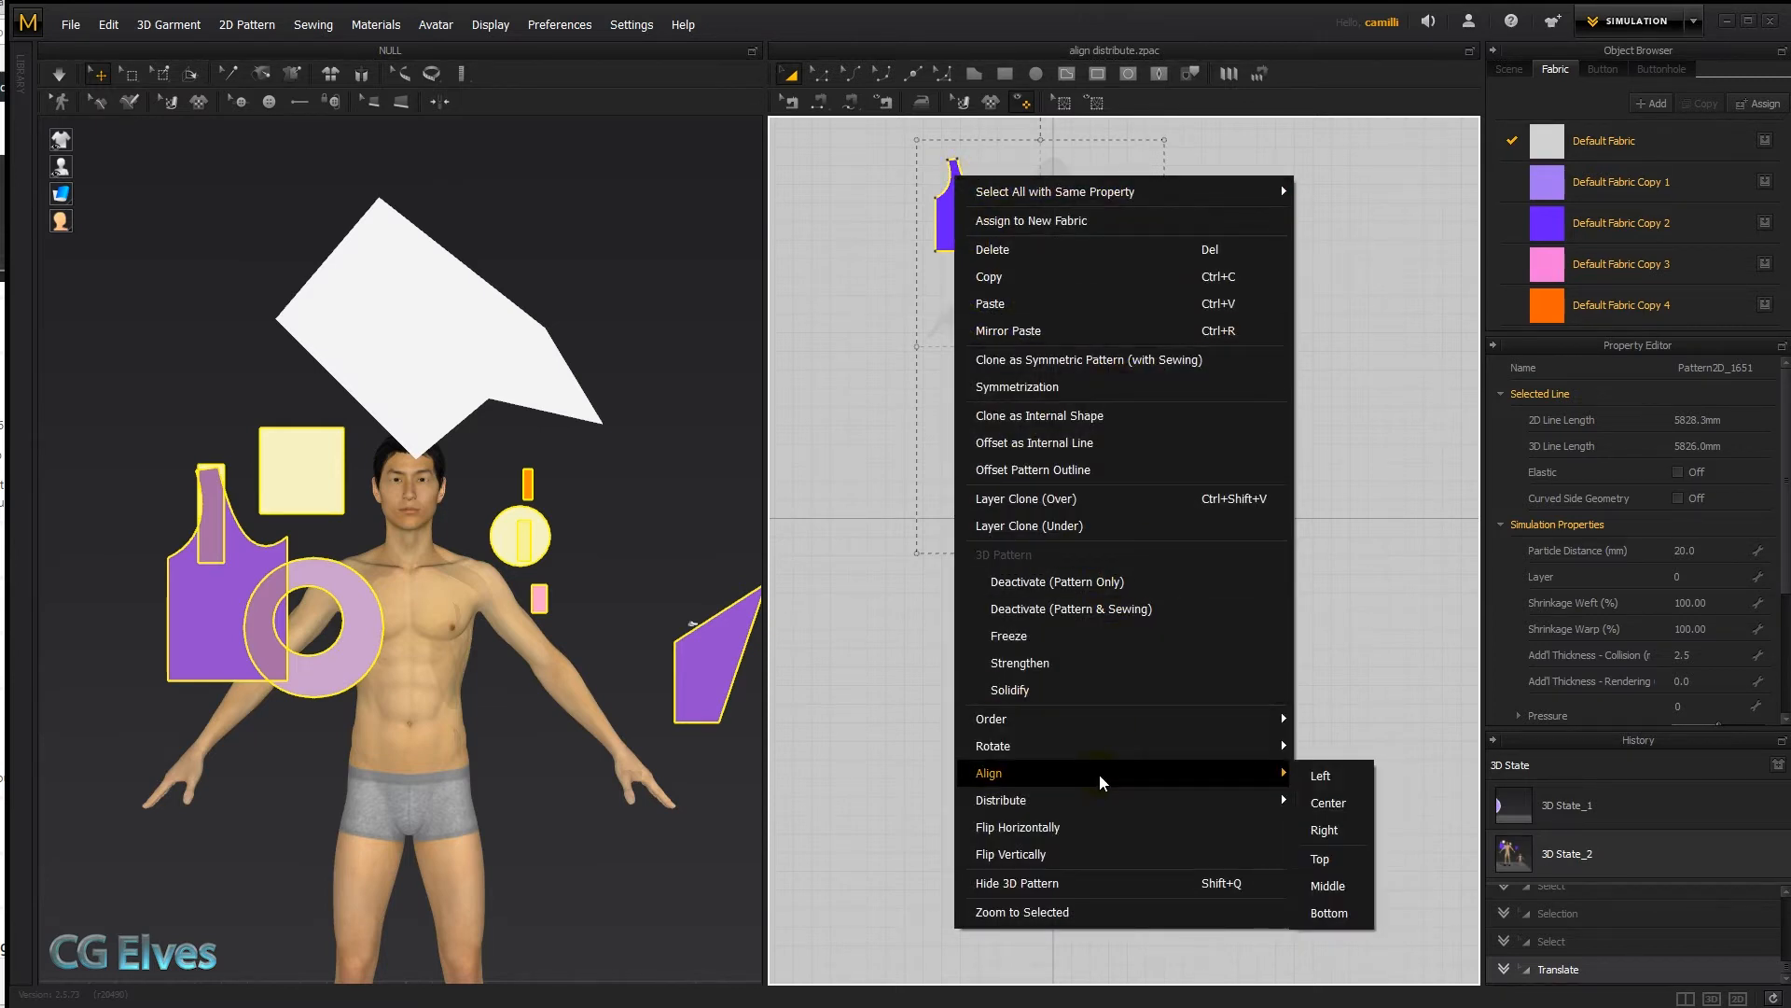
pyautogui.moveTo(993, 745)
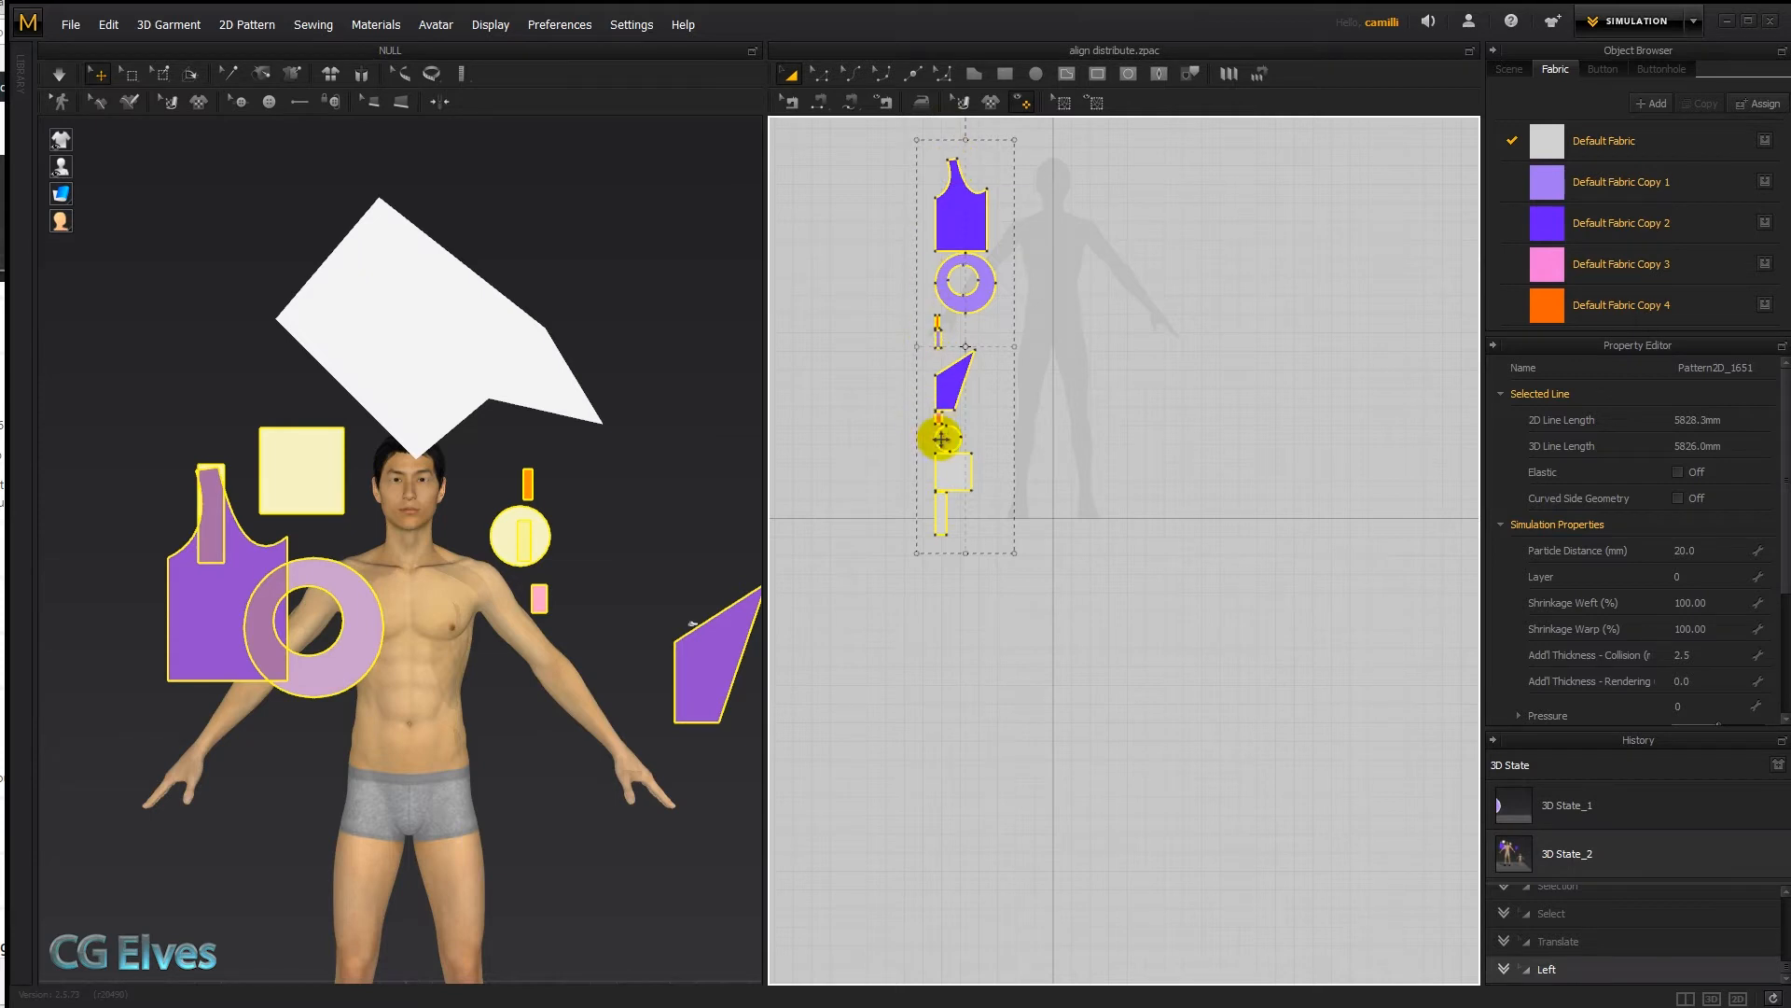
pyautogui.rightClick(938, 437)
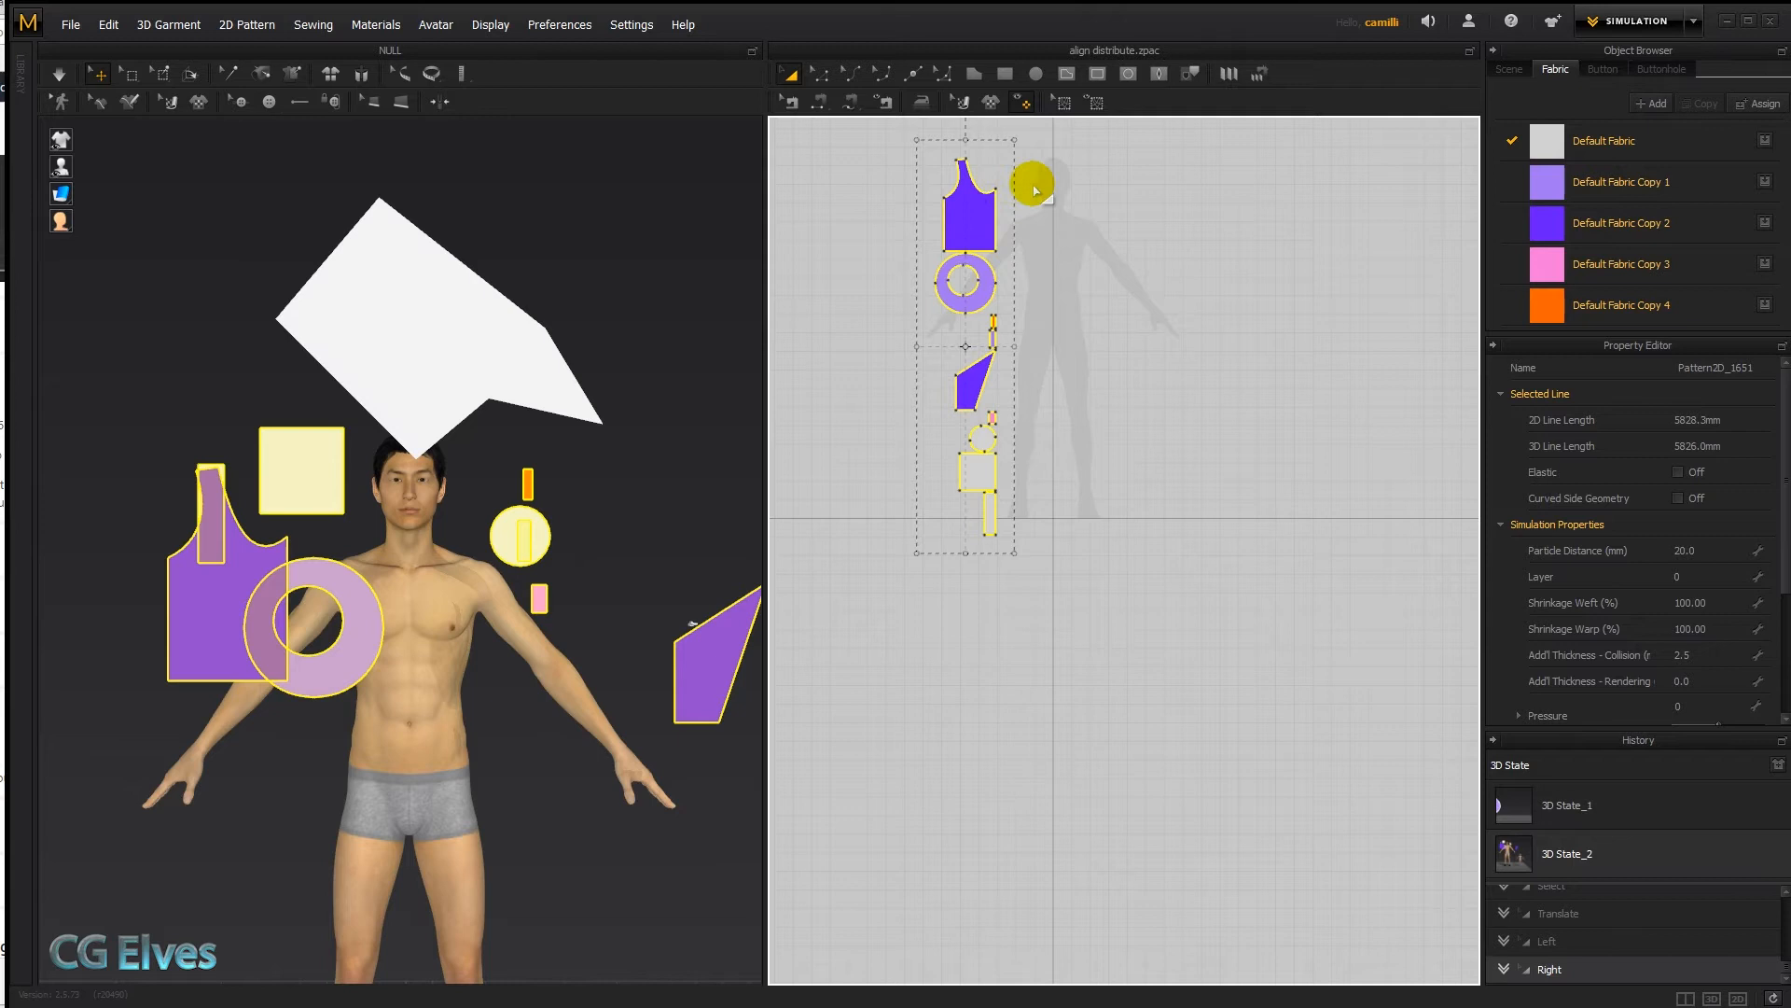
pyautogui.moveTo(1032, 291)
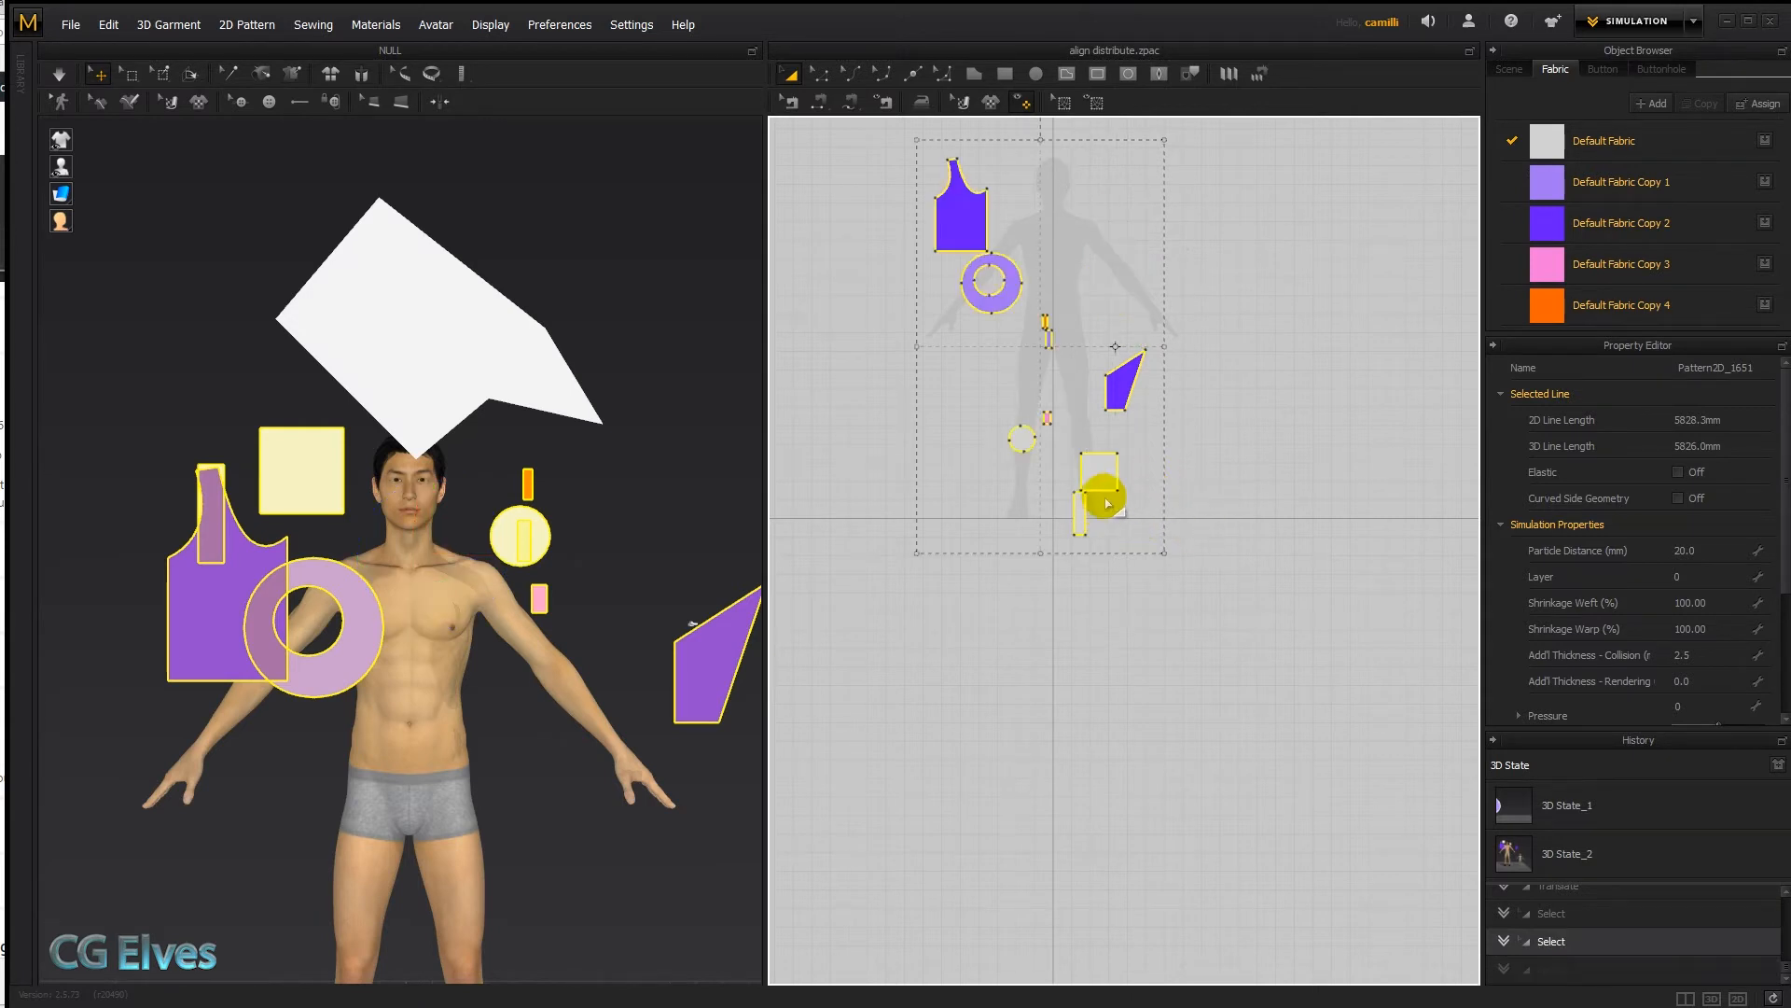
# Step: Select the pieces and align them along their bottom edges with Align > Bottom
pyautogui.moveTo(1103, 491); pyautogui.dragTo(1142, 258)
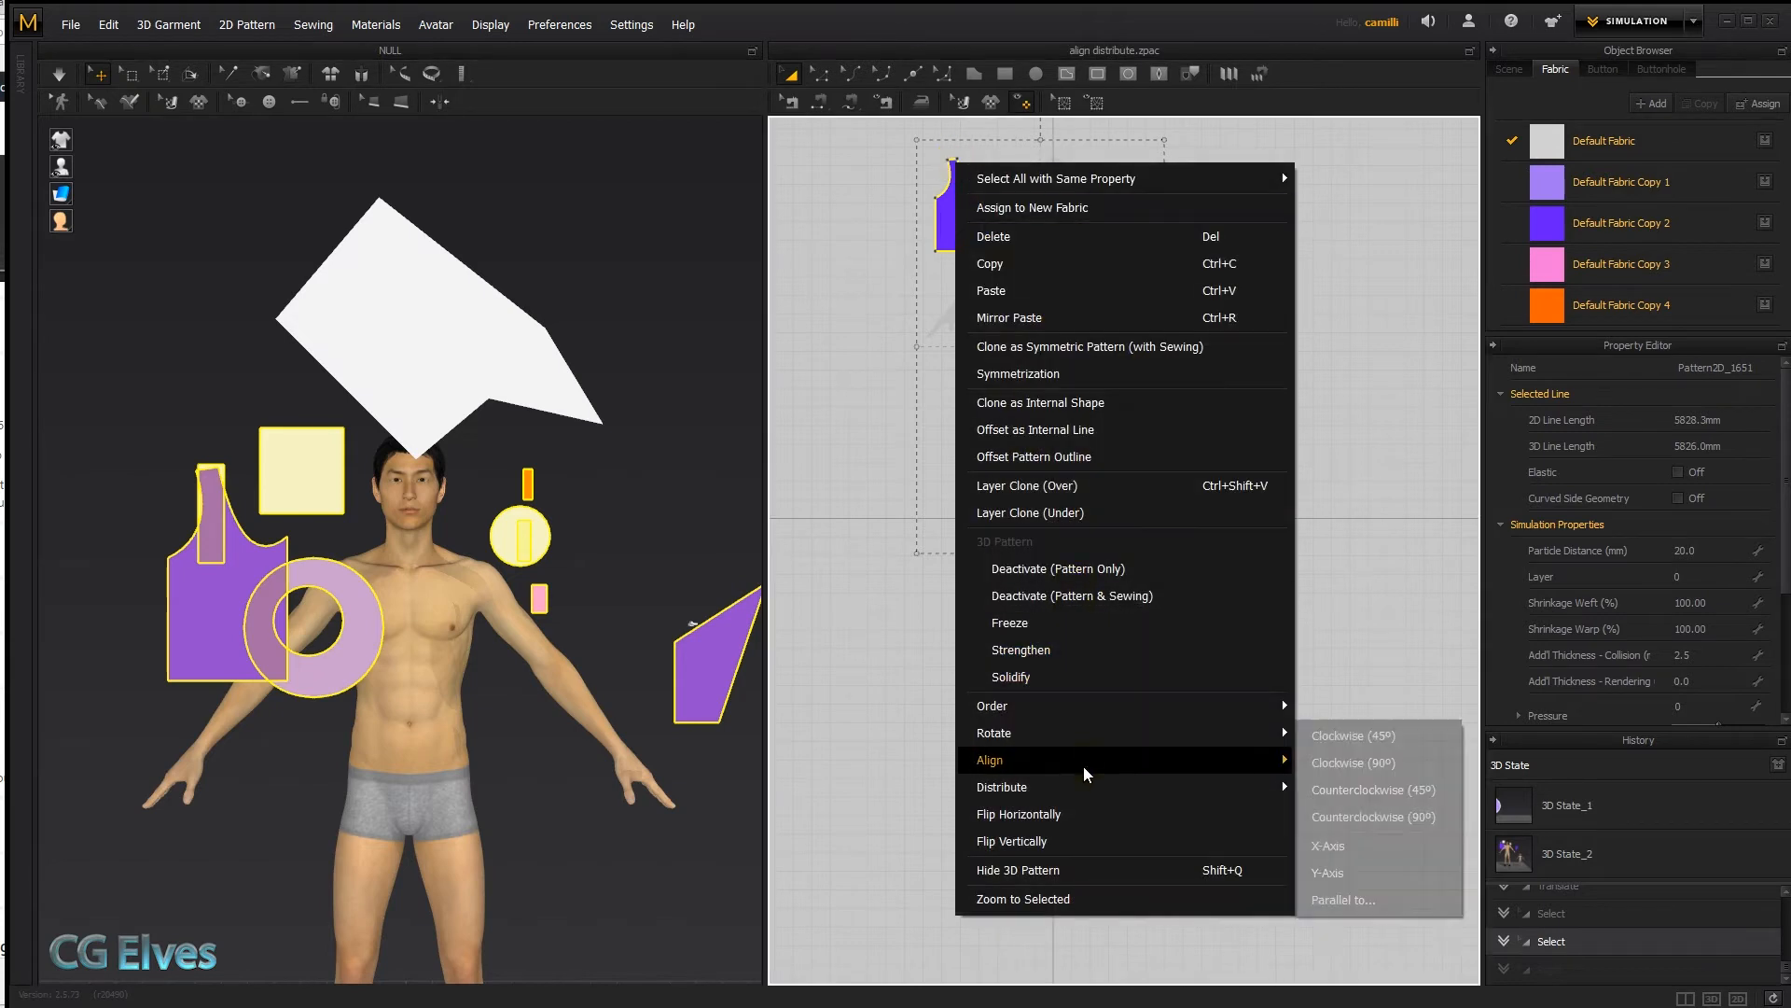
pyautogui.click(1329, 846)
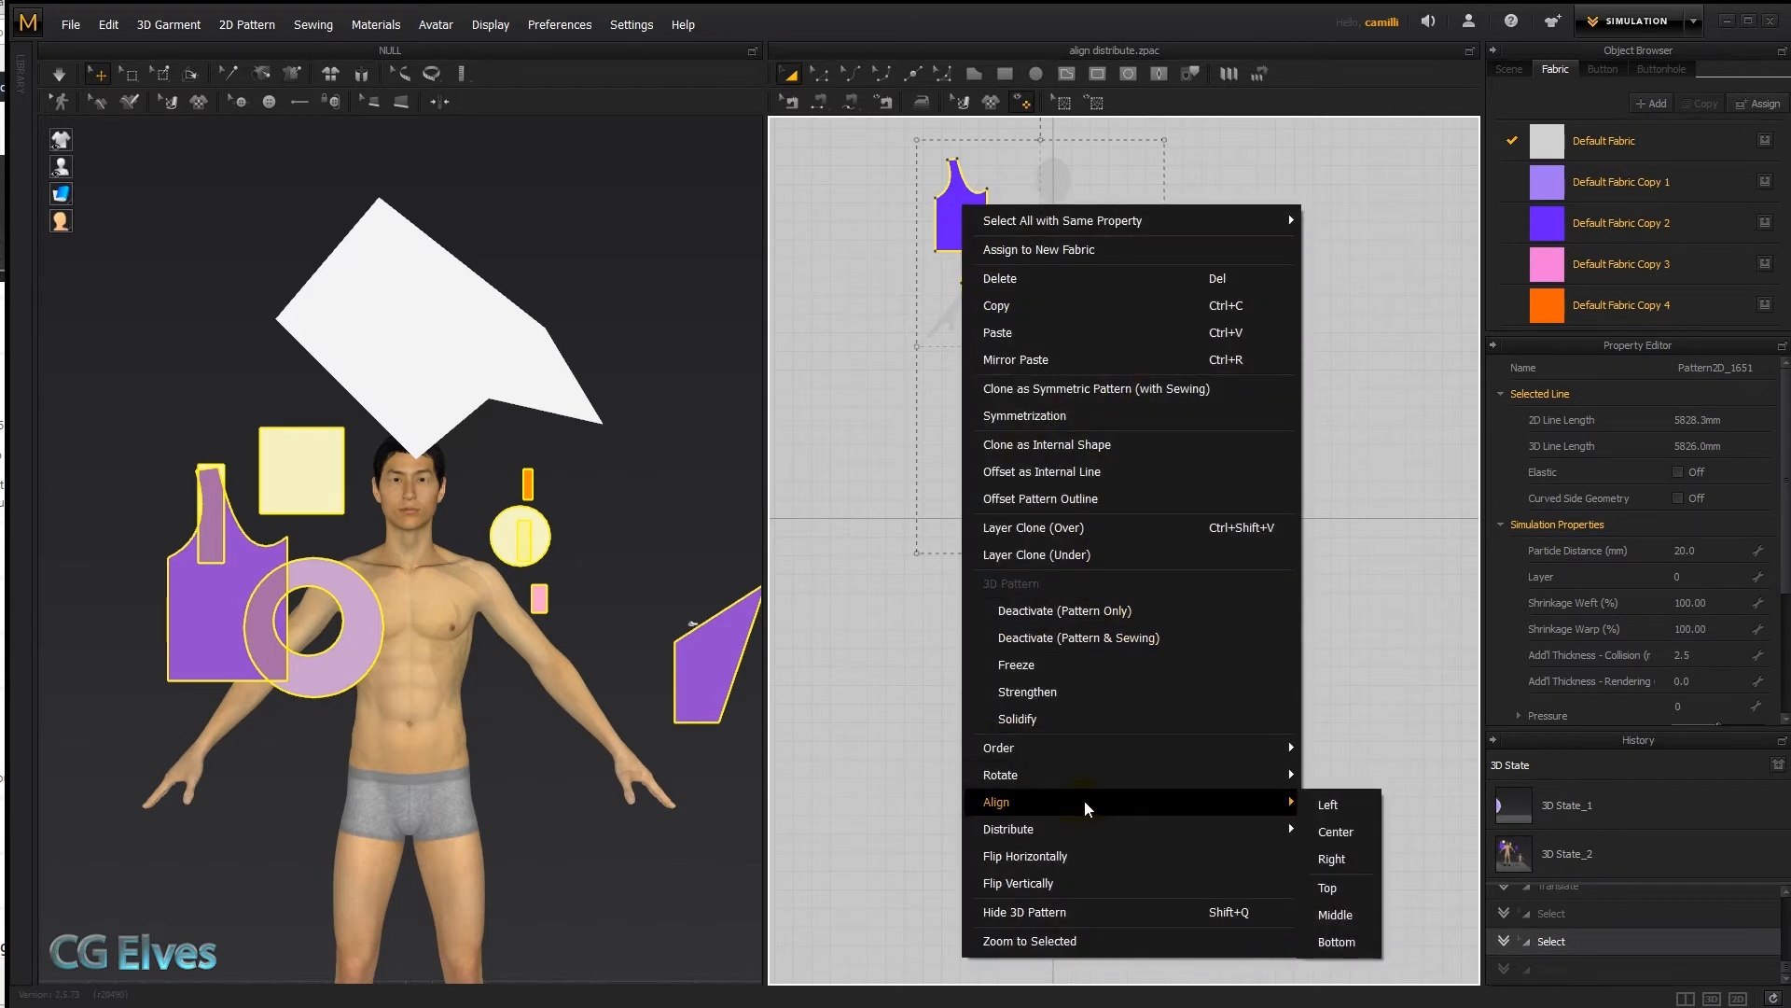
pyautogui.click(1326, 886)
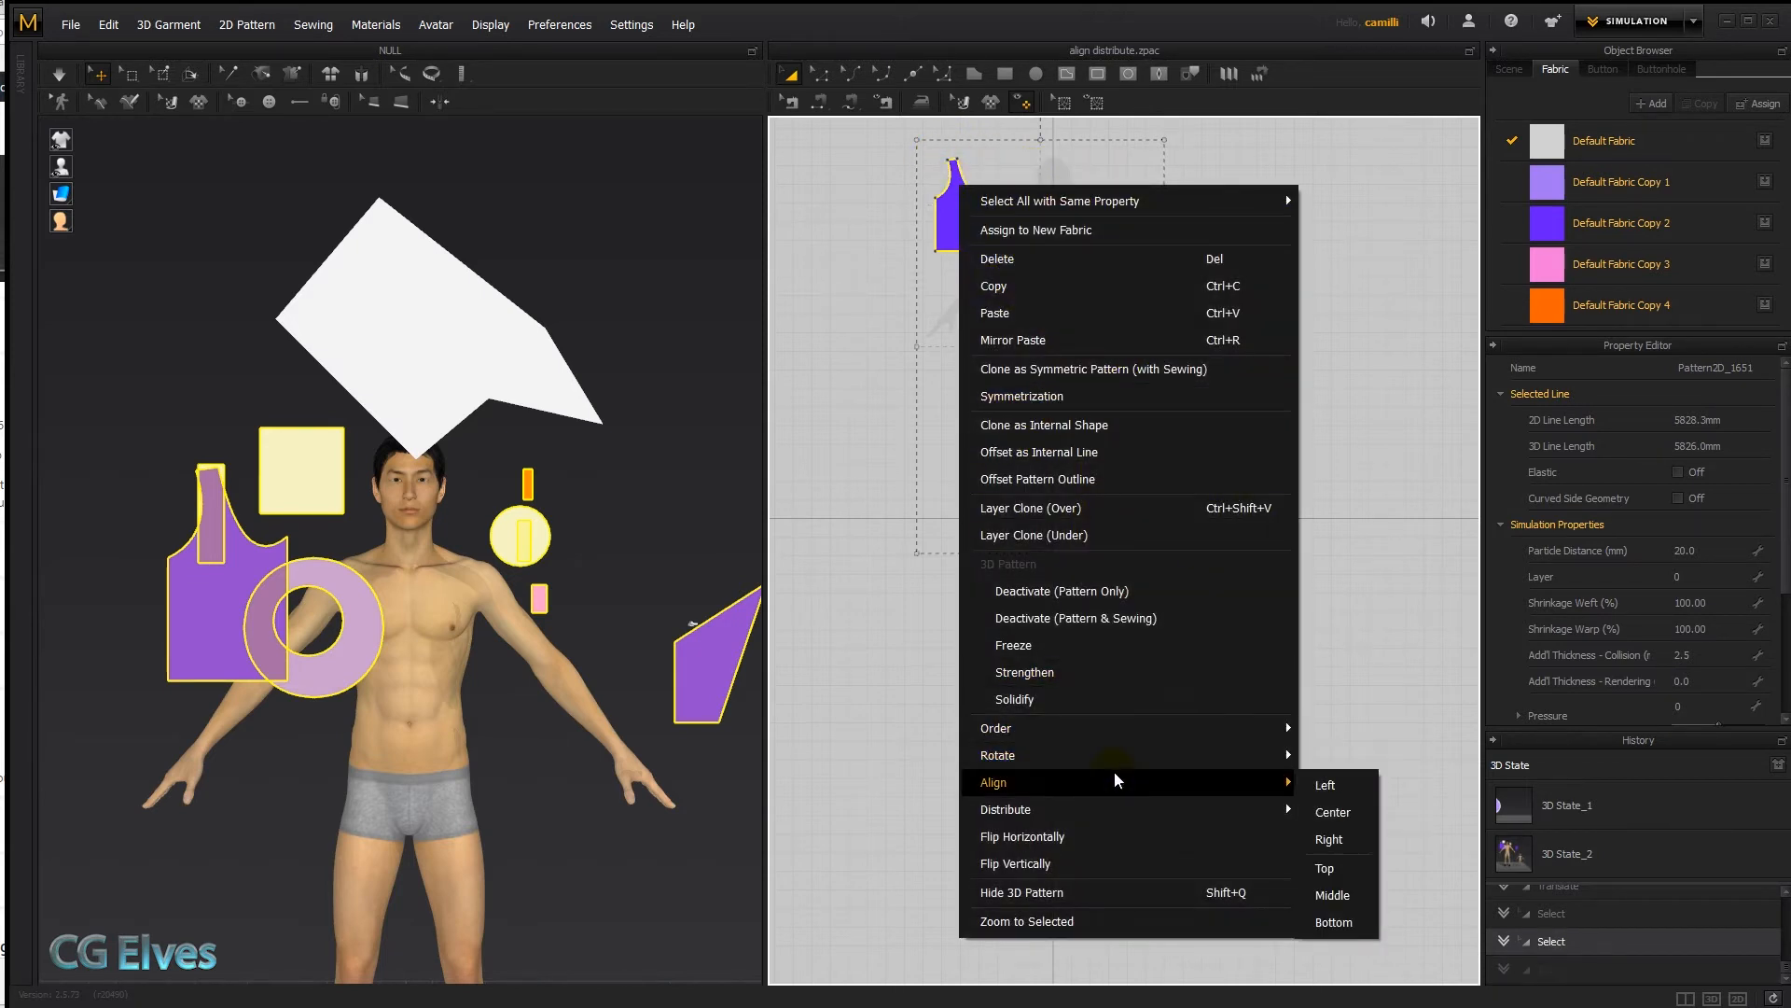
pyautogui.click(1332, 922)
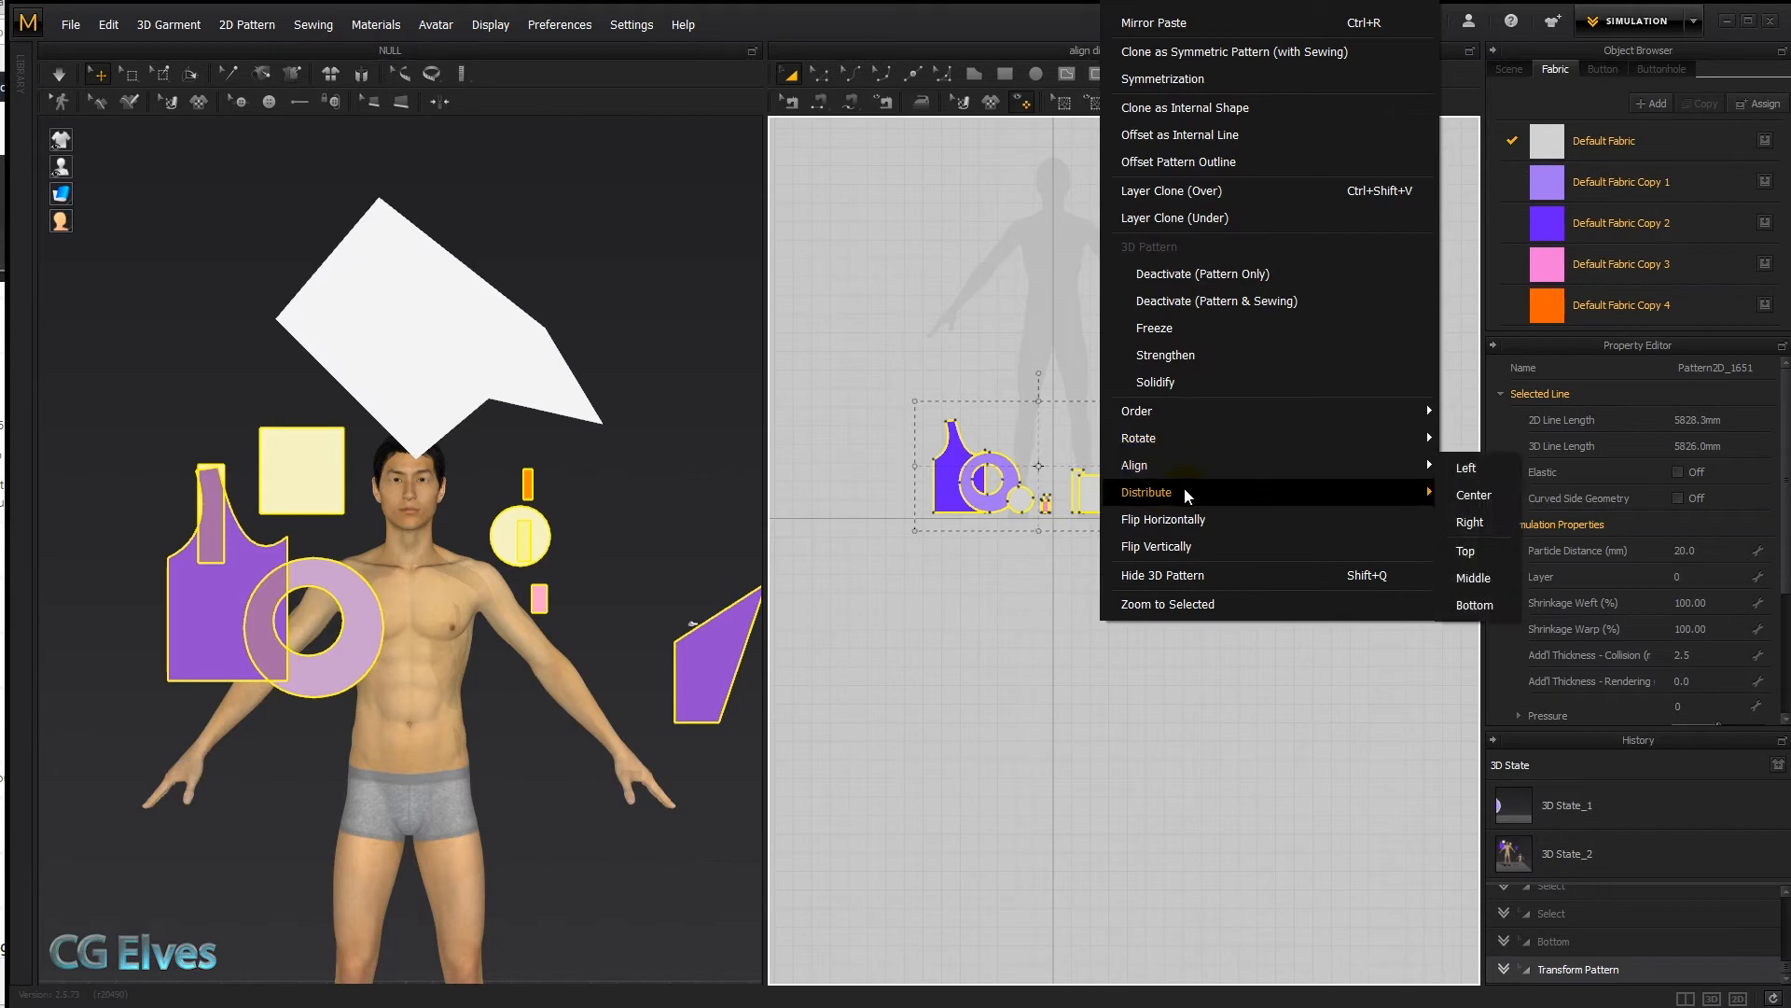
# Step: Distribute the bottom-aligned pieces horizontally at default spacing and center-align them
pyautogui.click(1148, 491)
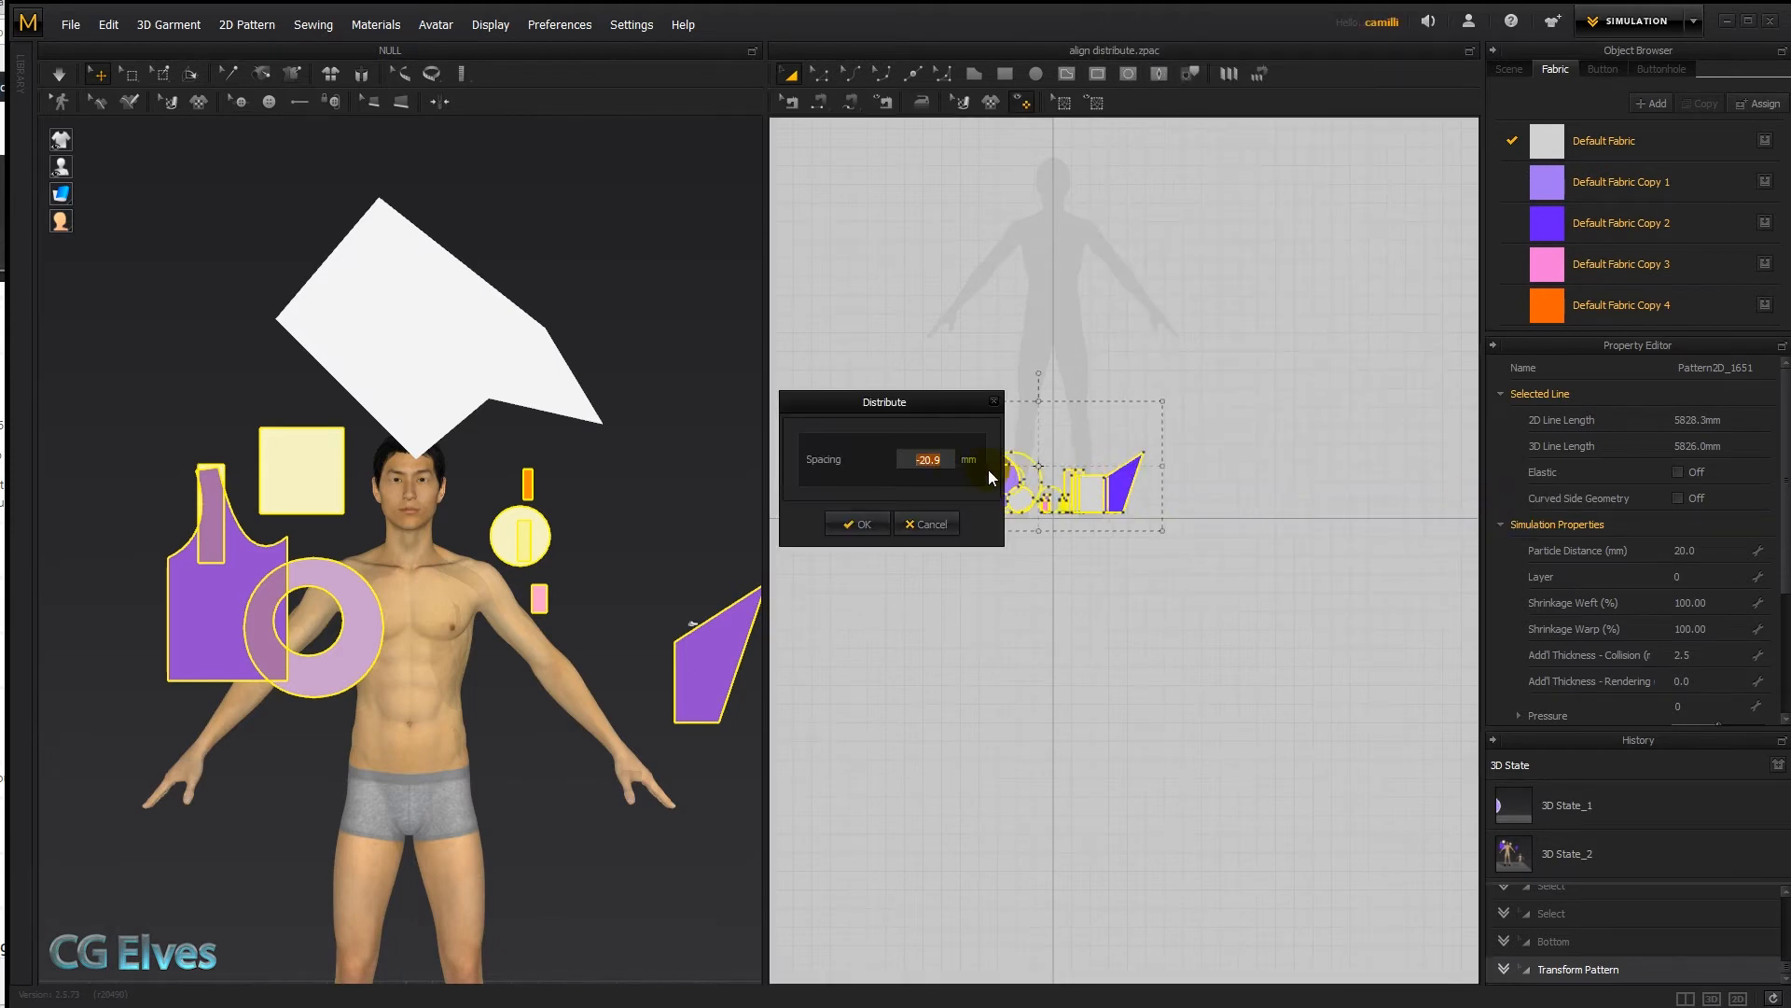
pyautogui.click(857, 523)
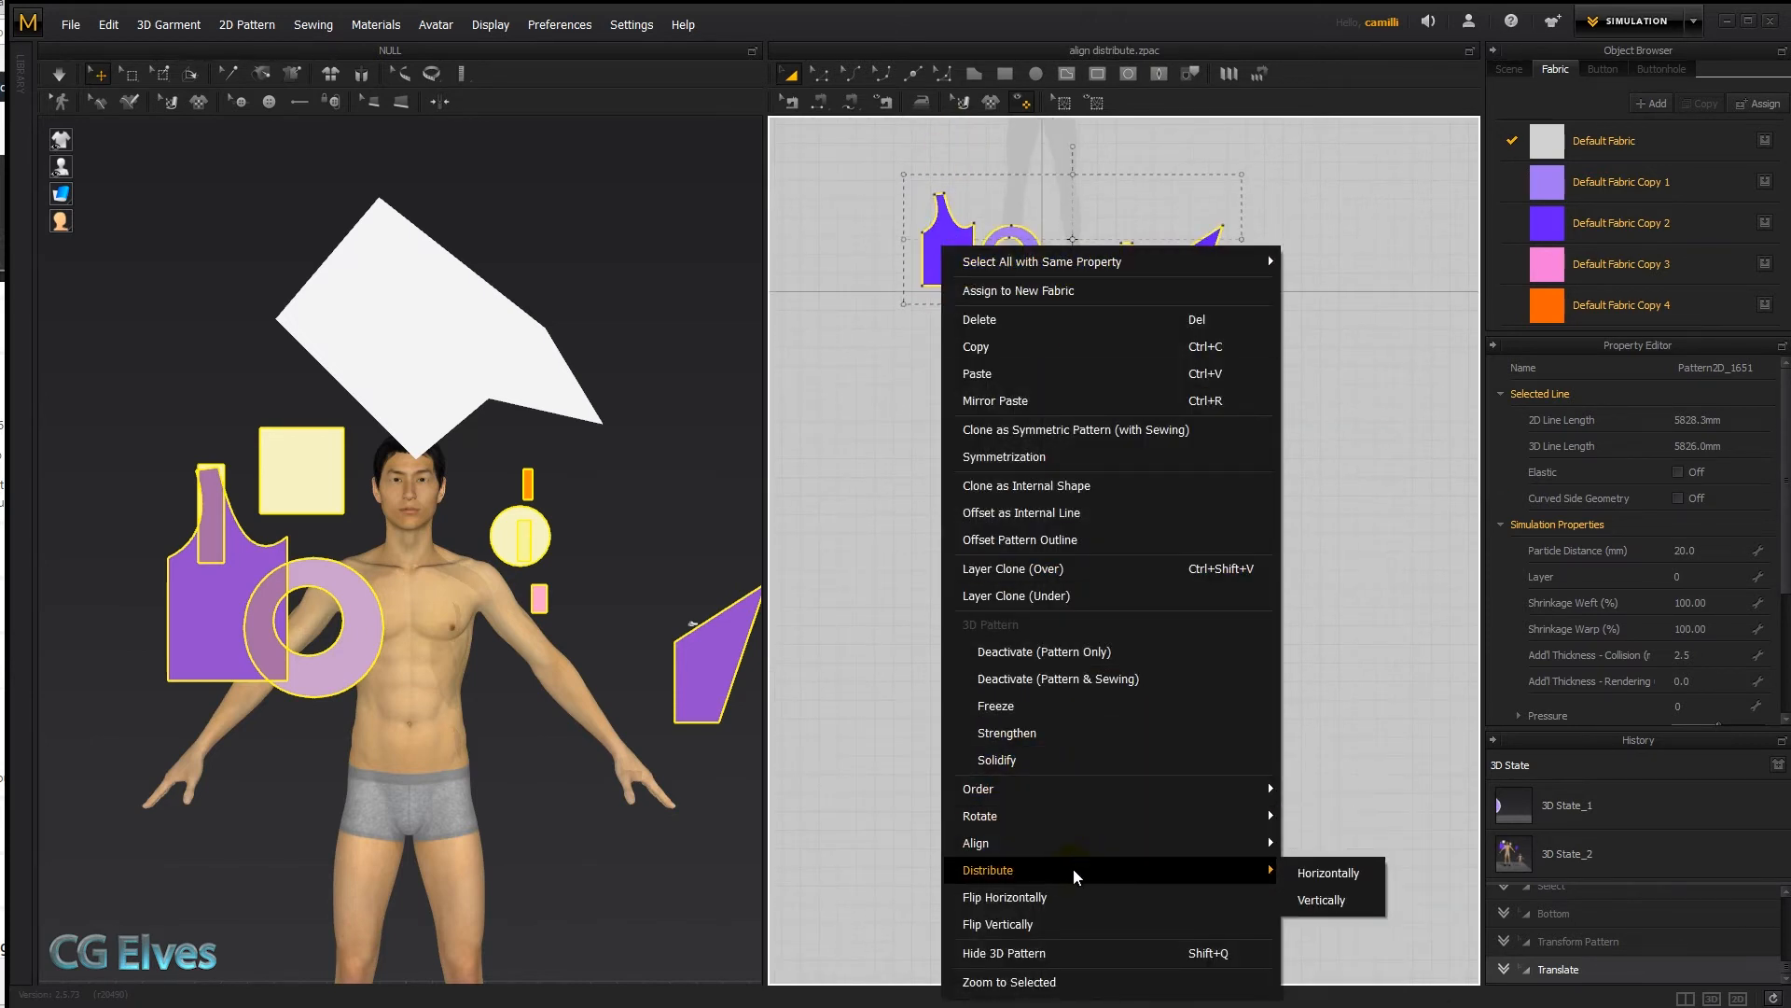
pyautogui.moveTo(976, 844)
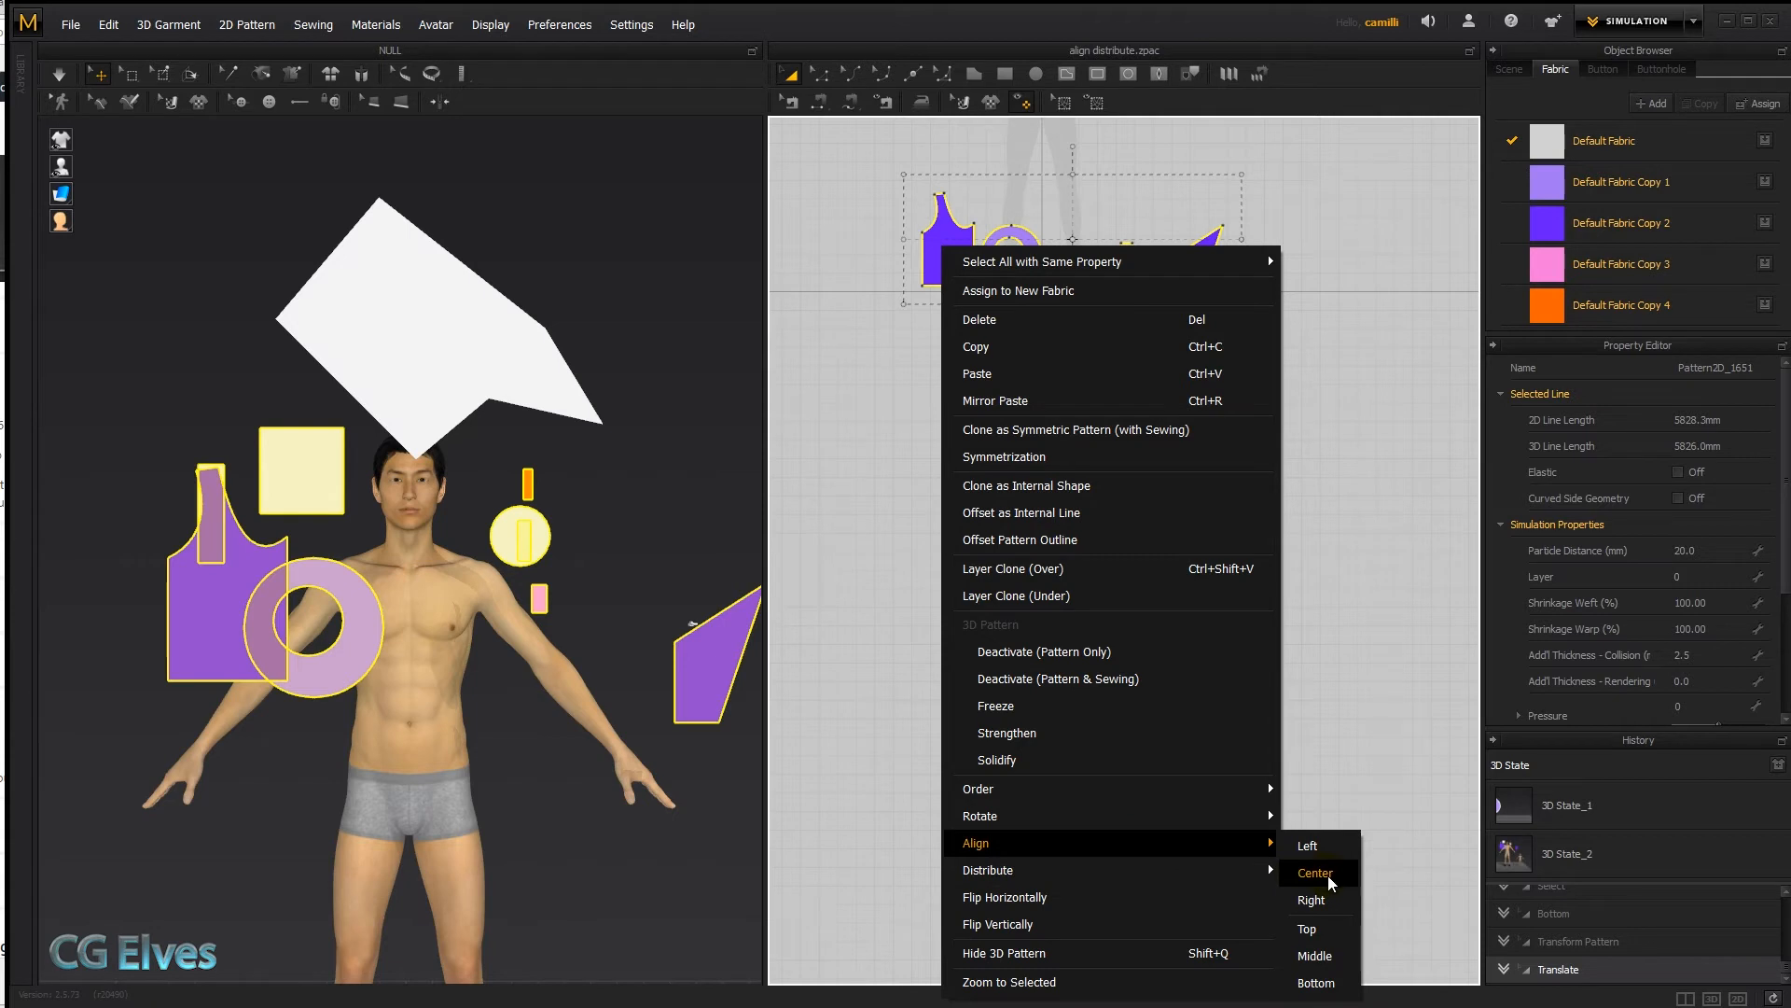
pyautogui.click(1316, 874)
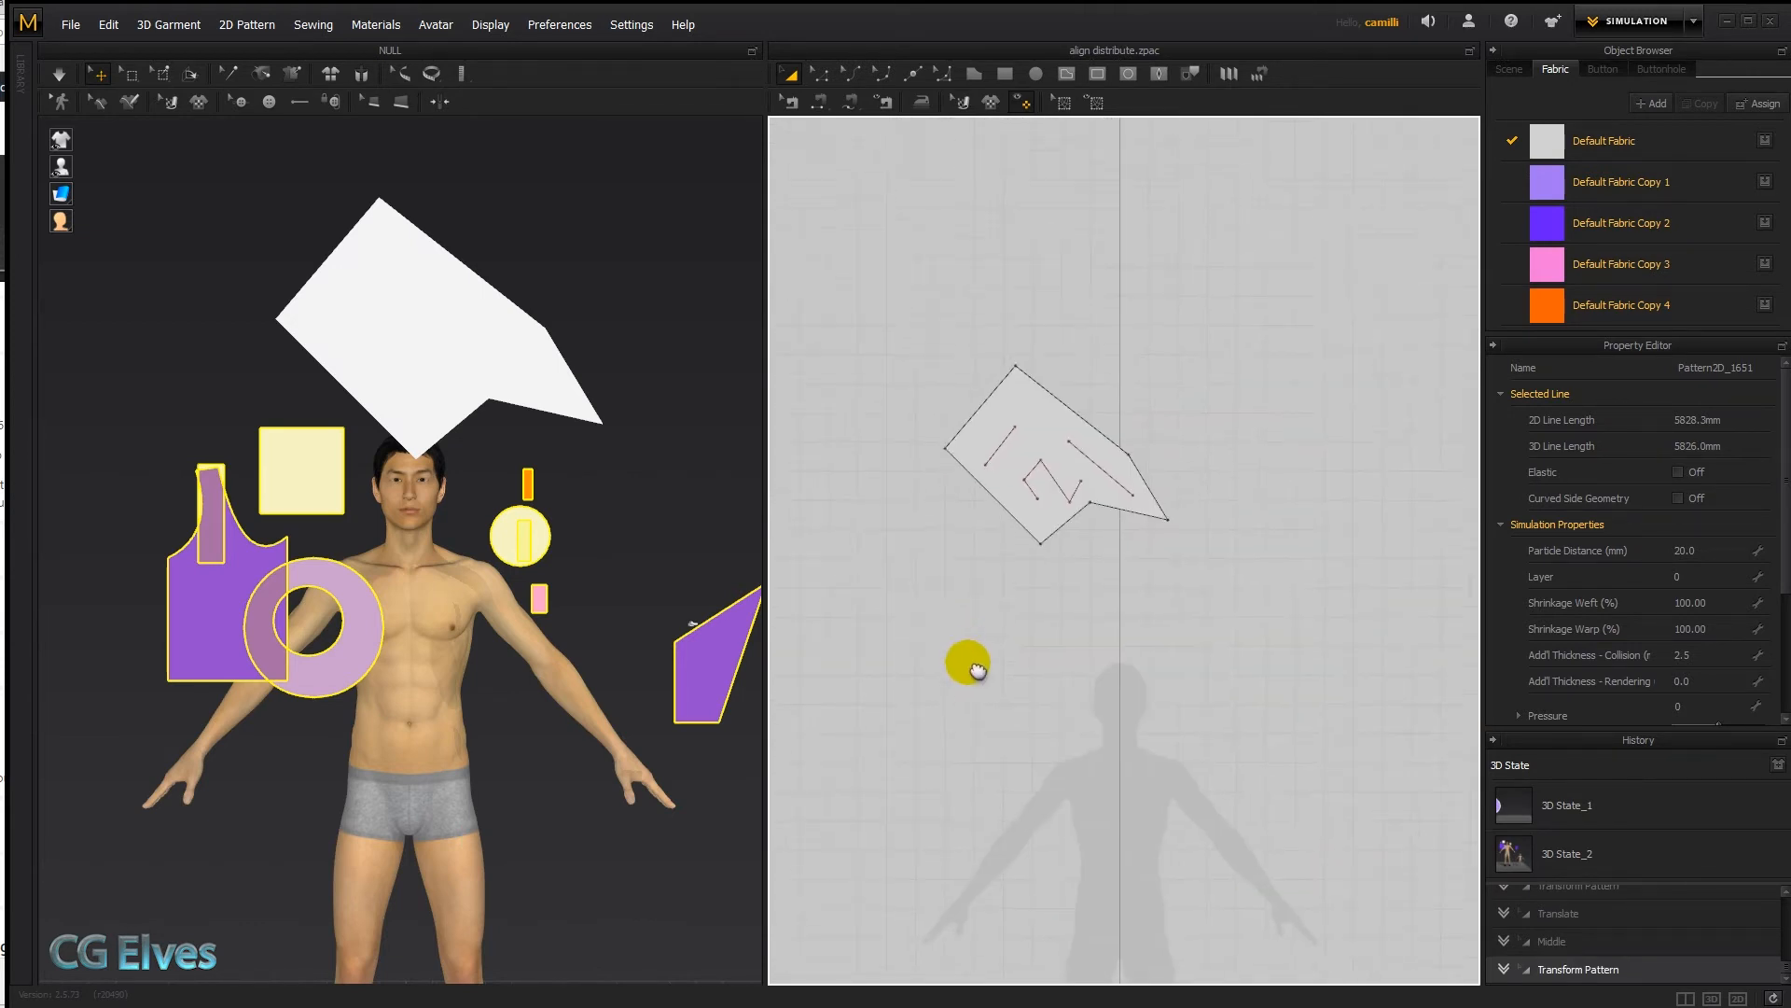
# Step: Select the large pattern's top outline points and align them level to one point's height
pyautogui.moveTo(965, 664); pyautogui.dragTo(1009, 343)
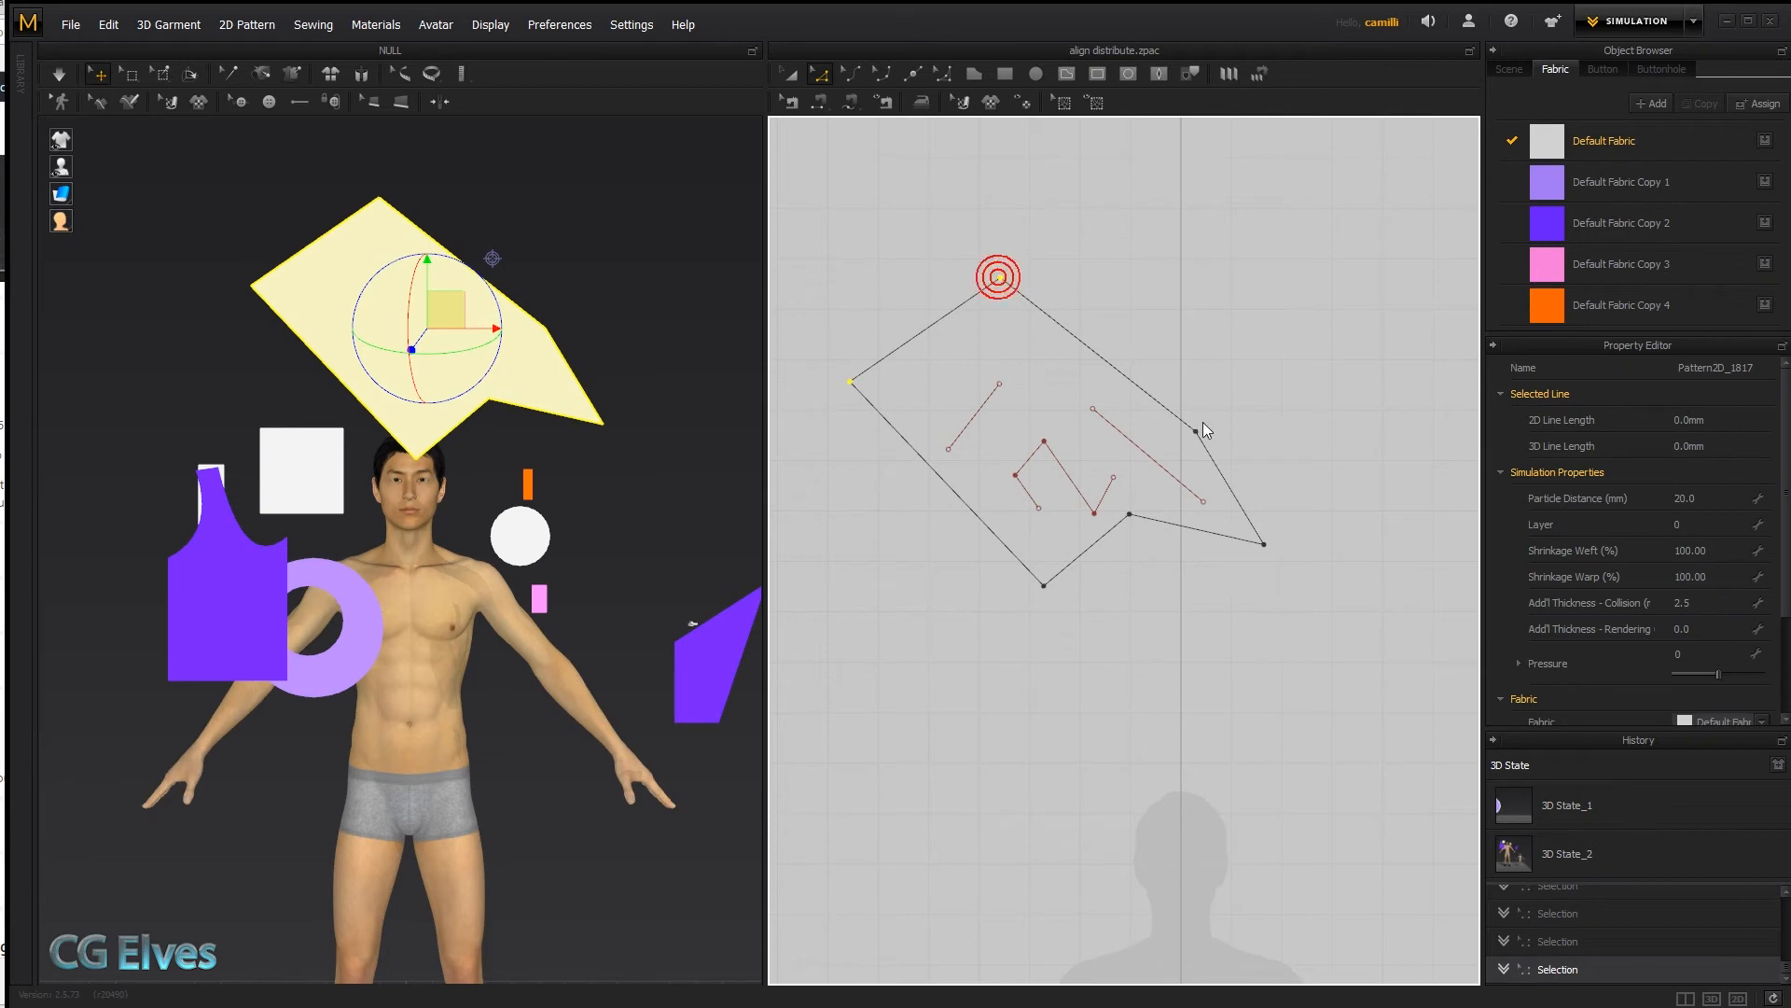
pyautogui.rightClick(1200, 430)
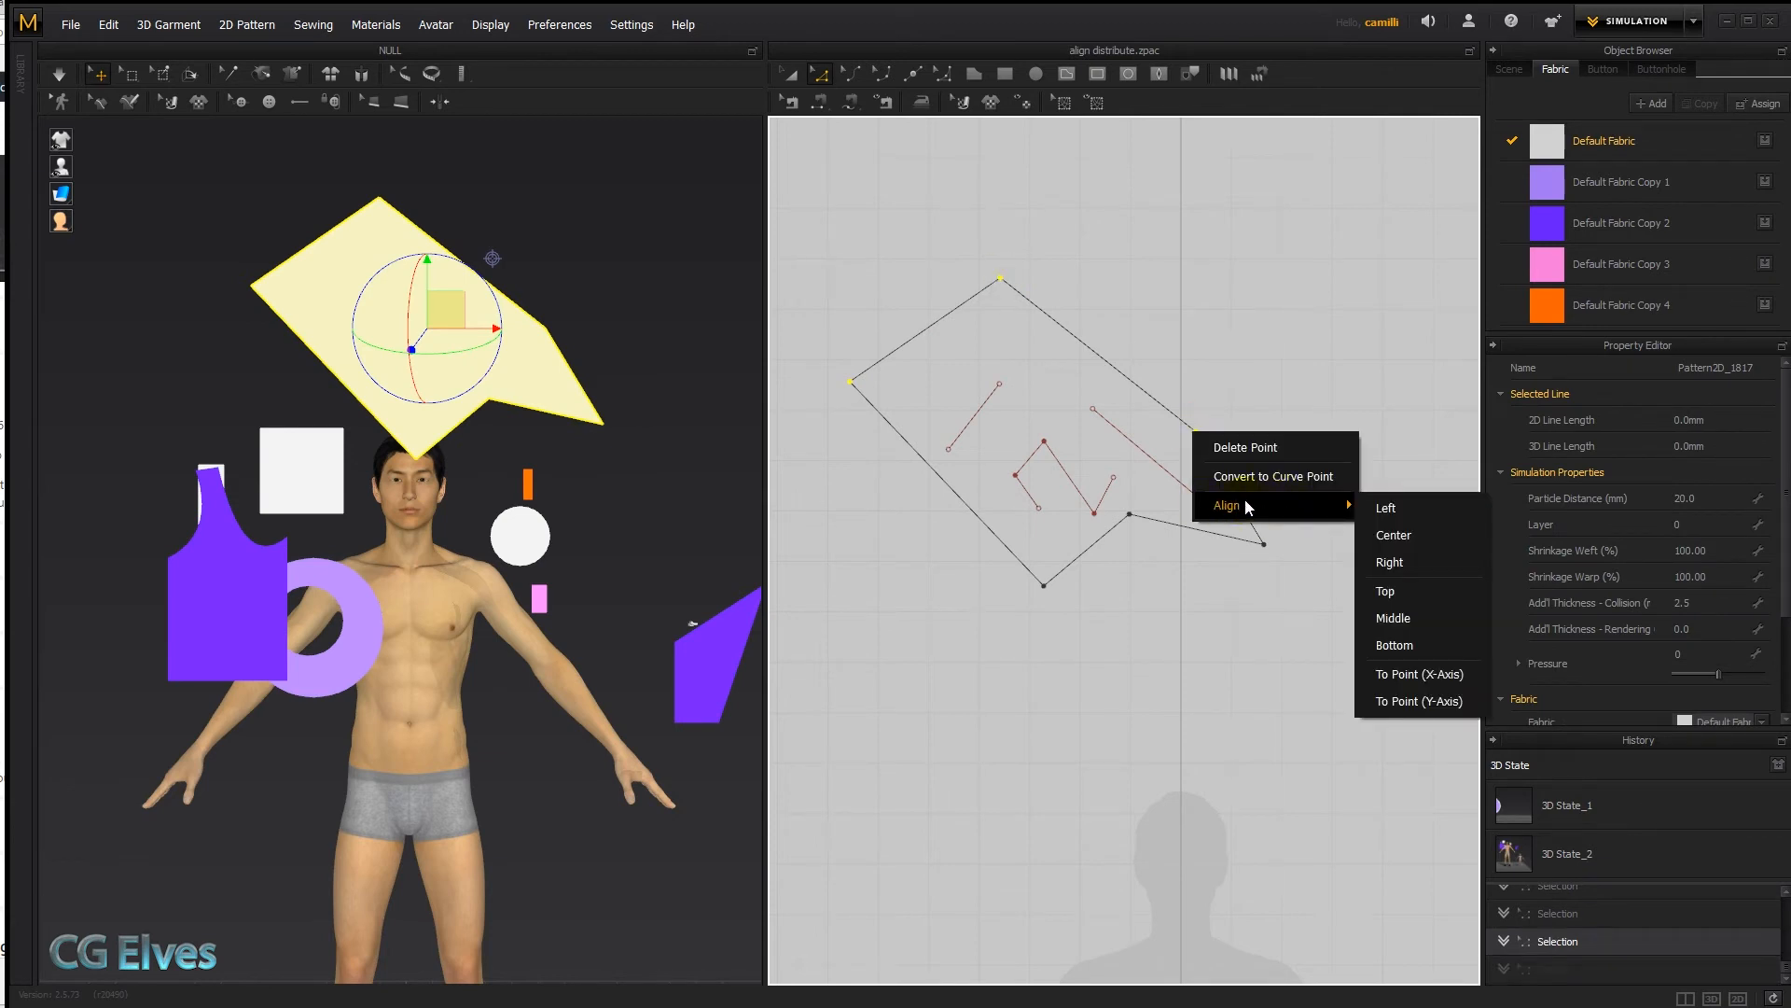
pyautogui.moveTo(1407, 521)
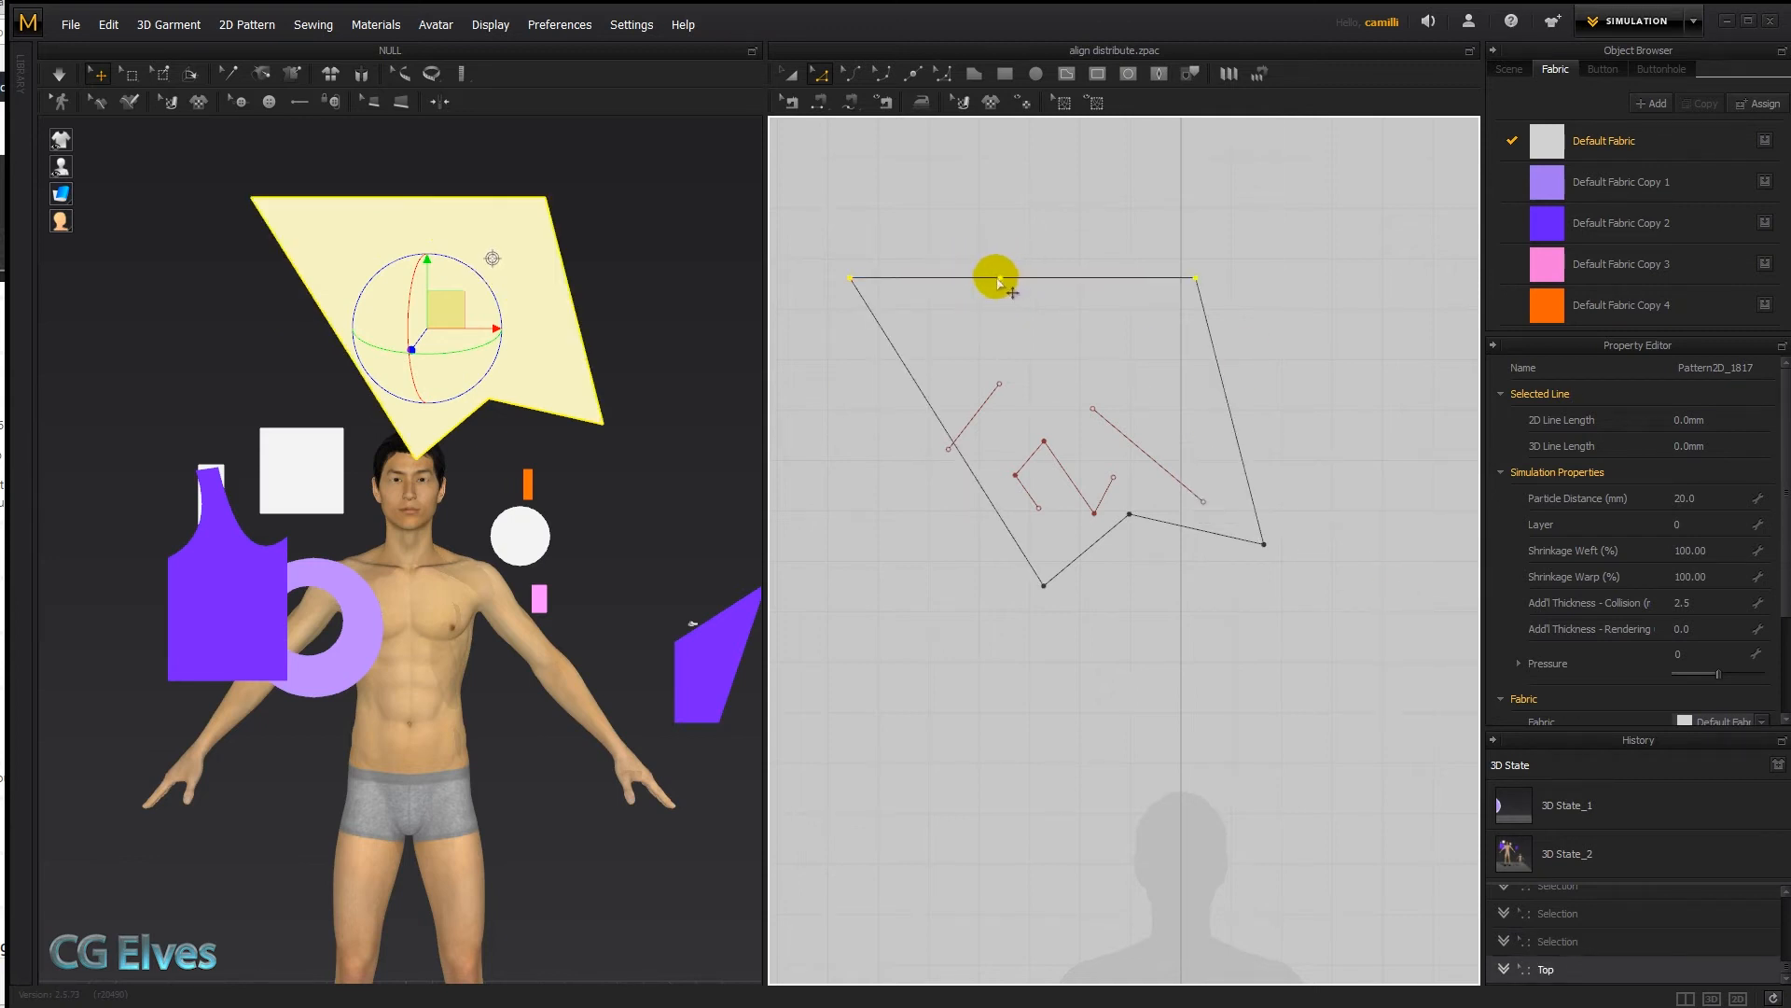
pyautogui.rightClick(996, 280)
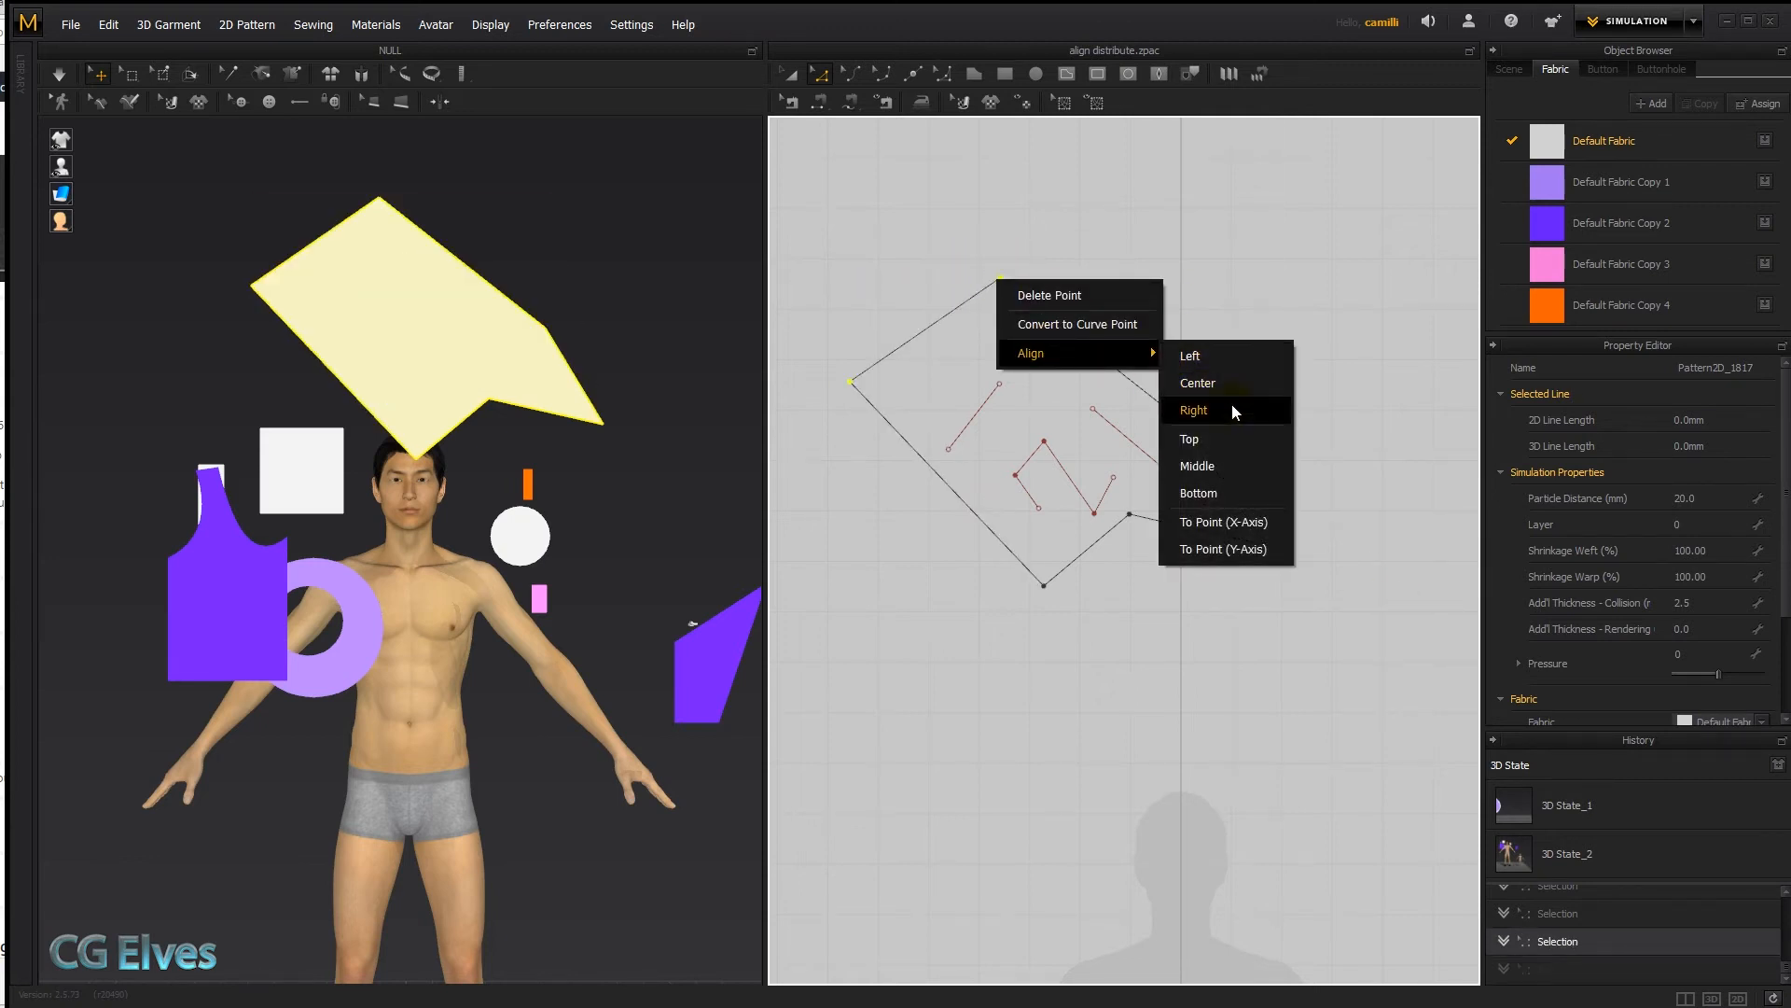
pyautogui.click(1196, 467)
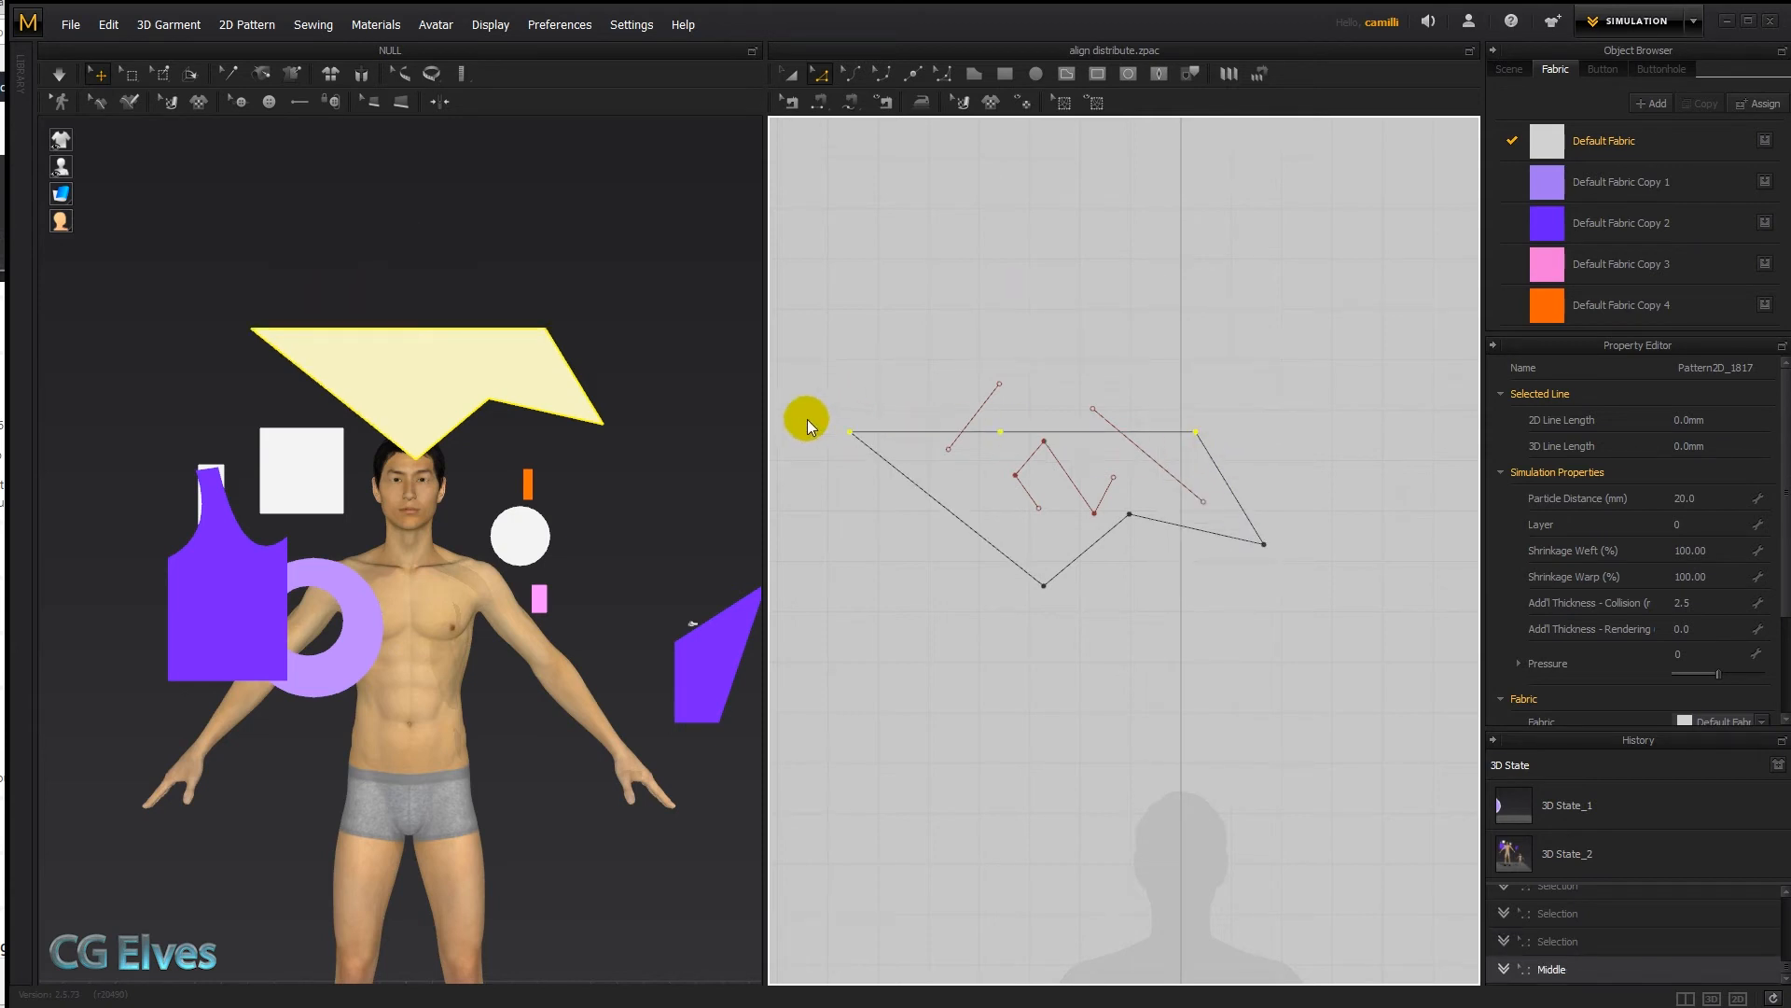
pyautogui.moveTo(1155, 362)
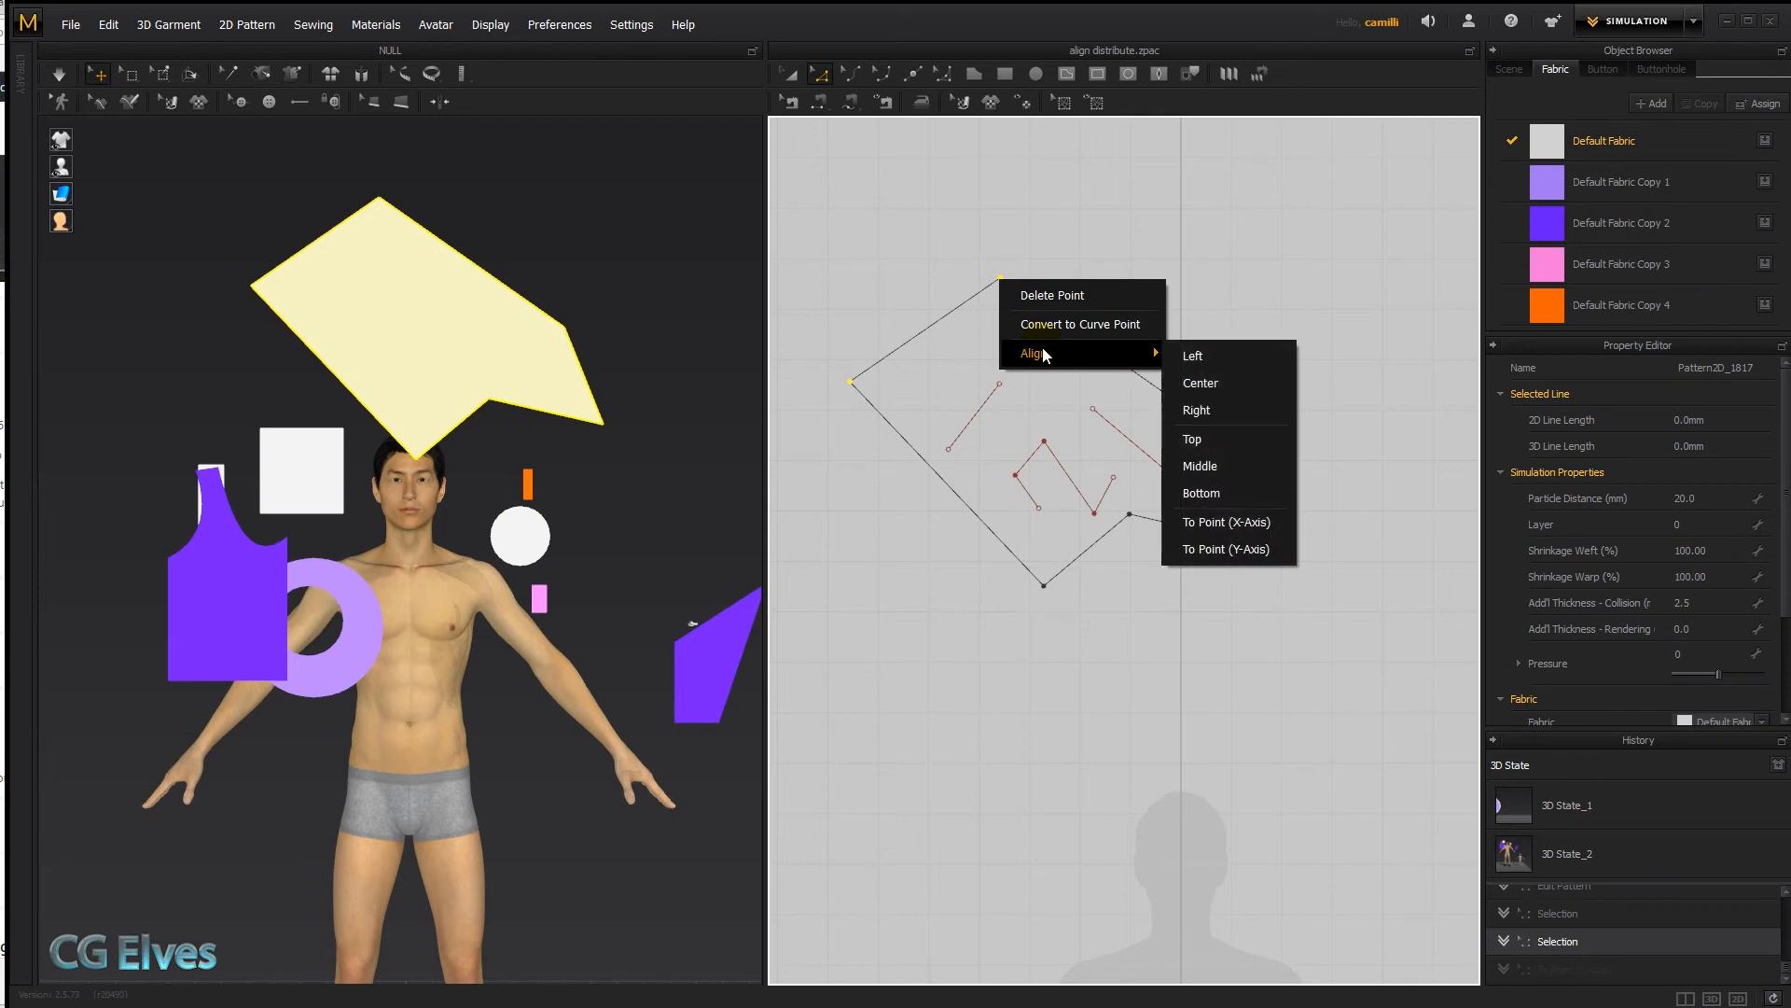
pyautogui.click(1224, 522)
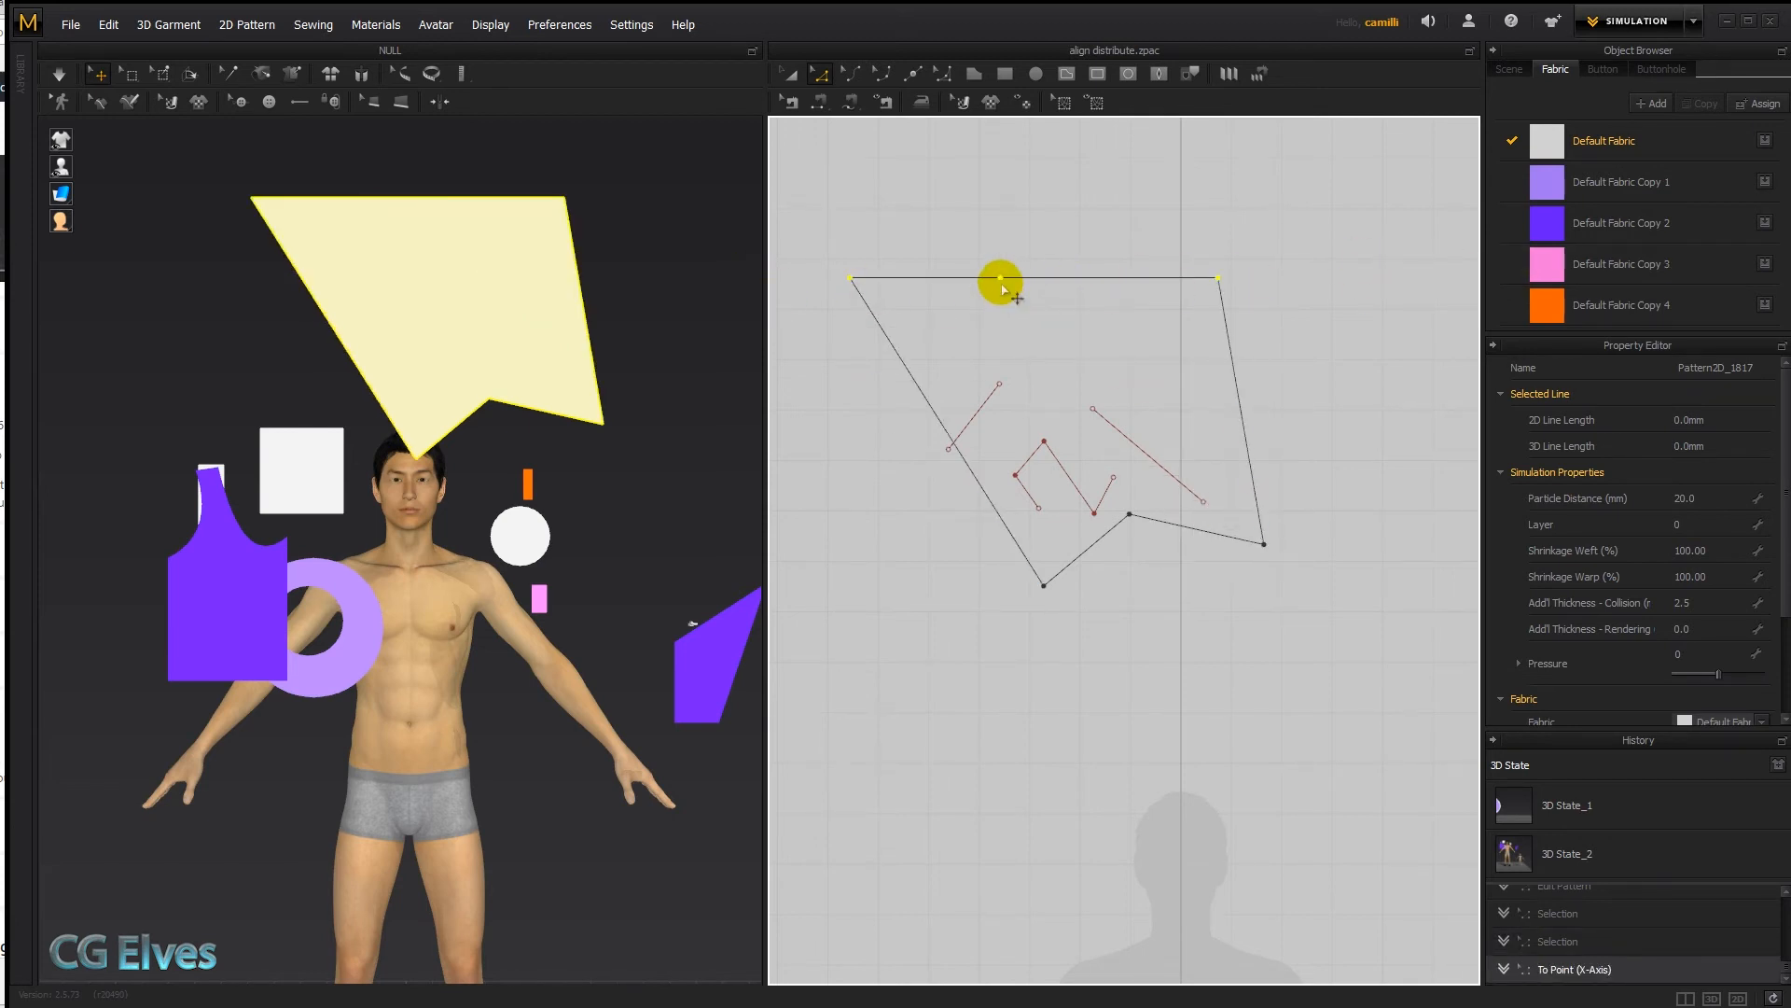
pyautogui.rightClick(1000, 282)
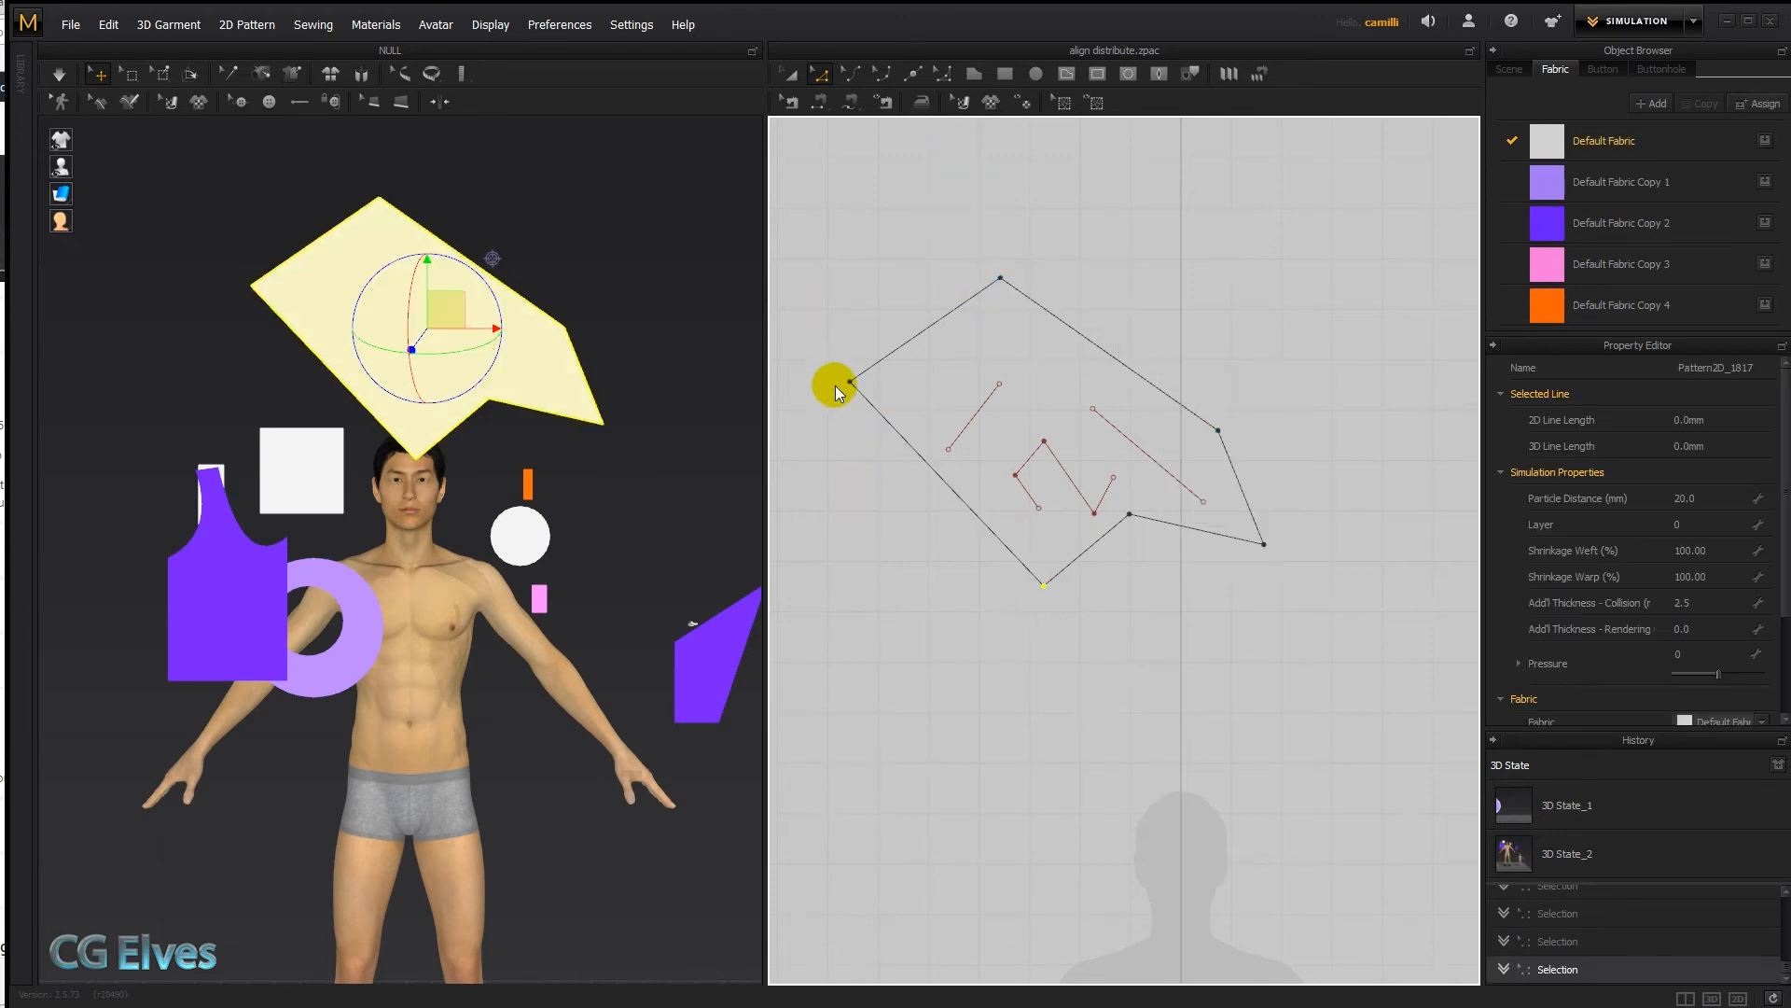
# Step: Align the left and top outline points vertically to other points along the Y-axis
pyautogui.rightClick(834, 387)
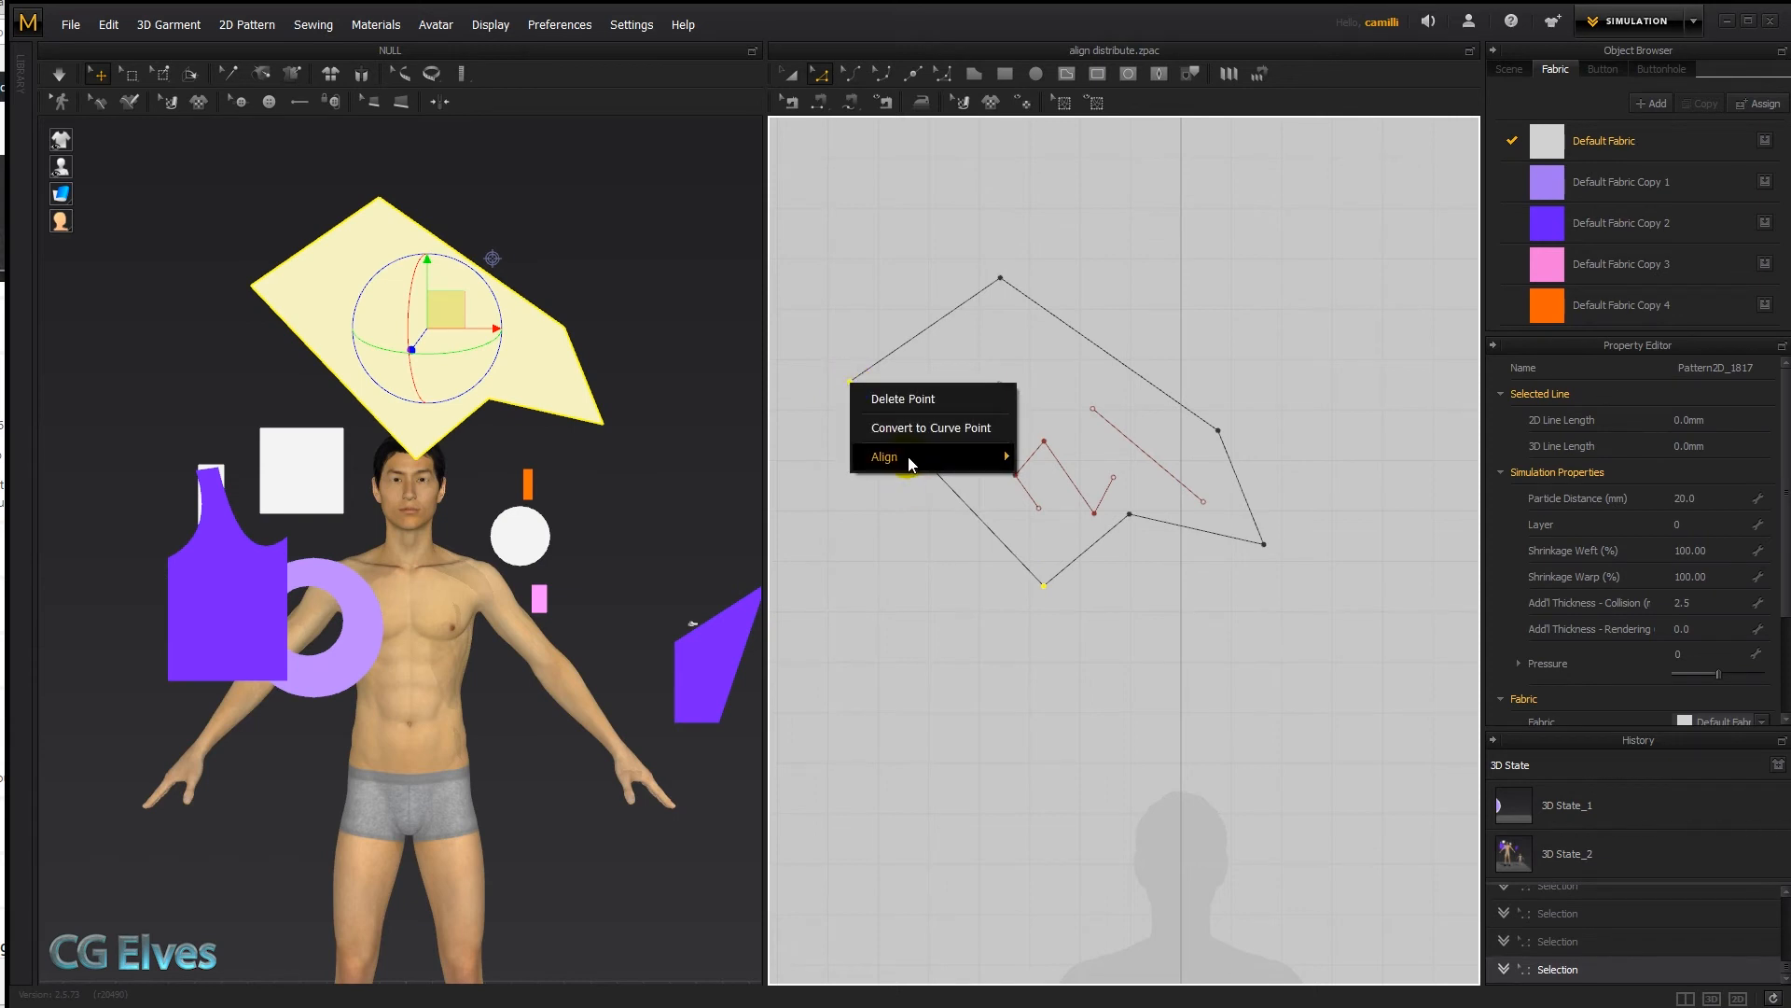
pyautogui.click(883, 455)
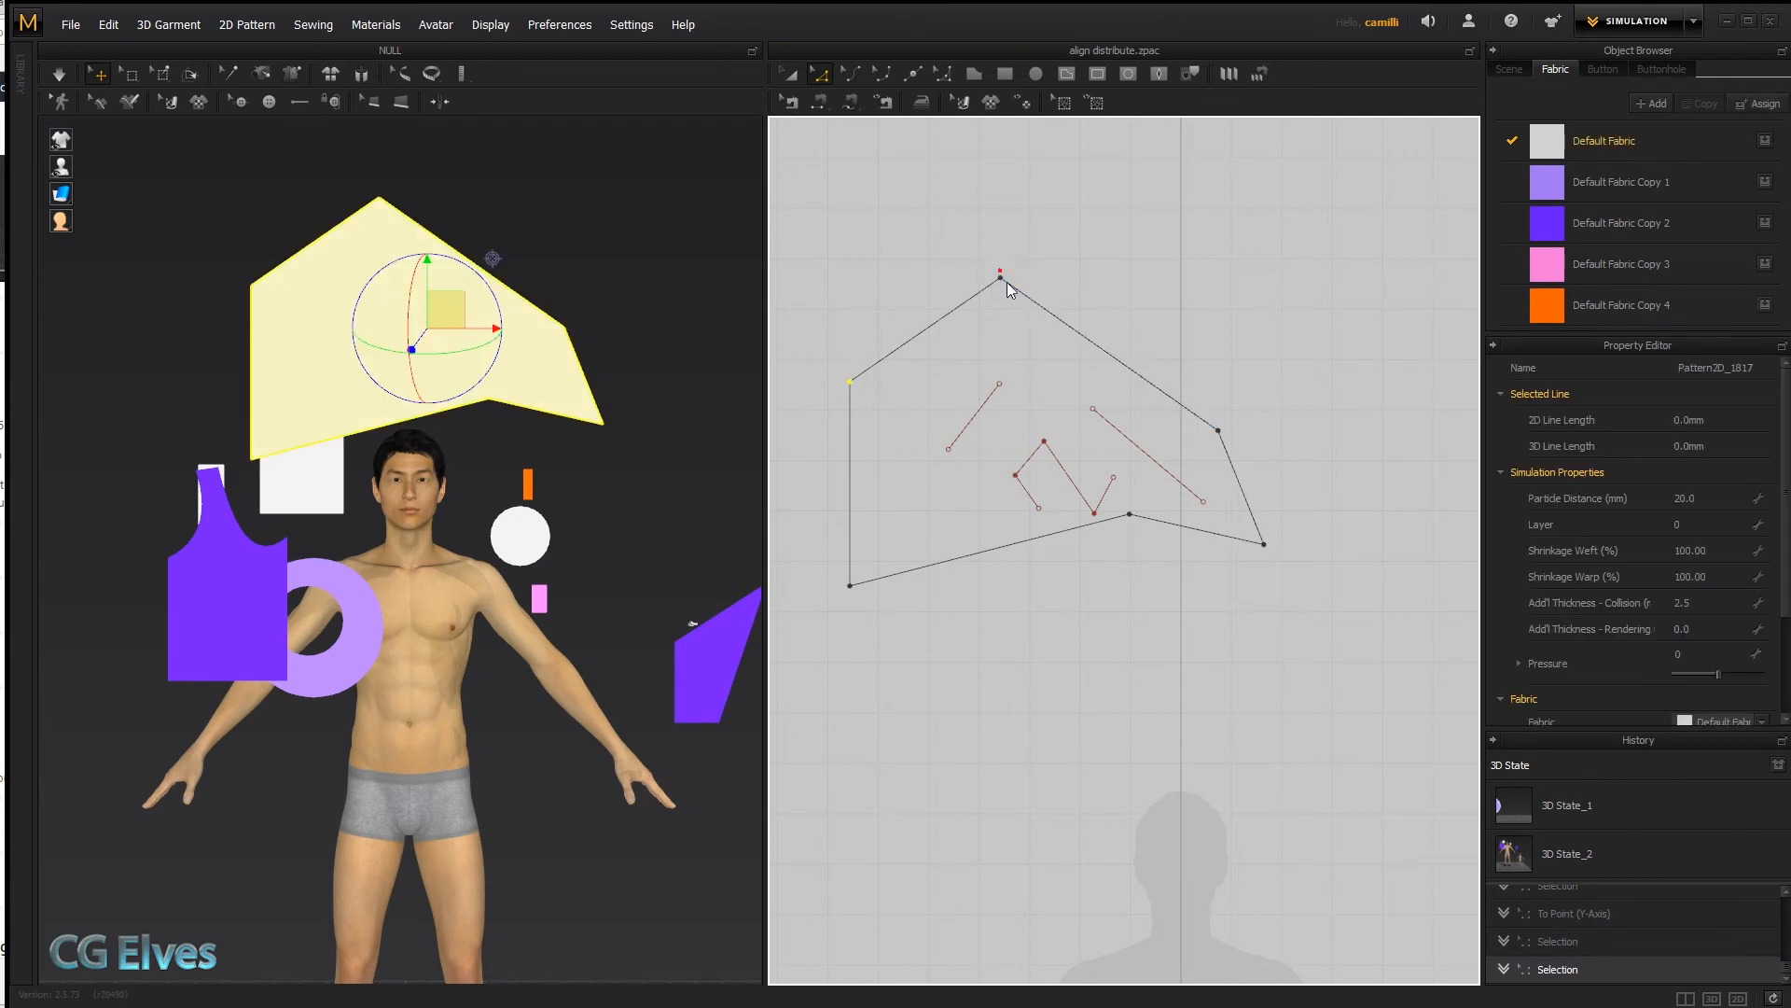
pyautogui.rightClick(1000, 272)
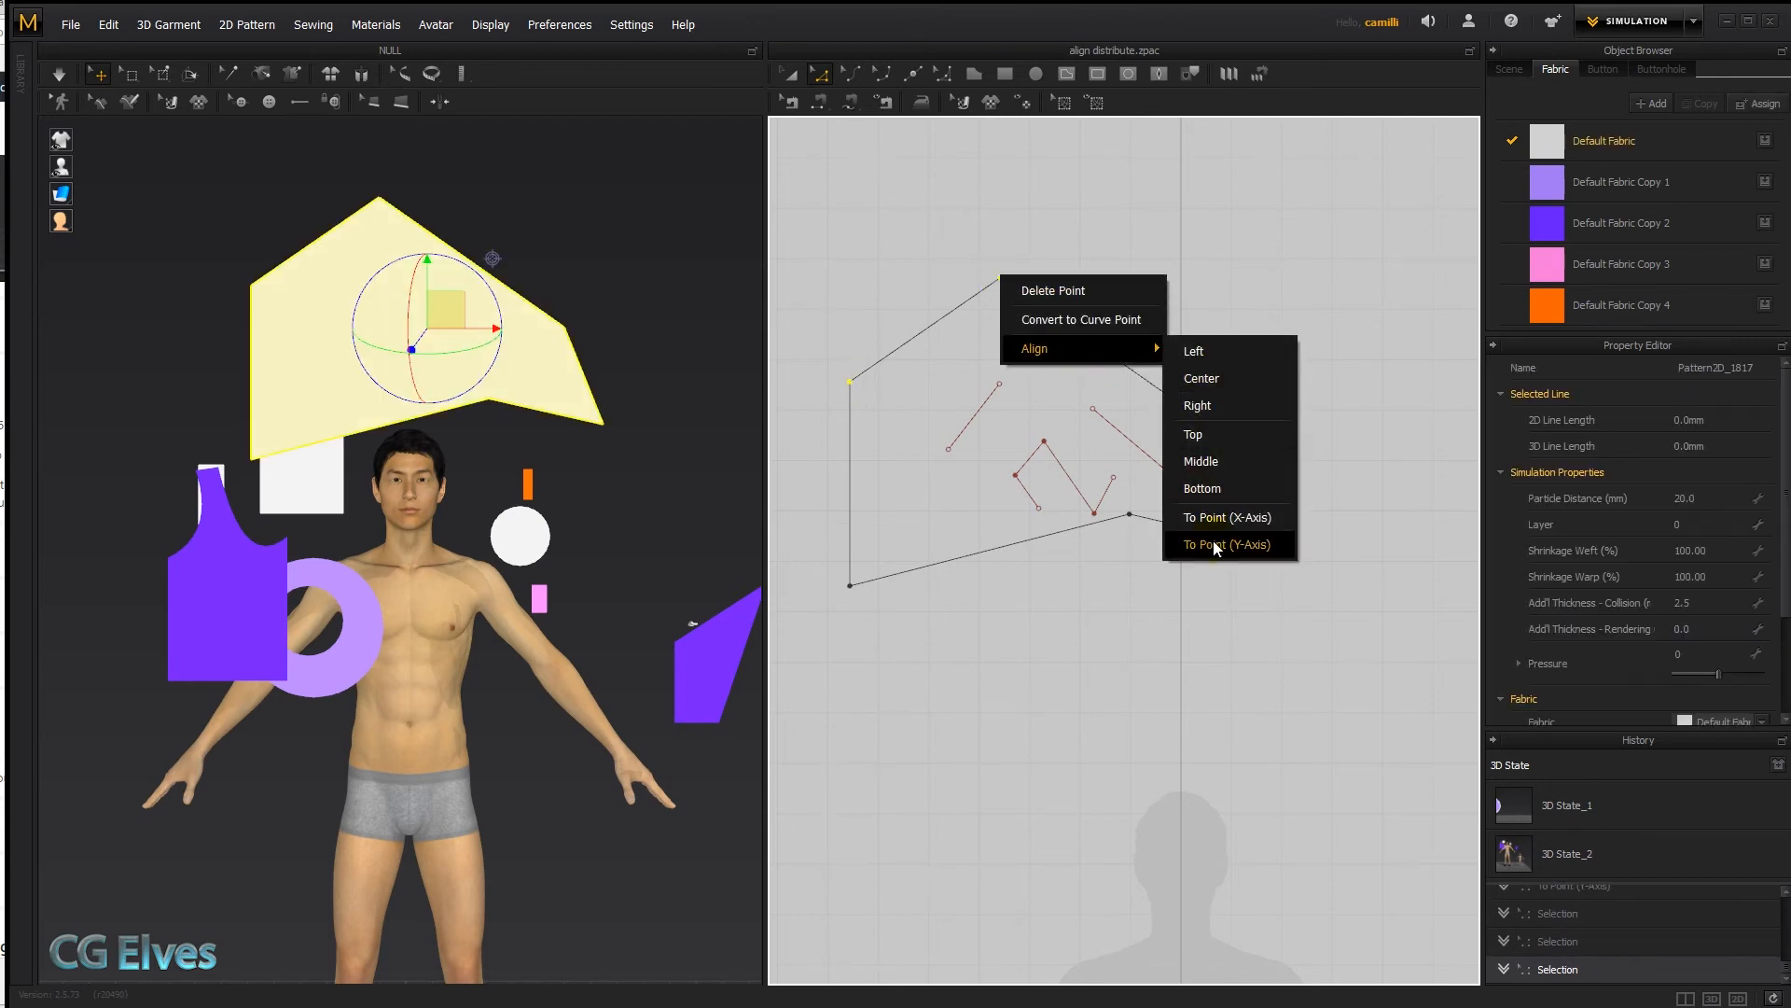
pyautogui.click(1224, 543)
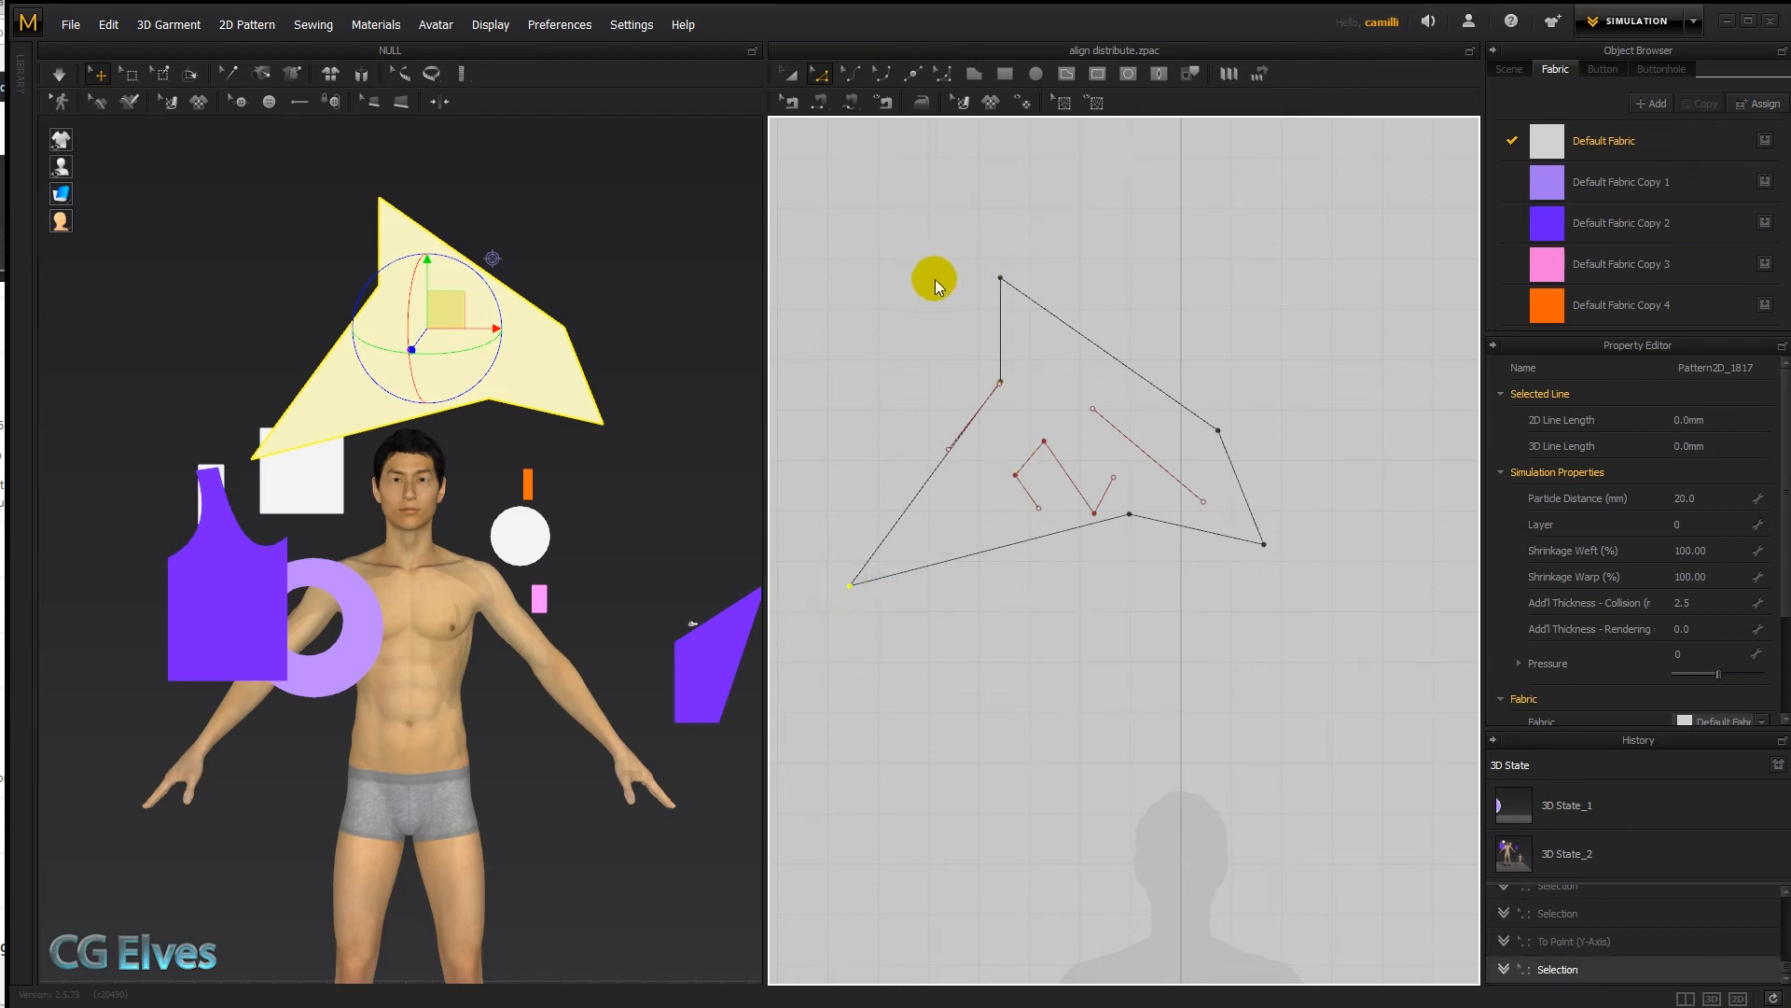
pyautogui.moveTo(933, 280); pyautogui.dragTo(1002, 375)
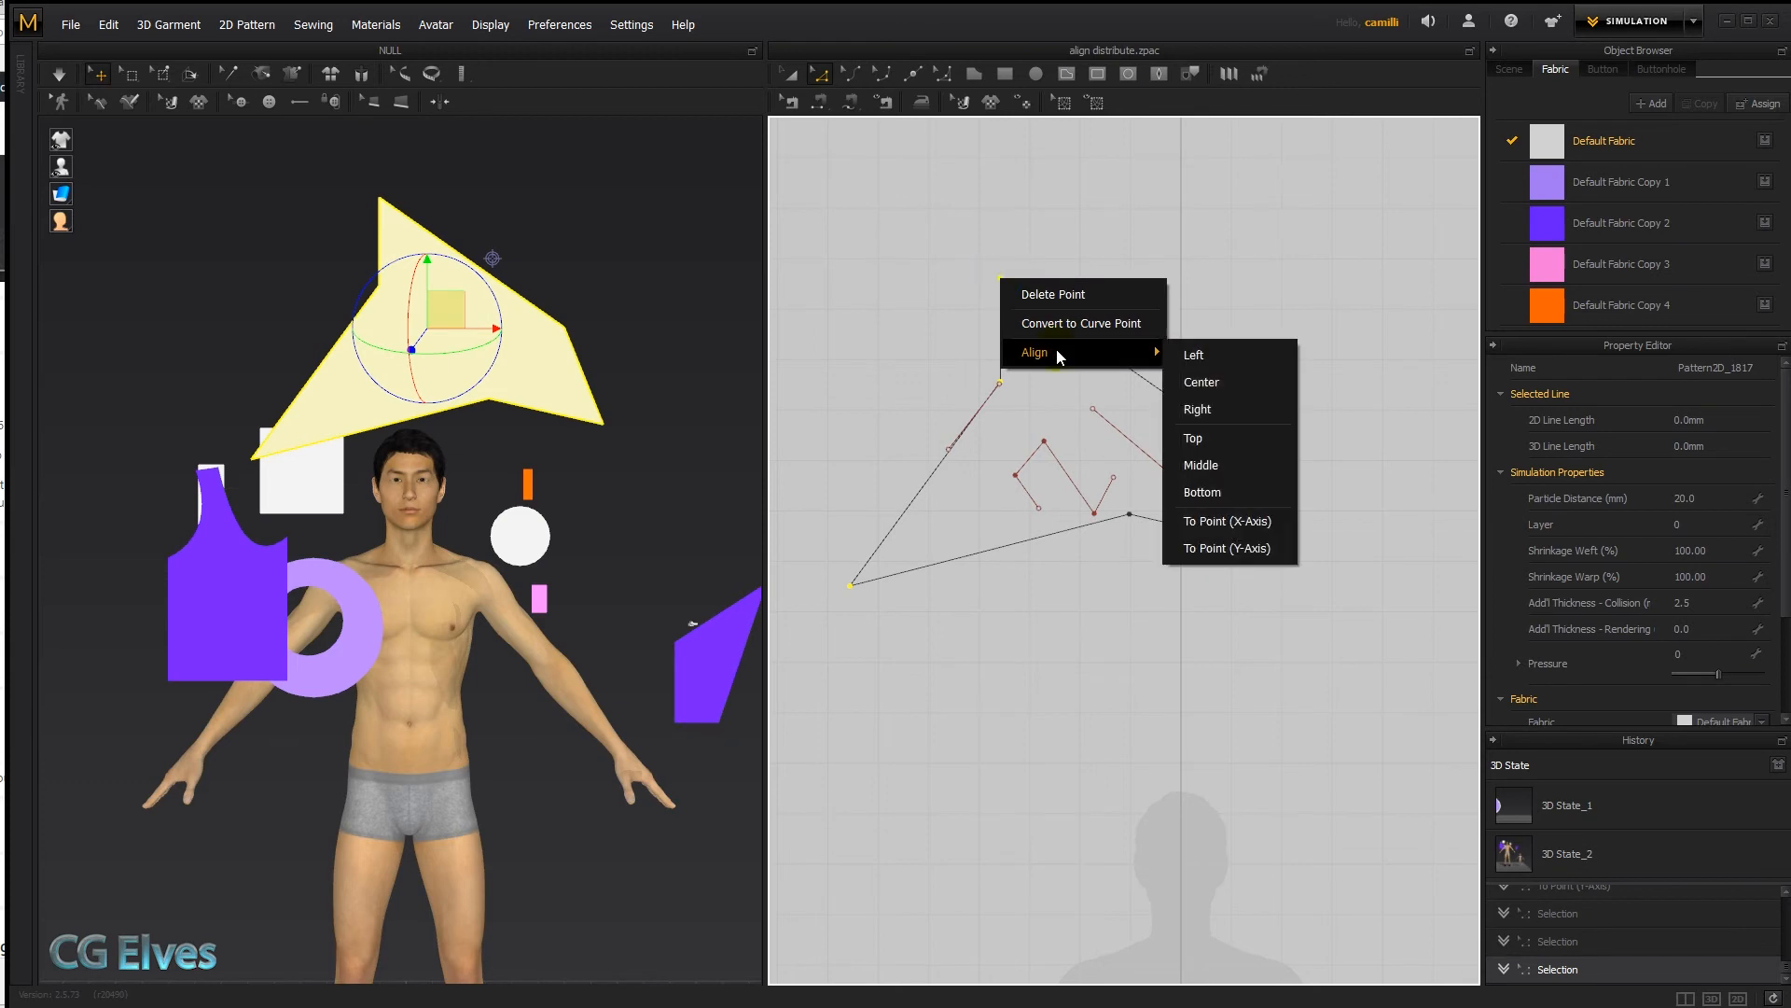
pyautogui.click(1226, 546)
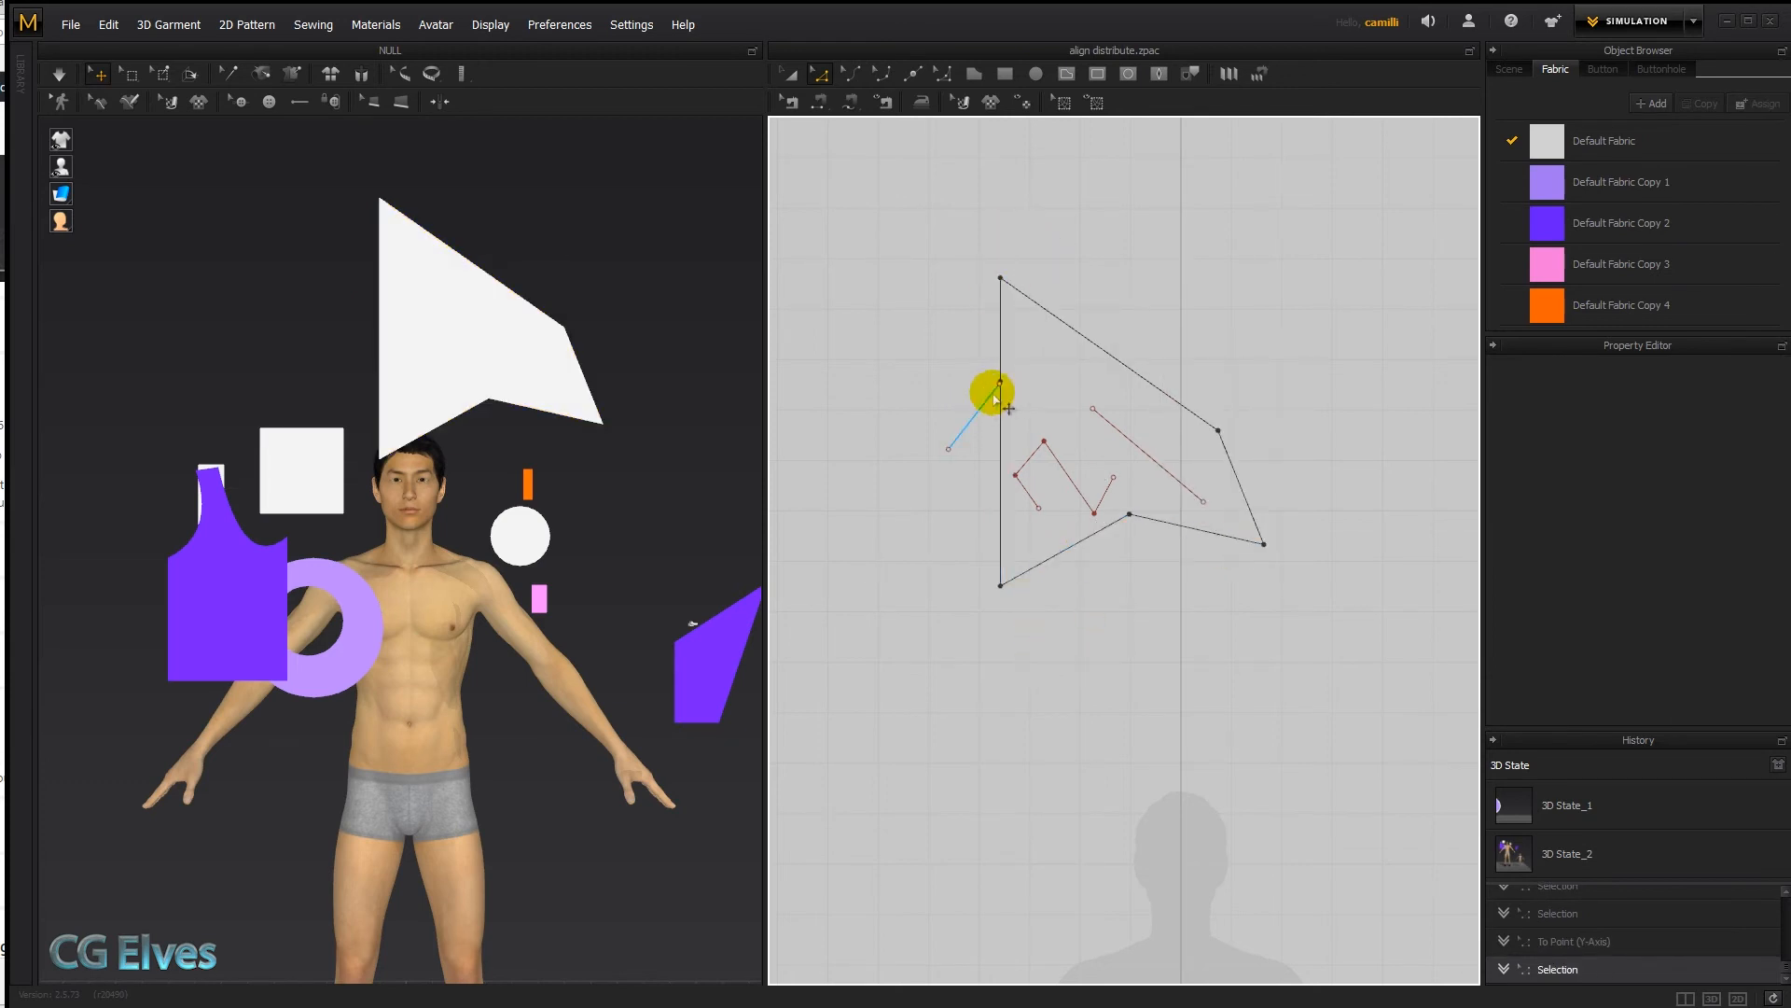
# Step: Select internal line endpoints and center-align them with Align > Center
pyautogui.click(985, 405)
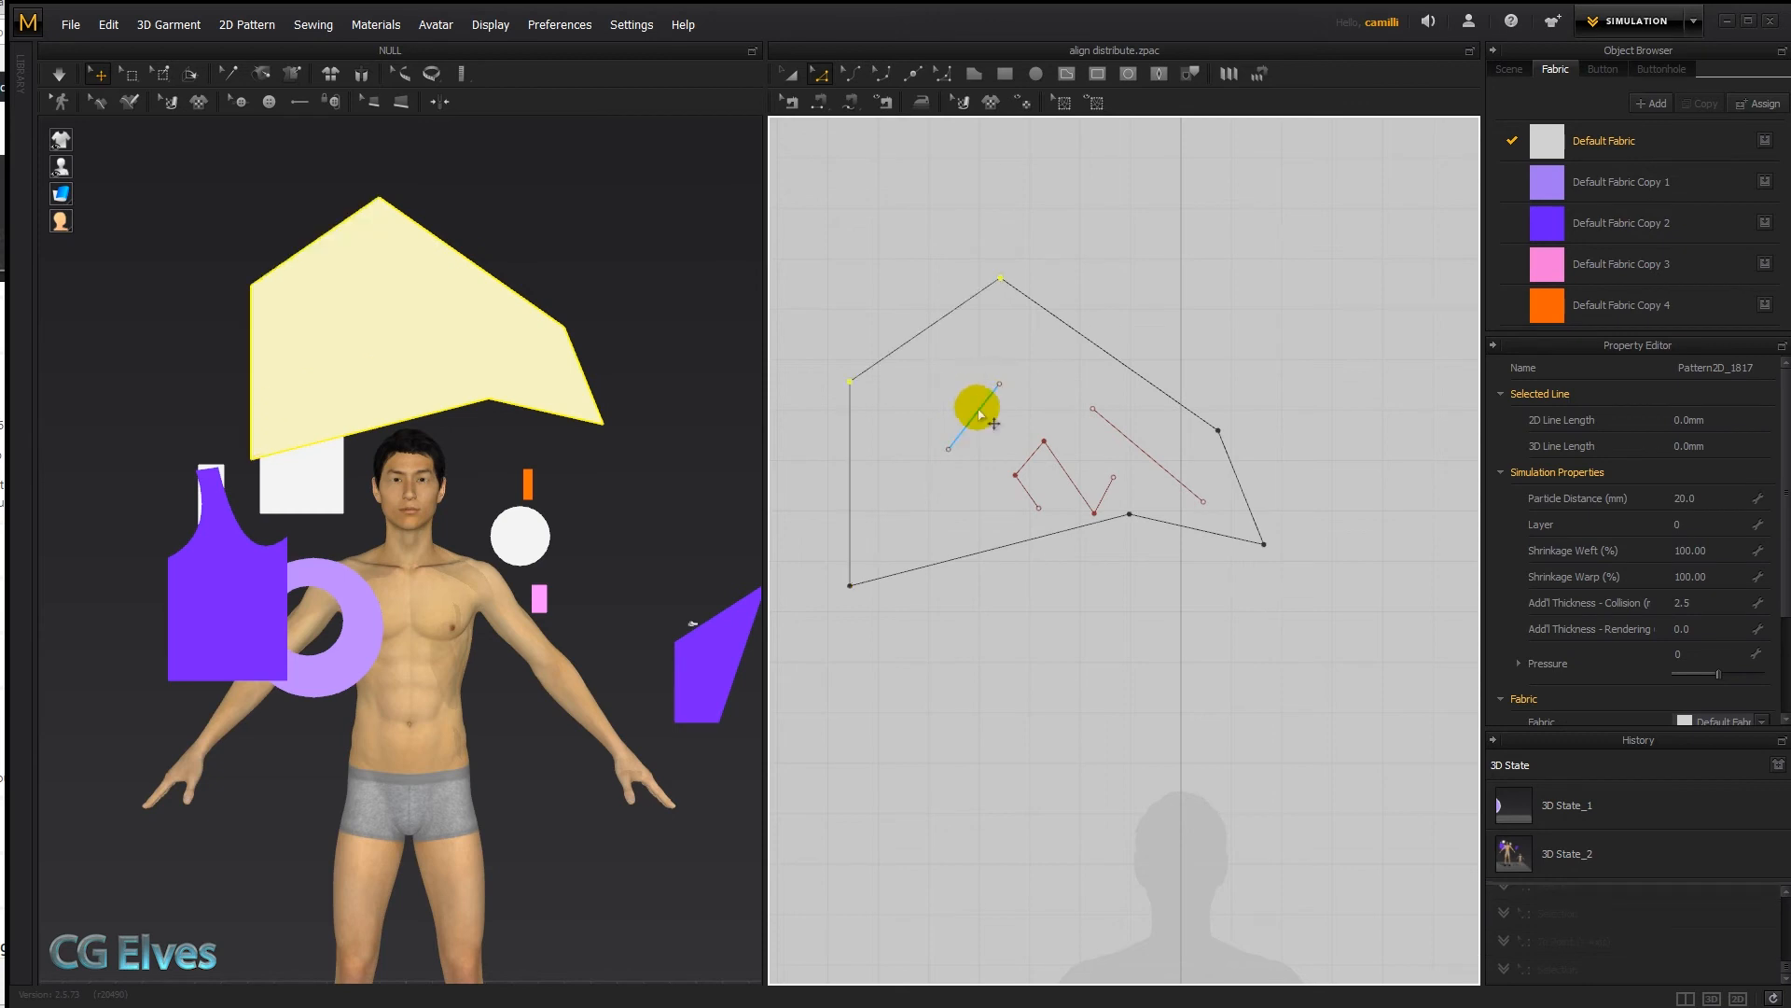
pyautogui.click(1043, 444)
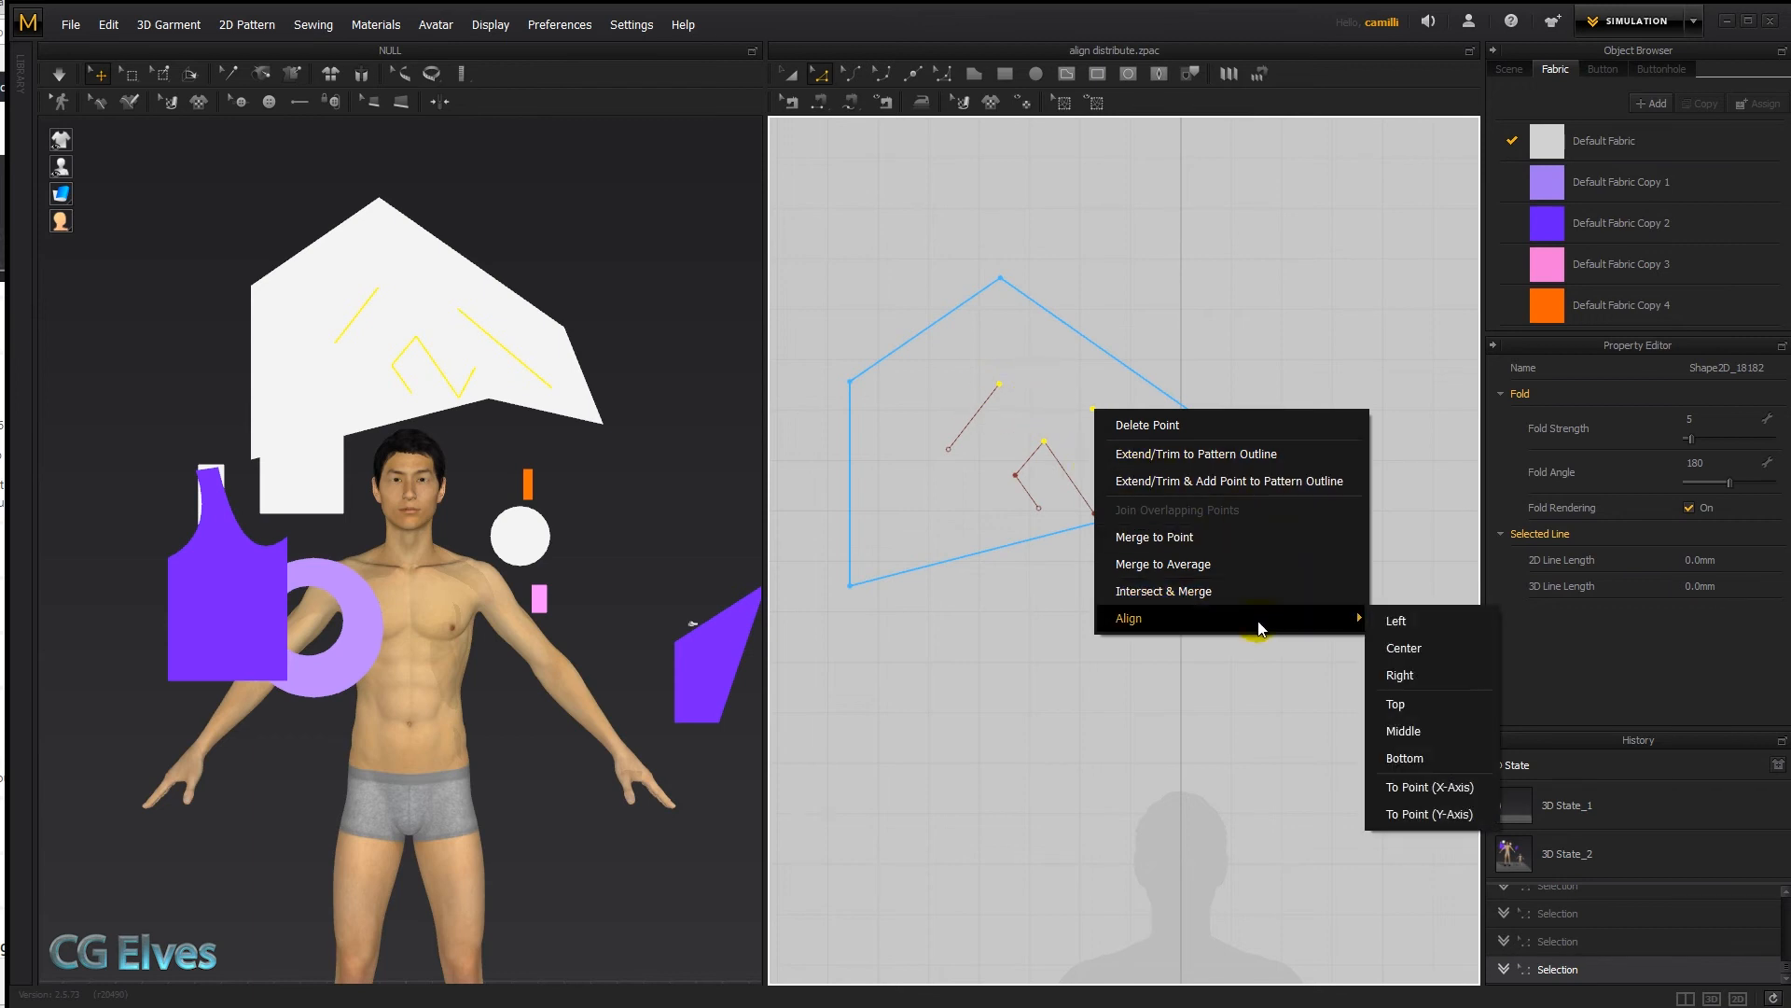
pyautogui.click(1403, 647)
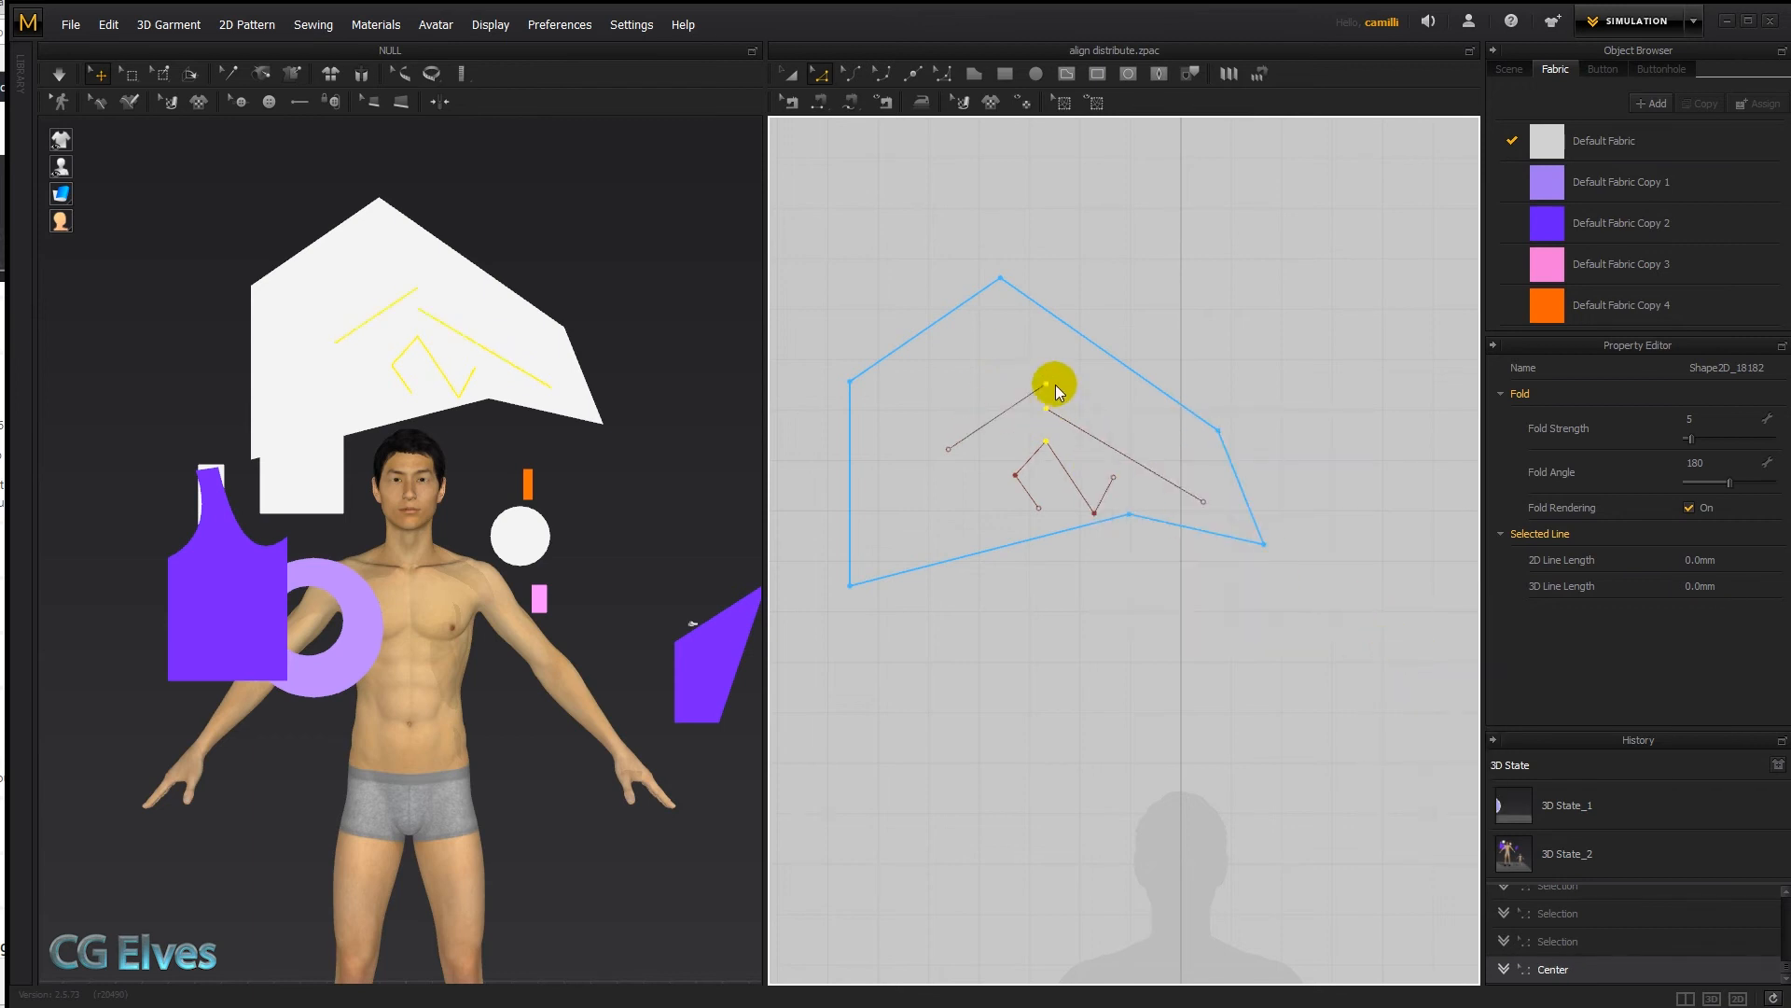
pyautogui.moveTo(1053, 383); pyautogui.dragTo(1030, 445)
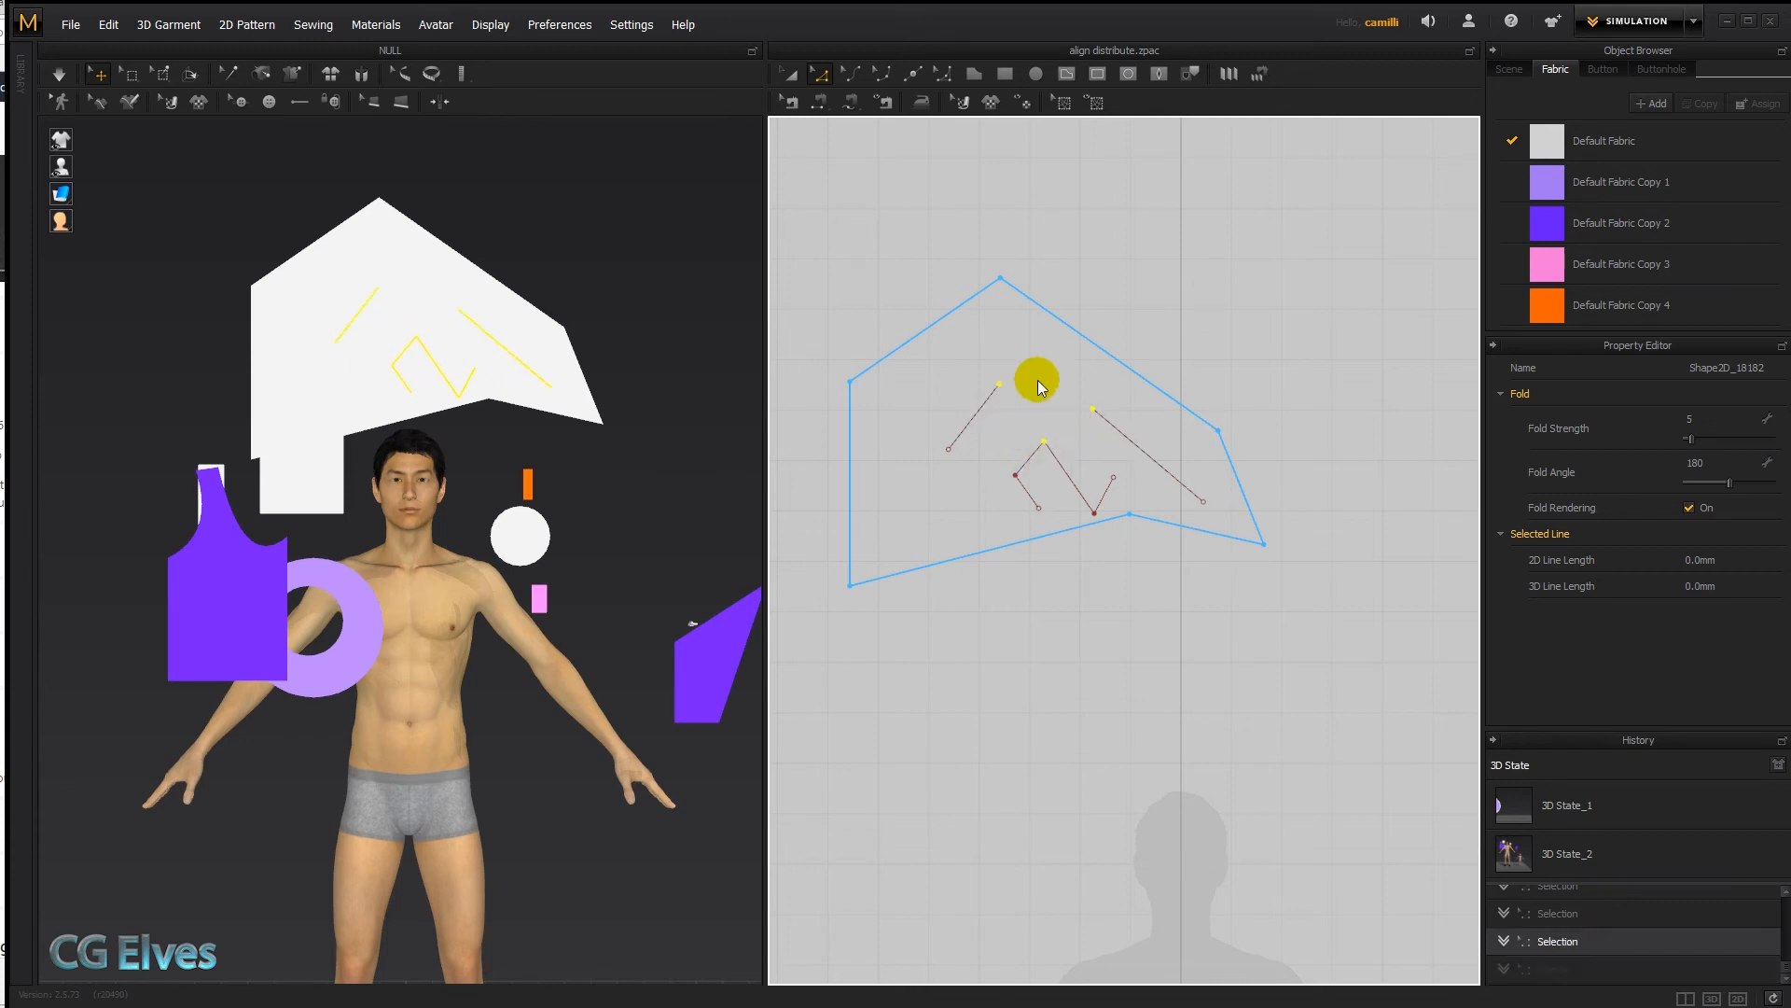
pyautogui.rightClick(1037, 379)
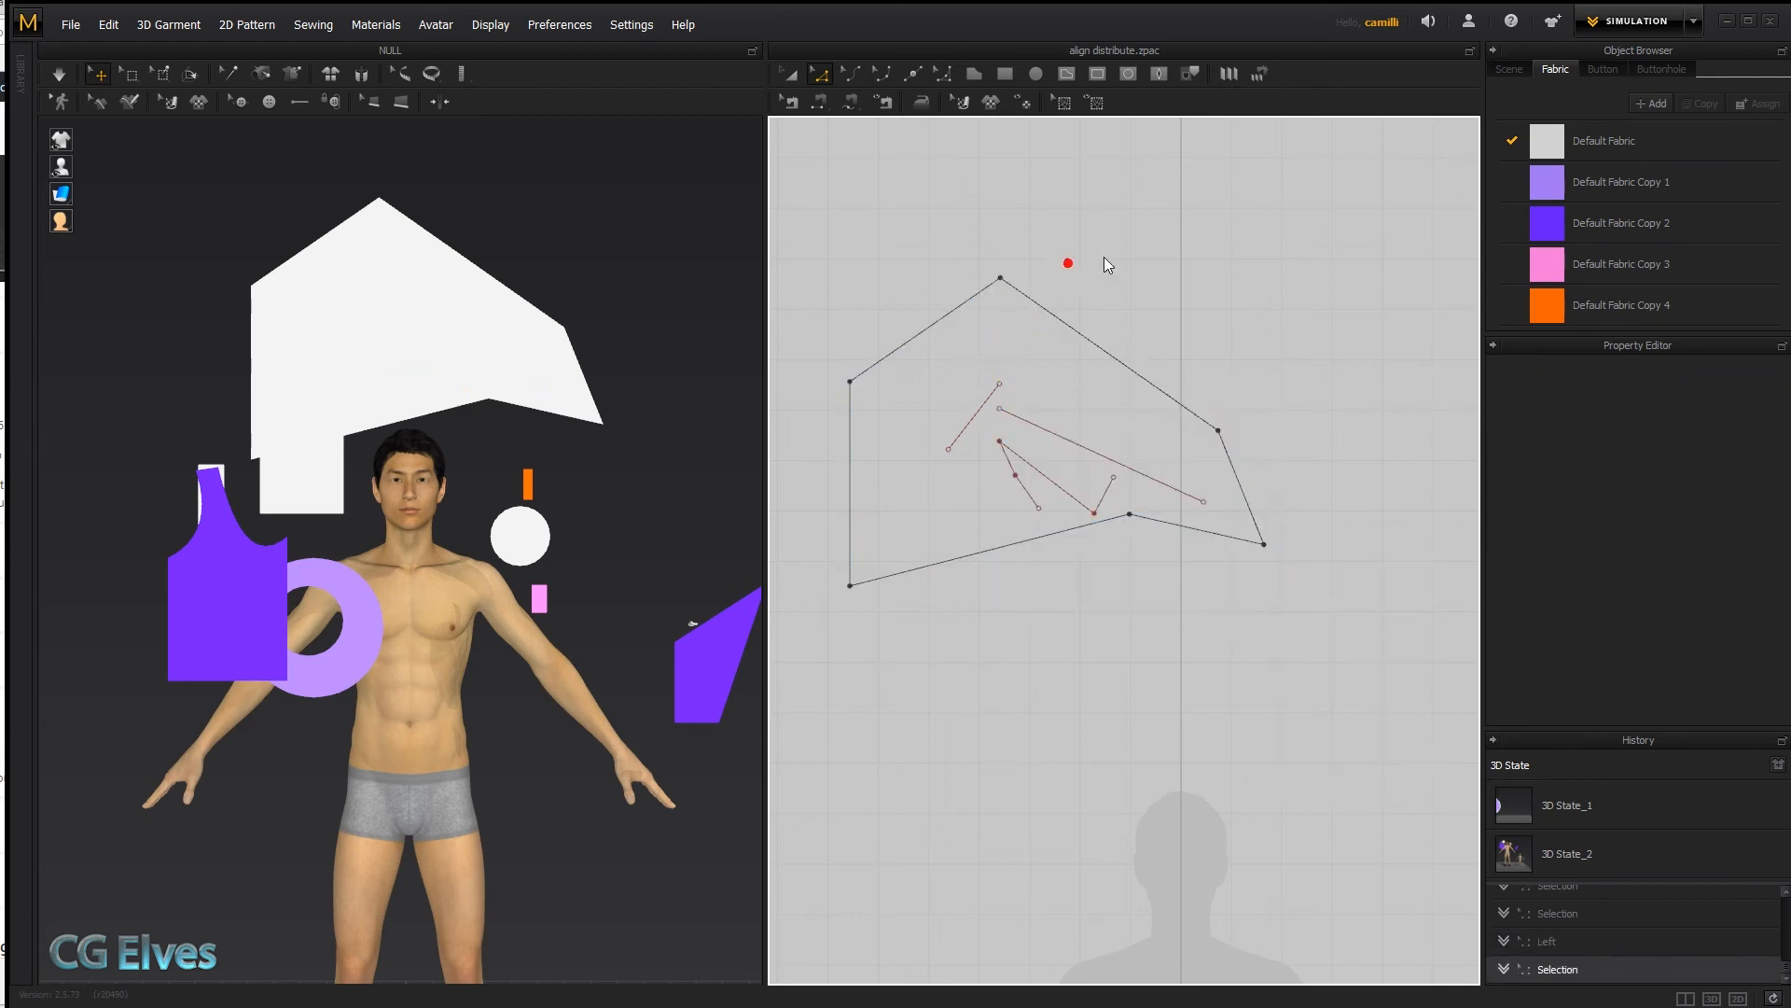
# Step: Re-select internal line points and align one vertically to another point along the Y-axis
pyautogui.click(995, 383)
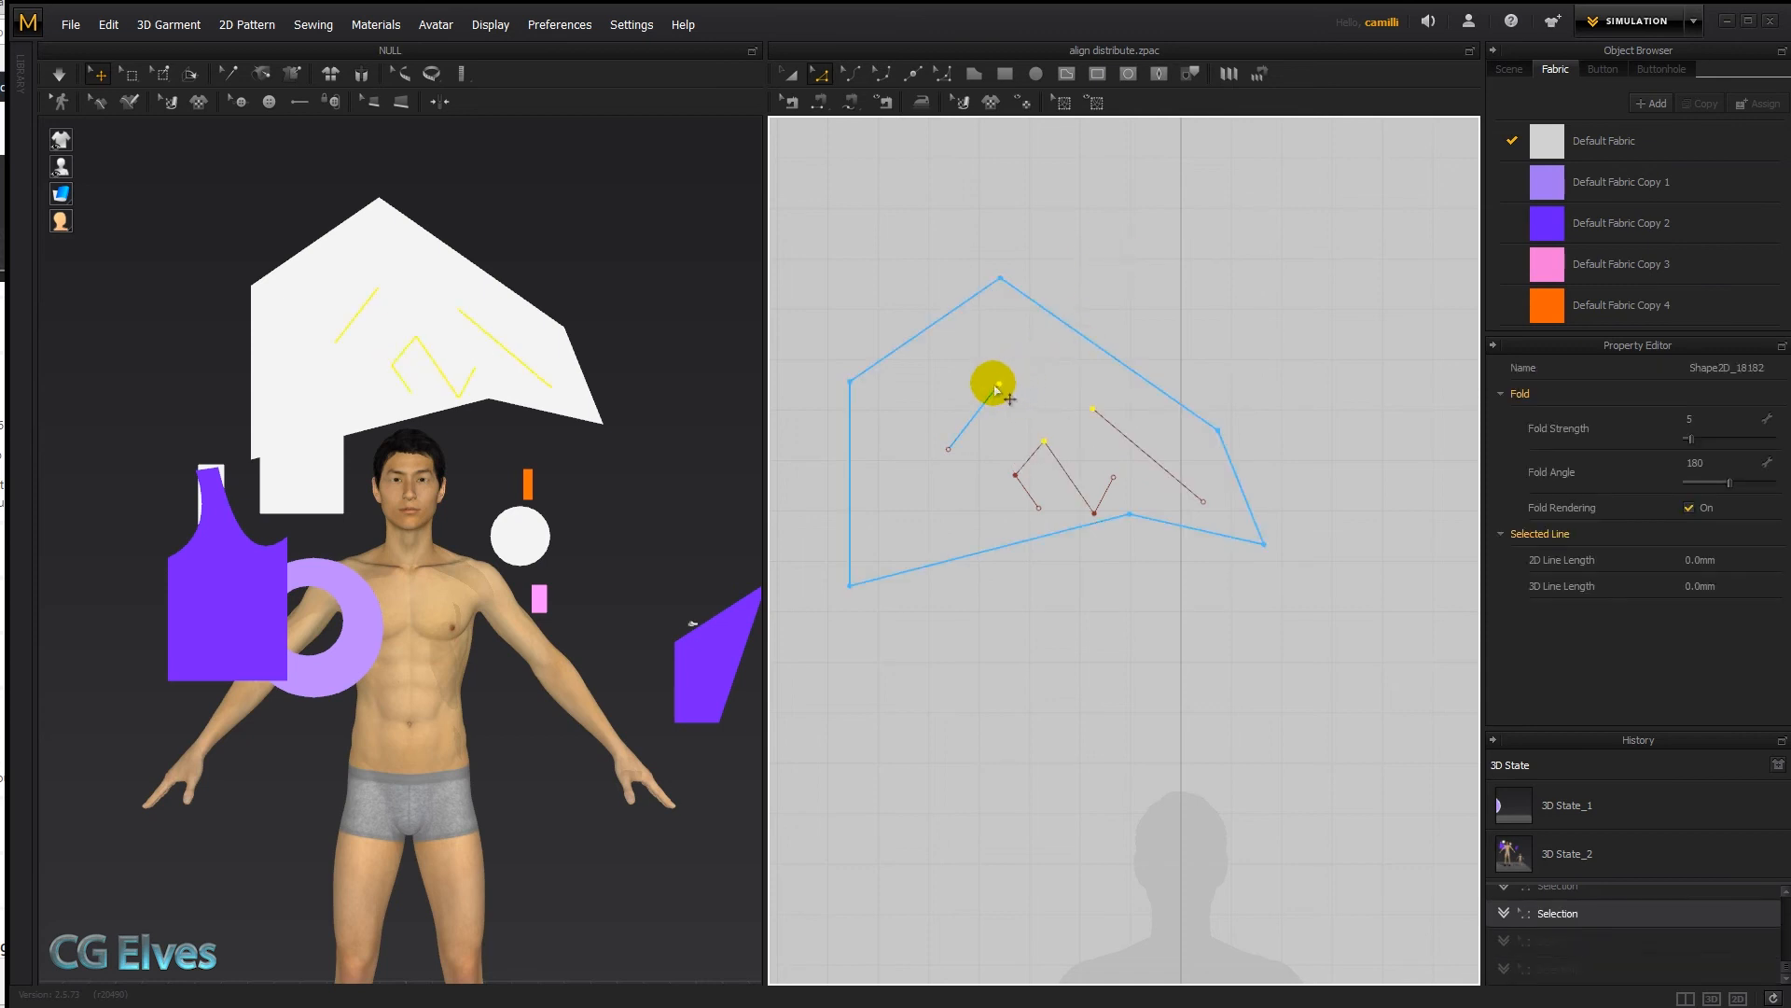
pyautogui.rightClick(995, 383)
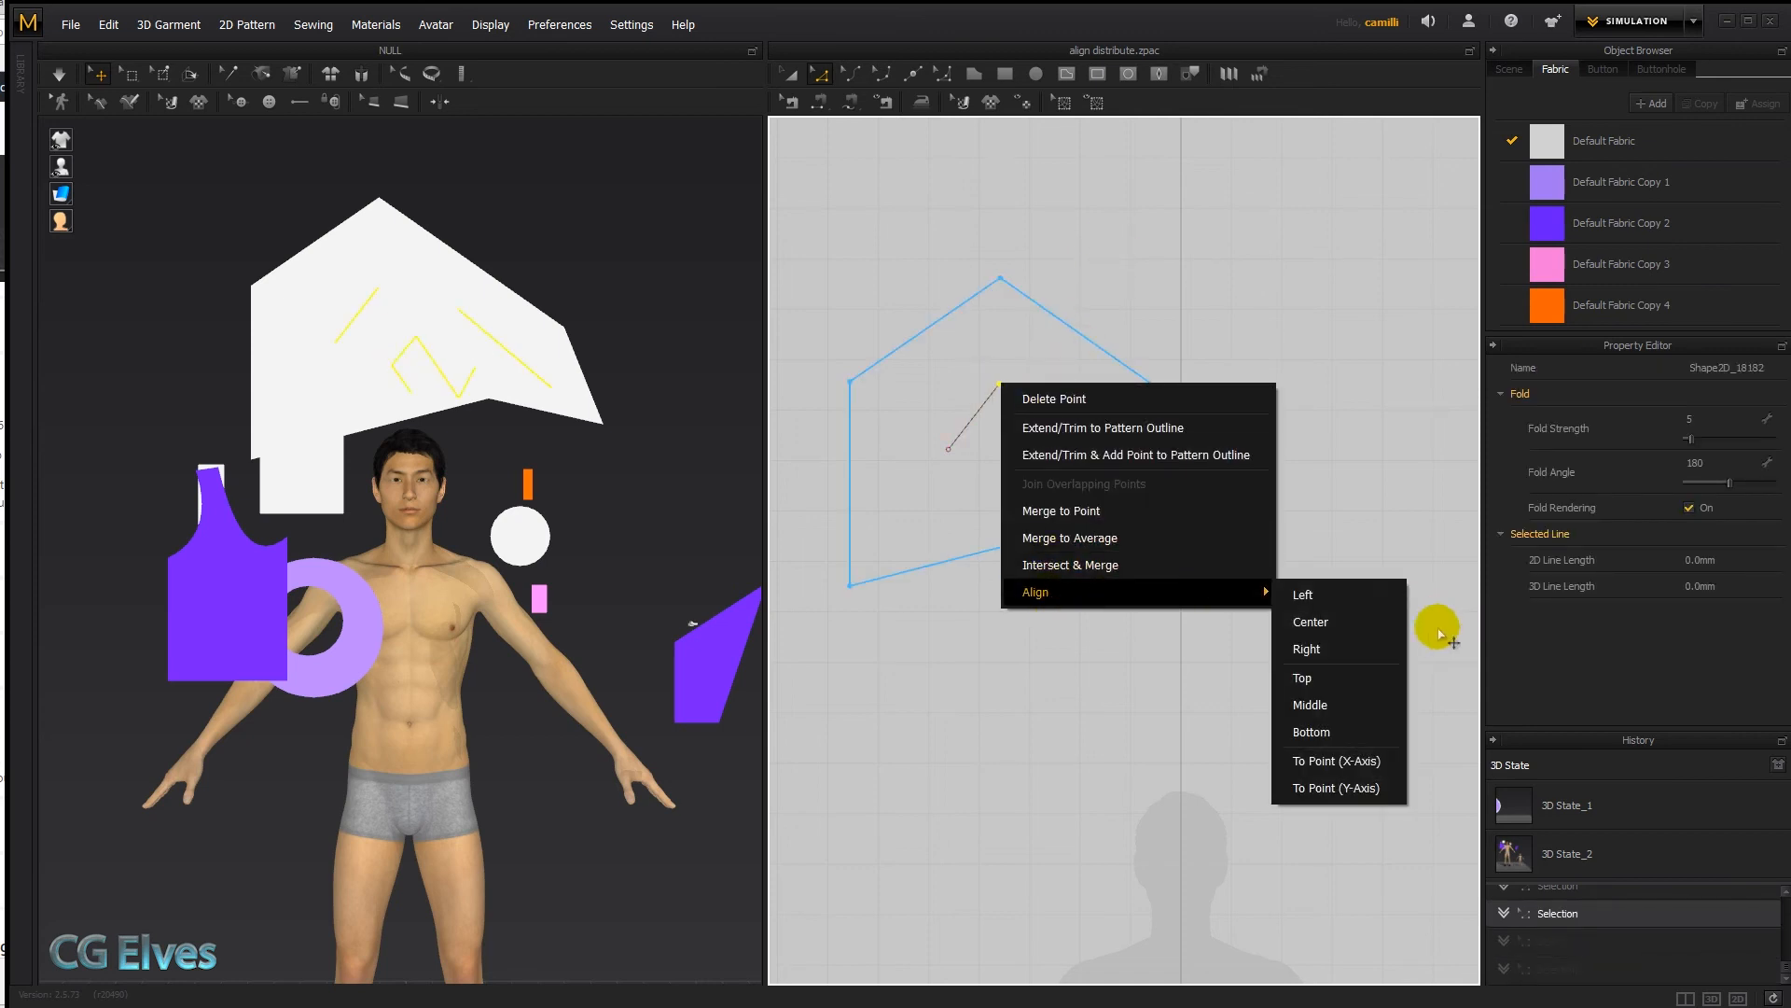
pyautogui.click(1306, 647)
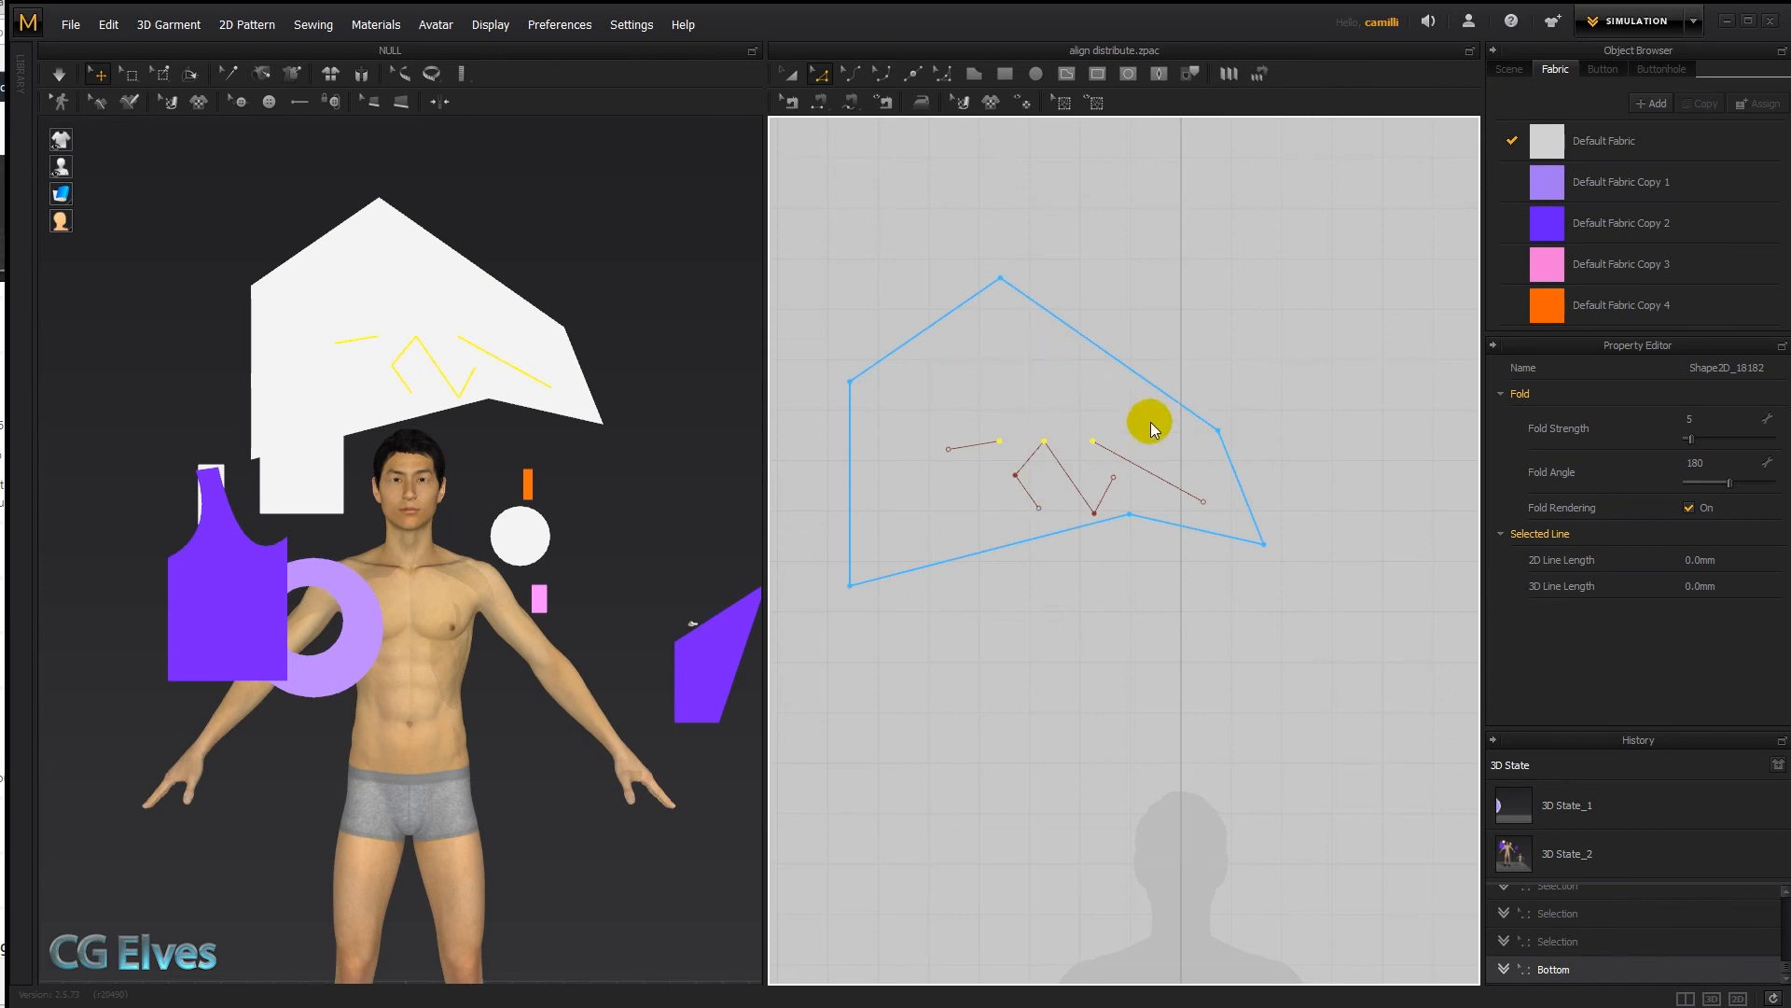
pyautogui.rightClick(1151, 423)
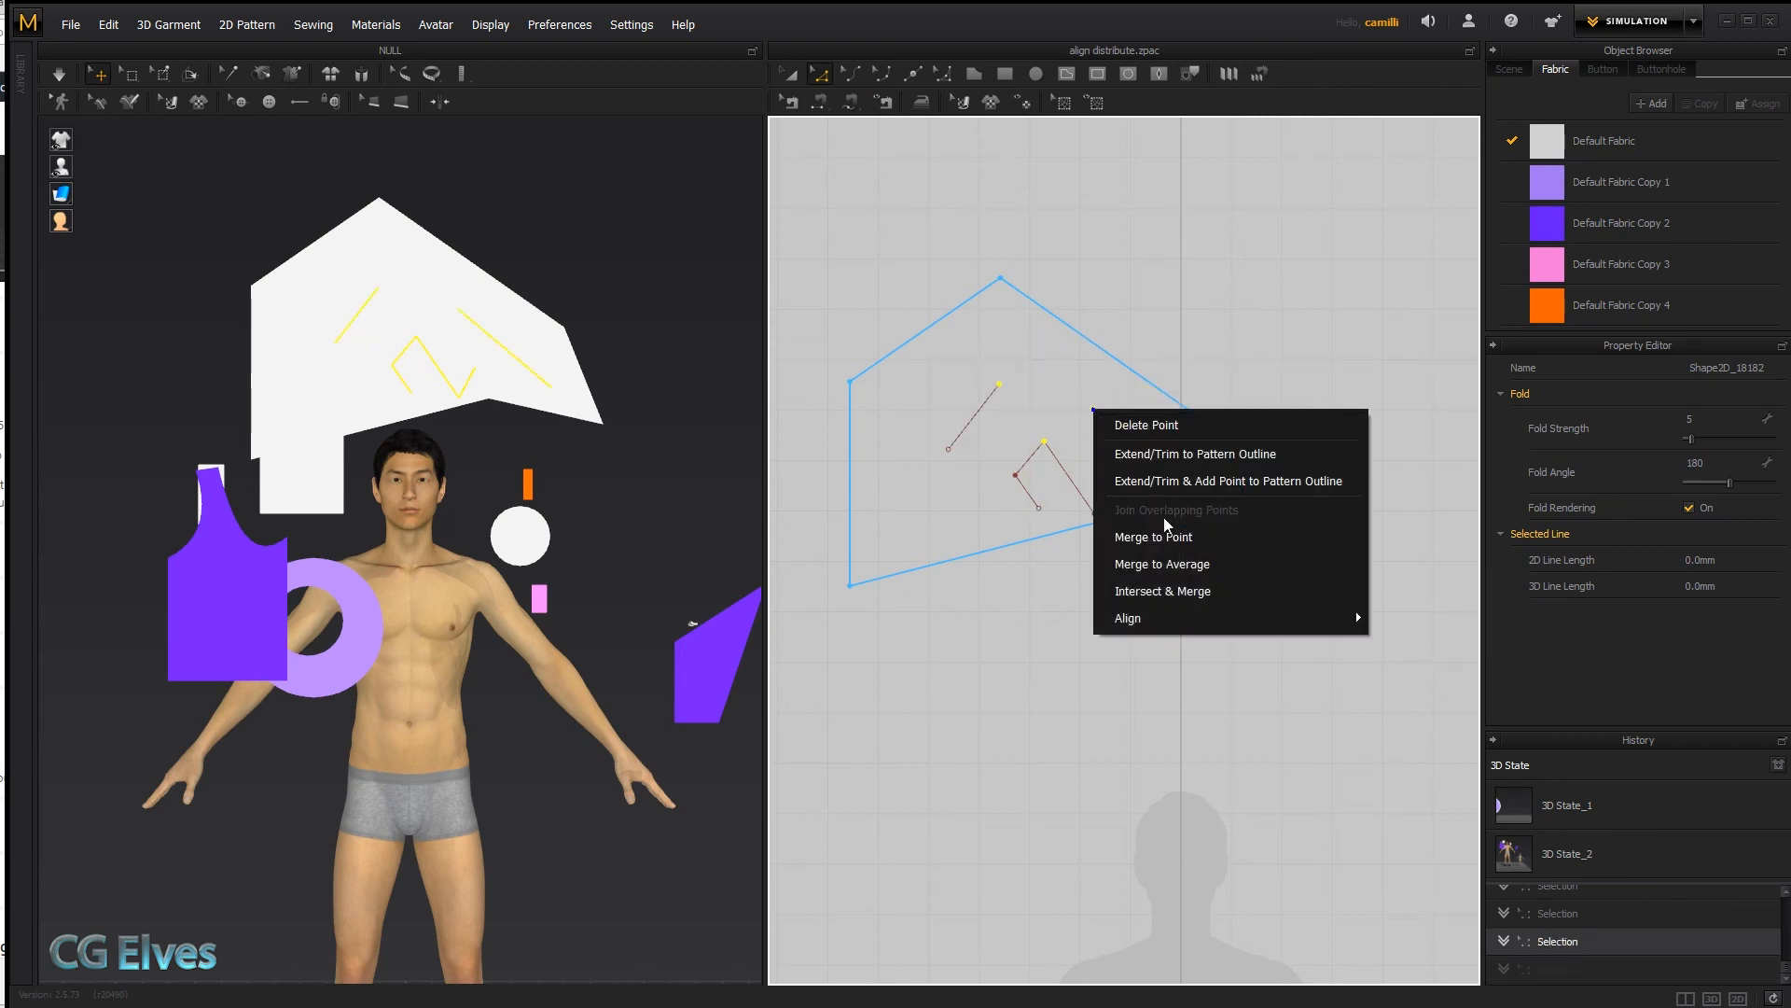
pyautogui.moveTo(1127, 618)
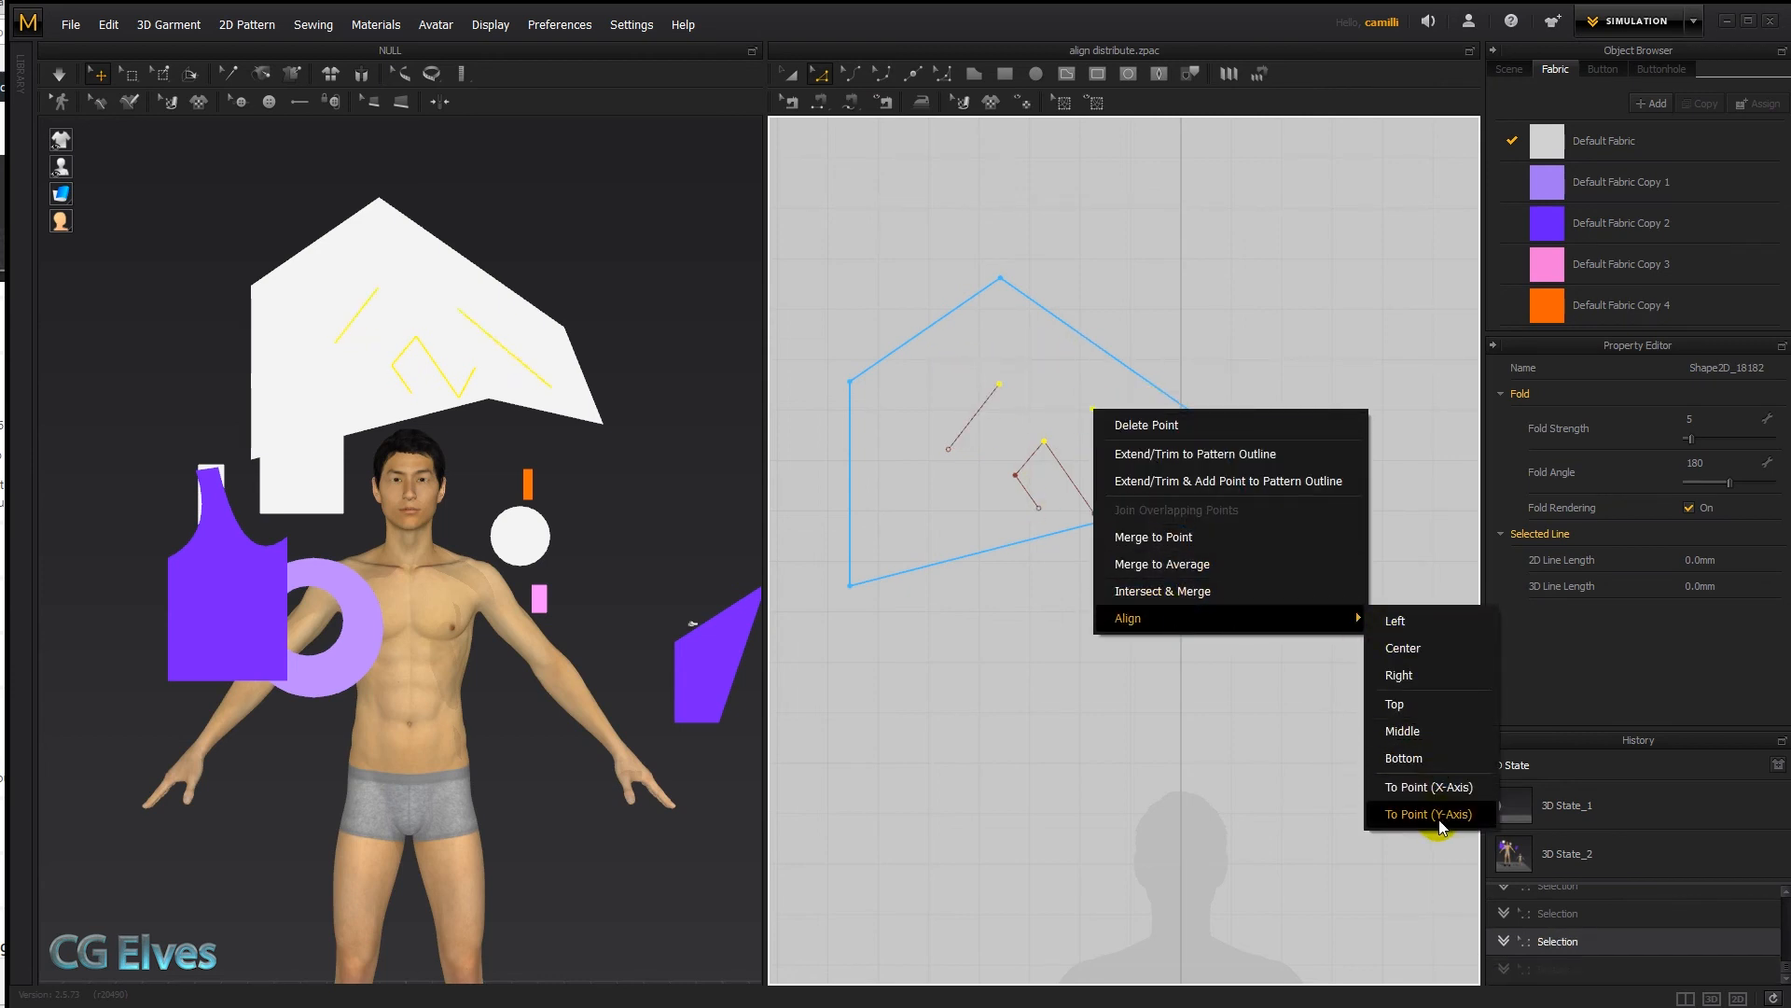
pyautogui.click(1428, 814)
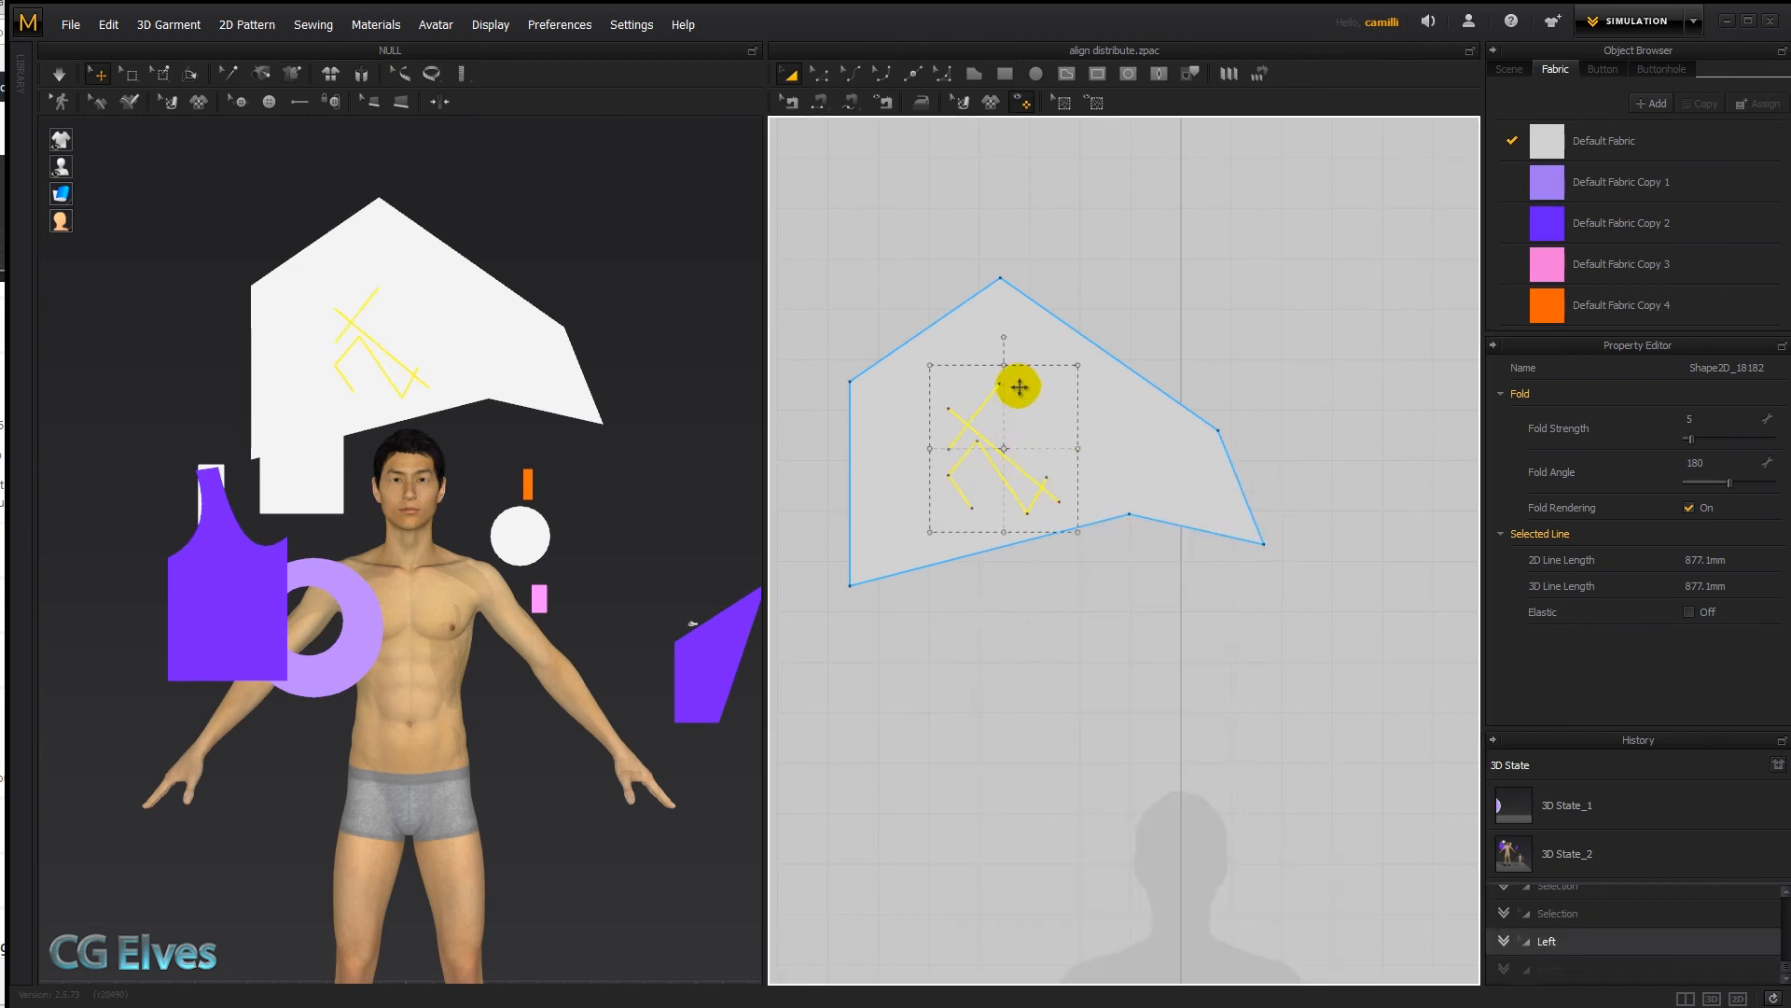
# Step: Align all selected internal lines to their right edge with Align > Right
pyautogui.rightClick(1017, 386)
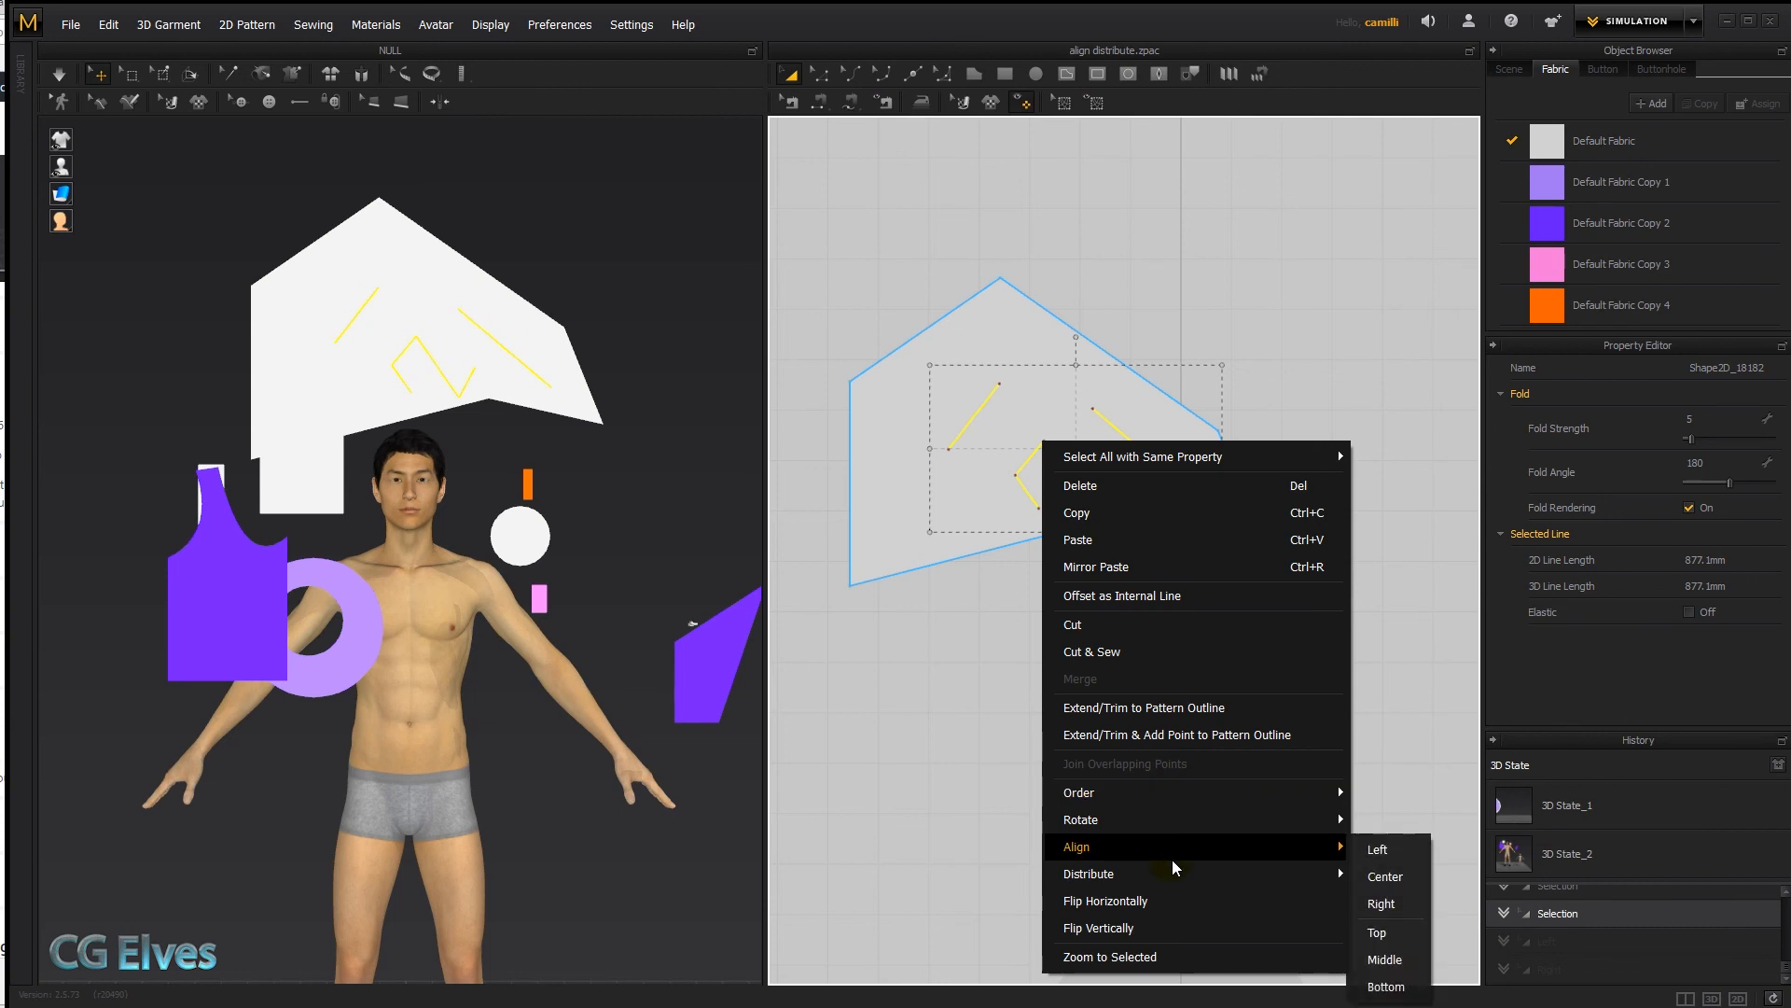
pyautogui.click(1380, 903)
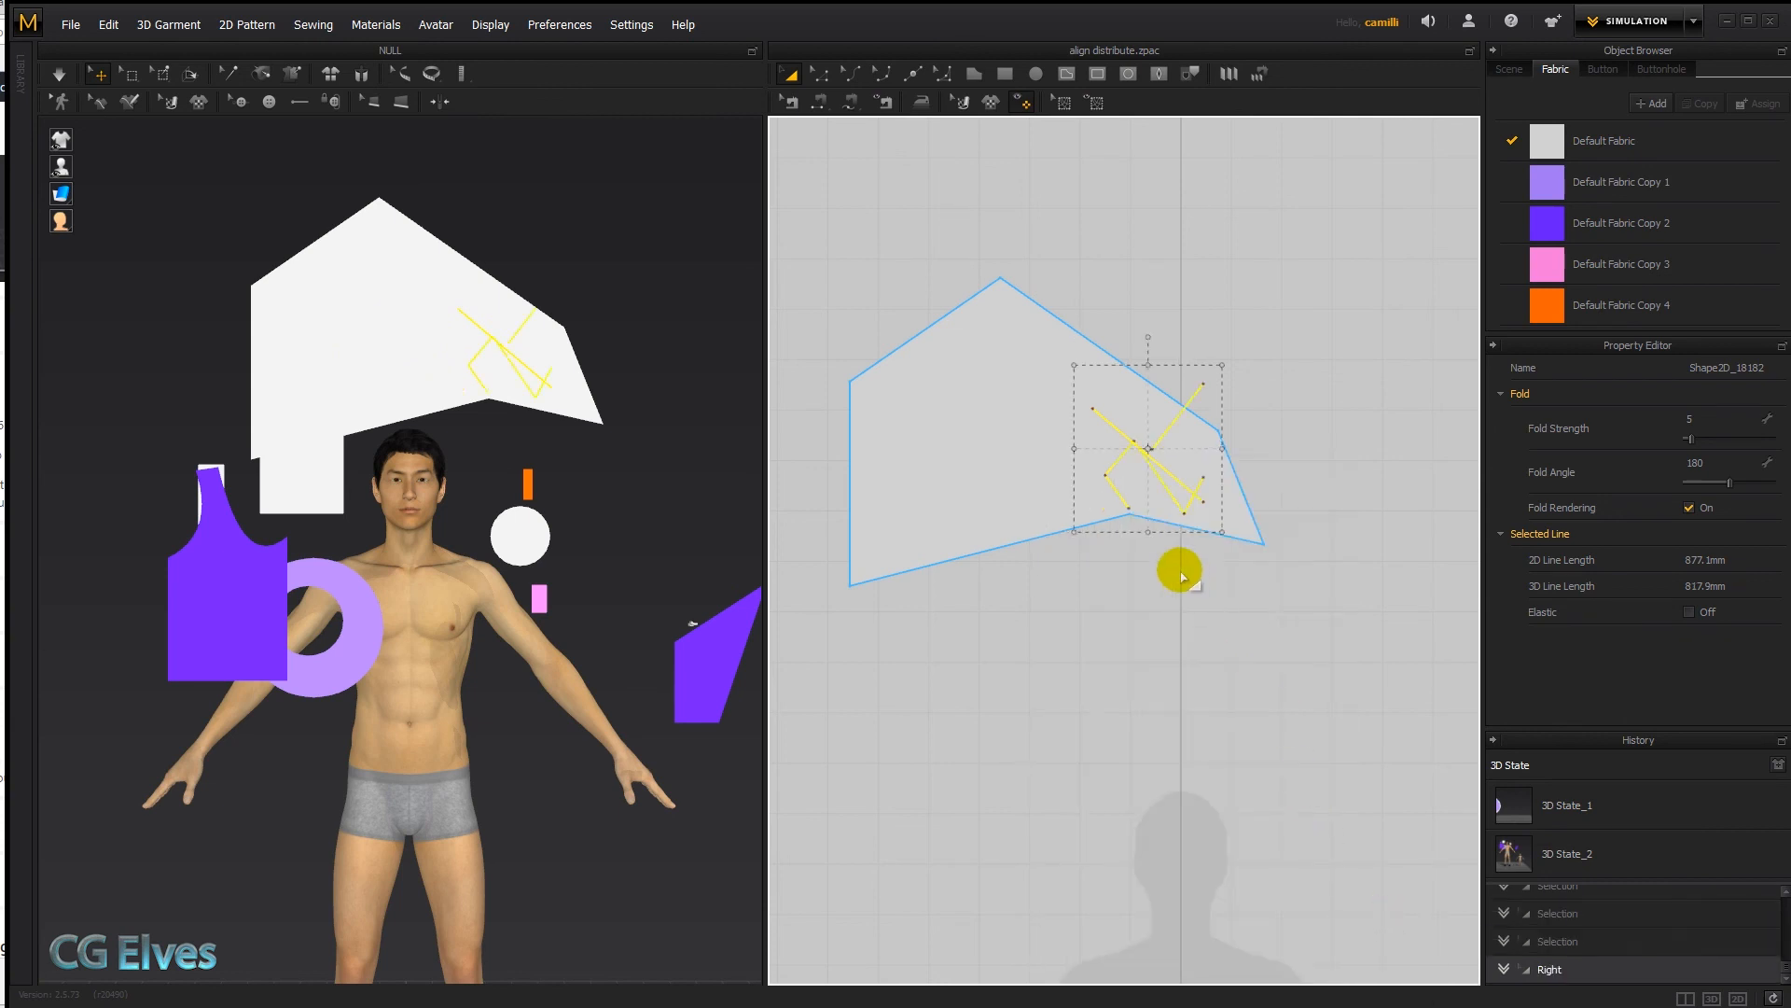
pyautogui.moveTo(1183, 574); pyautogui.dragTo(1172, 340)
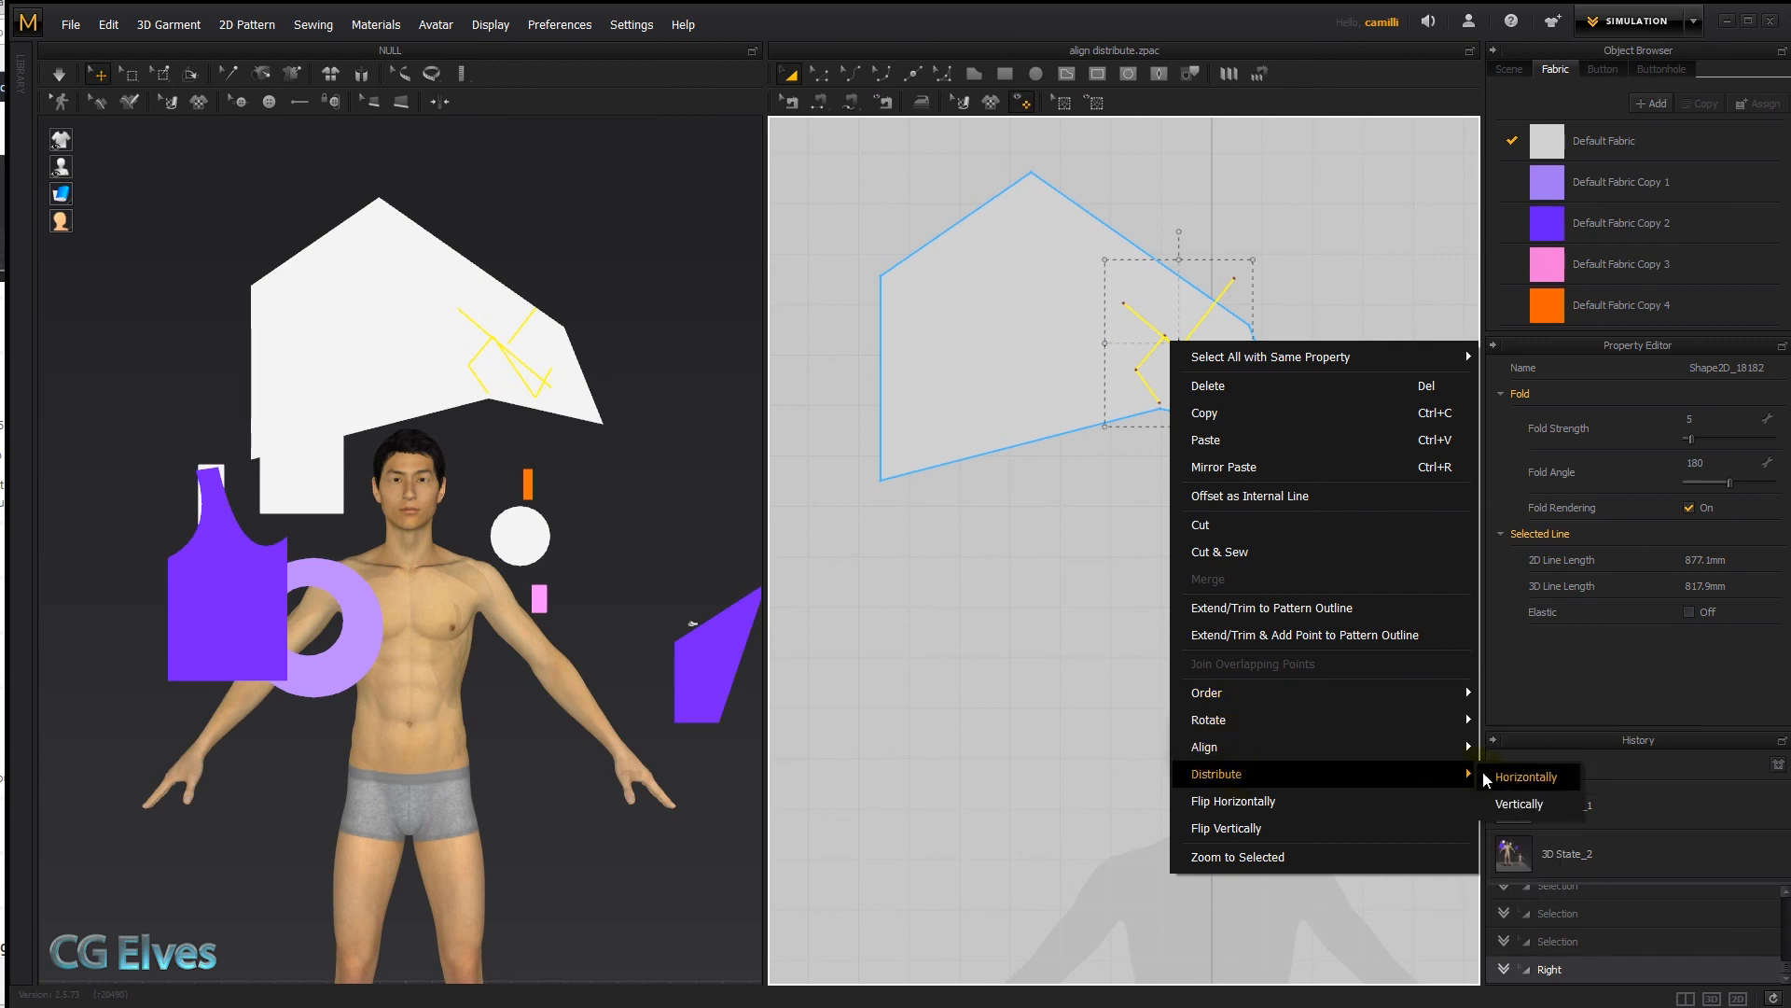
# Step: Distribute the internal lines horizontally at 30 mm spacing and move them back inside the pattern
pyautogui.click(1525, 776)
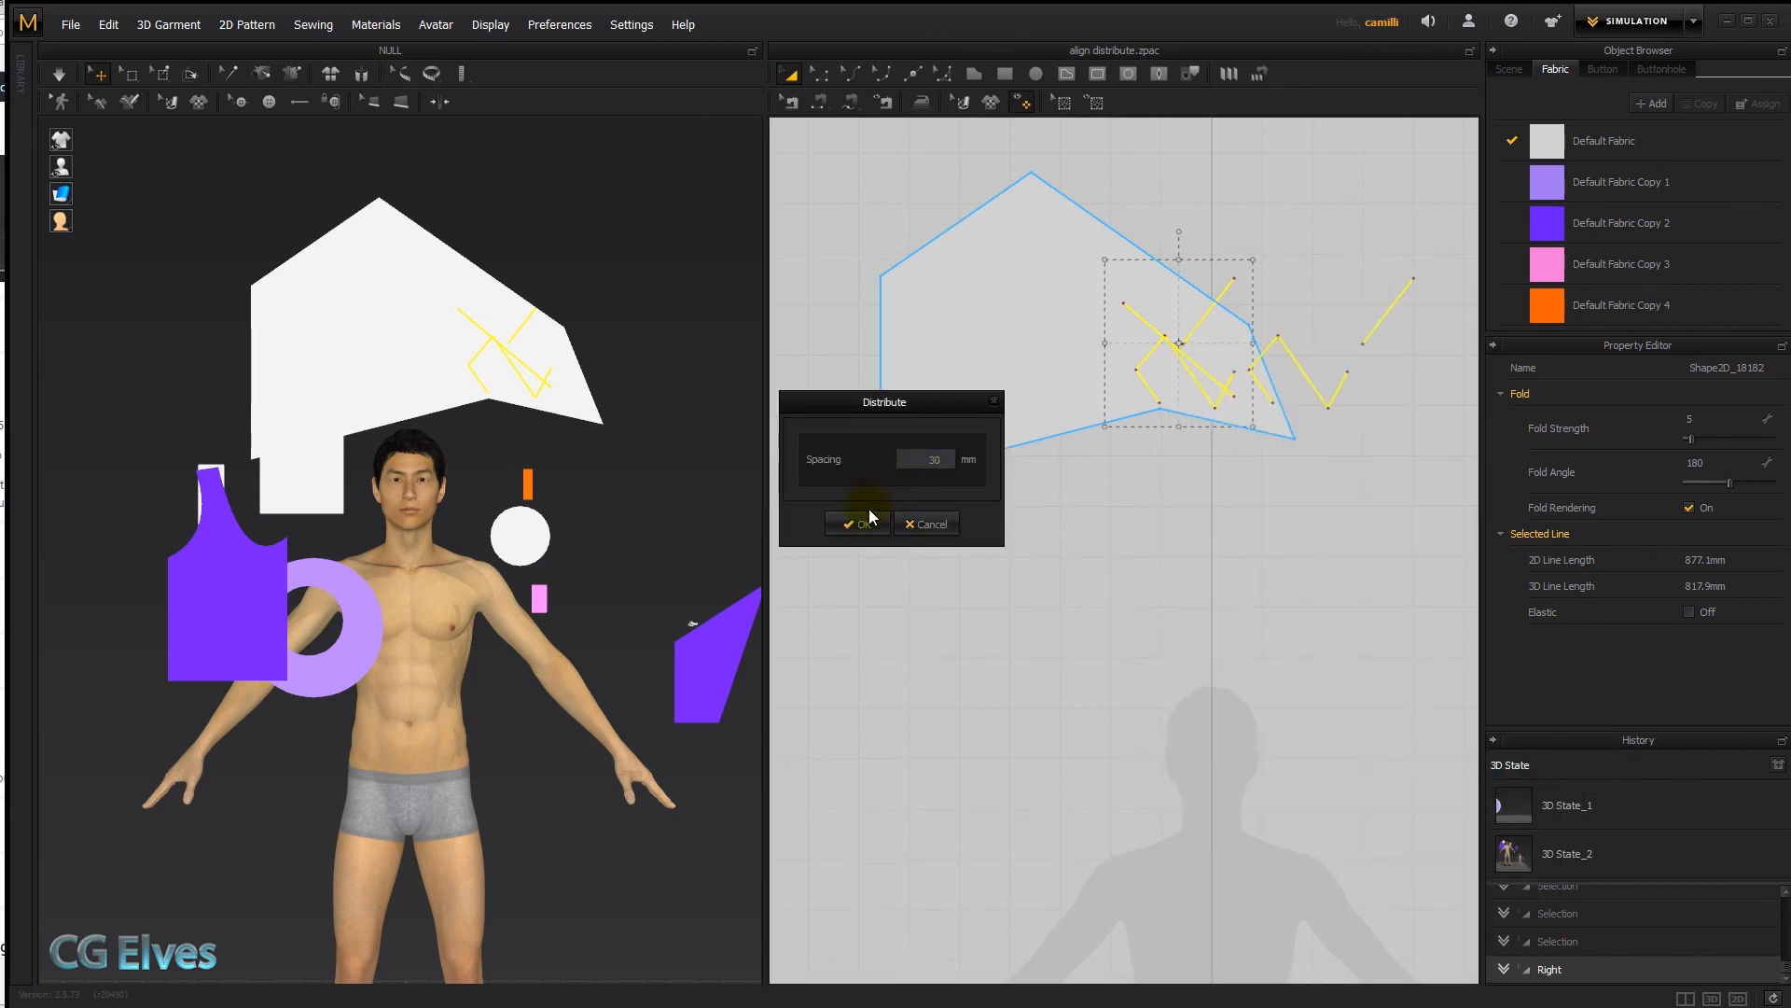
pyautogui.click(855, 523)
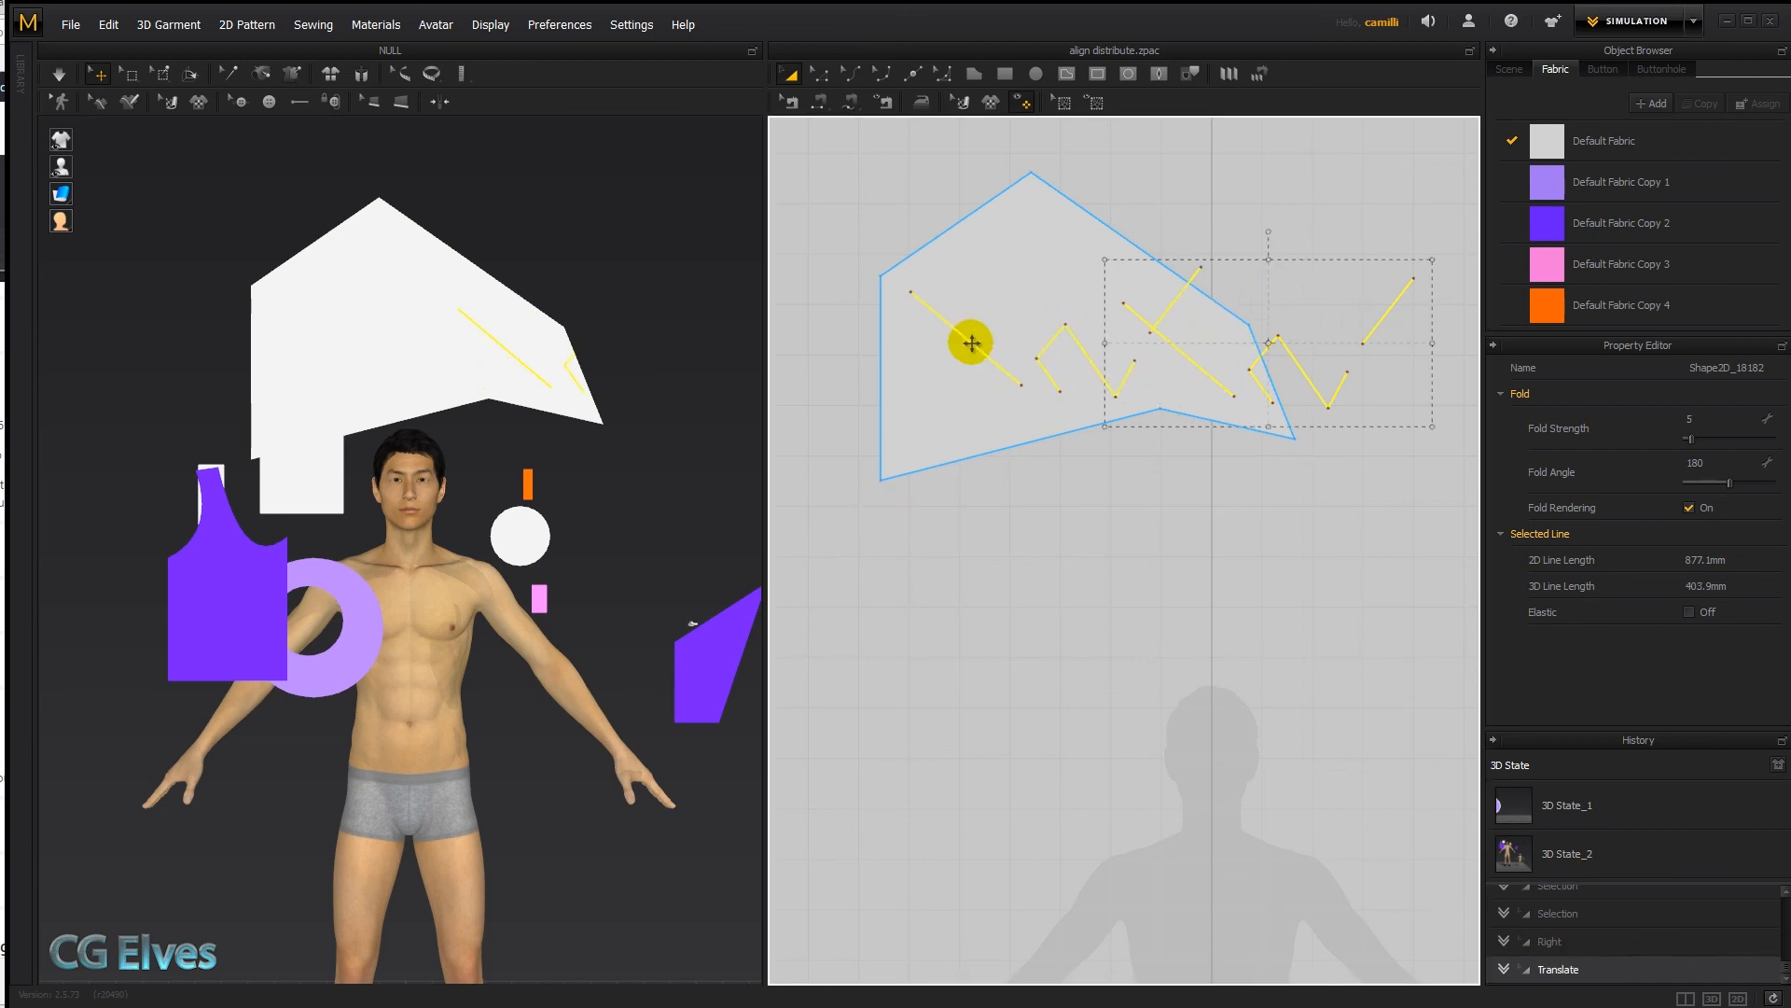
pyautogui.moveTo(970, 343); pyautogui.dragTo(1234, 348)
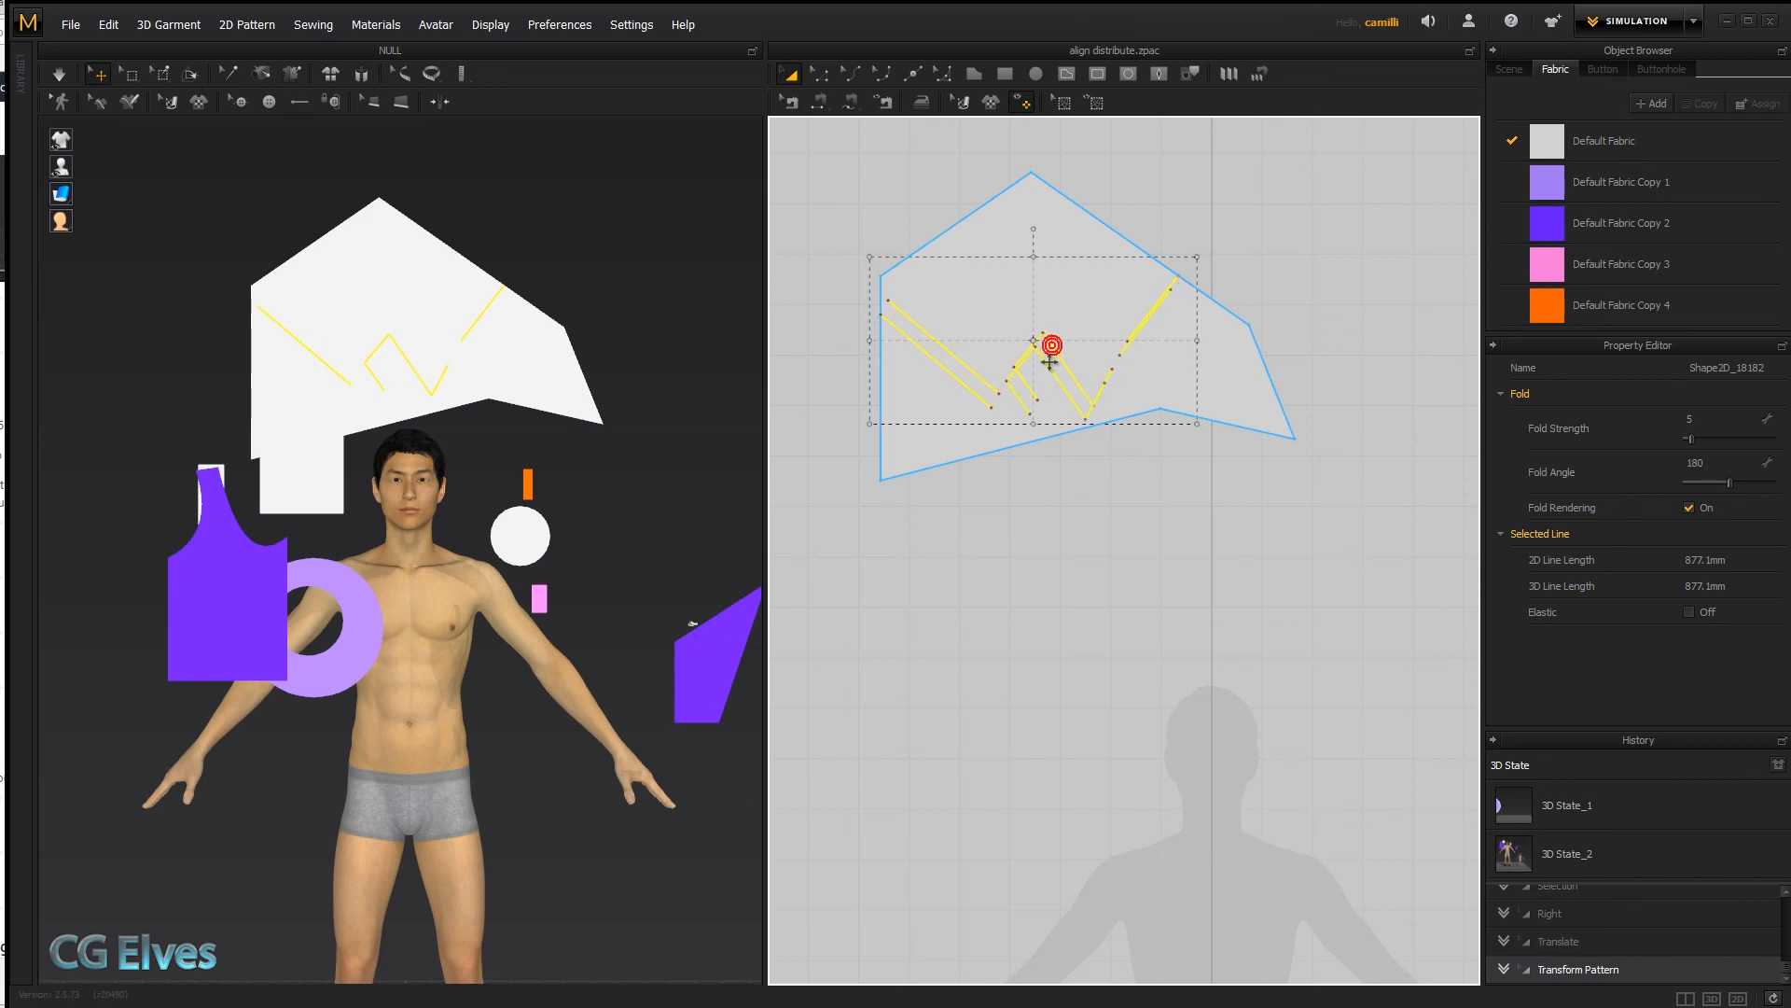
pyautogui.click(1232, 534)
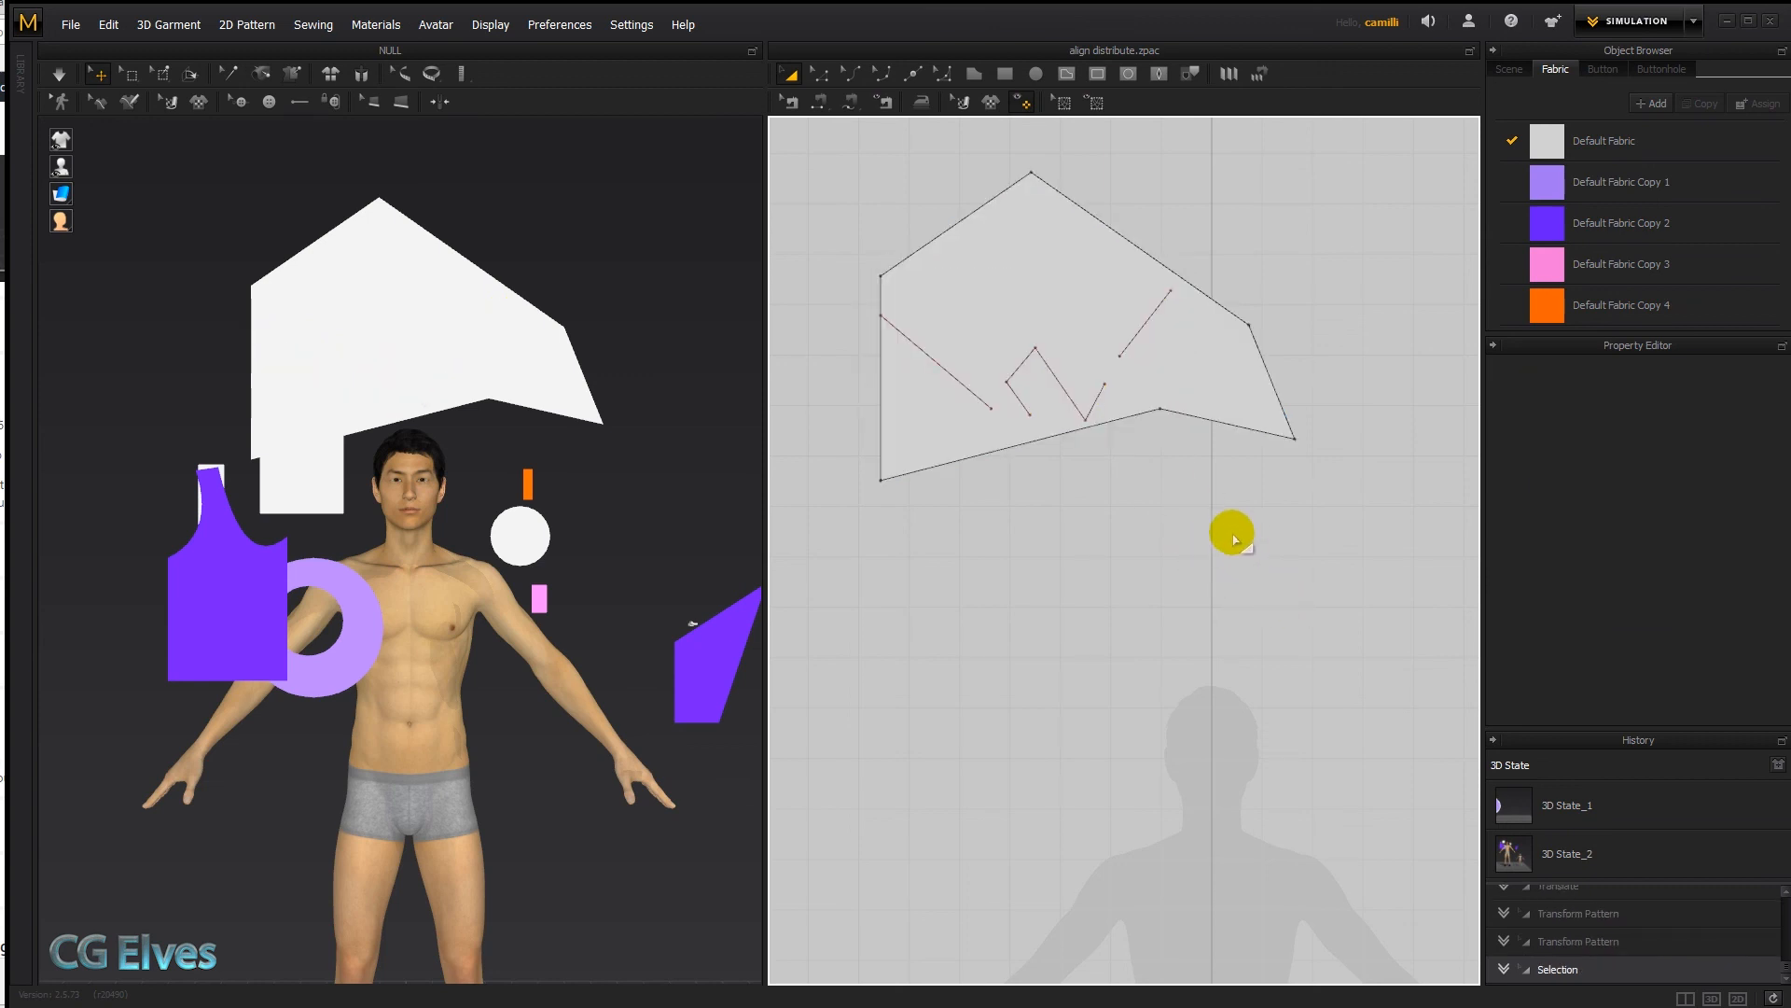
pyautogui.moveTo(1368, 944)
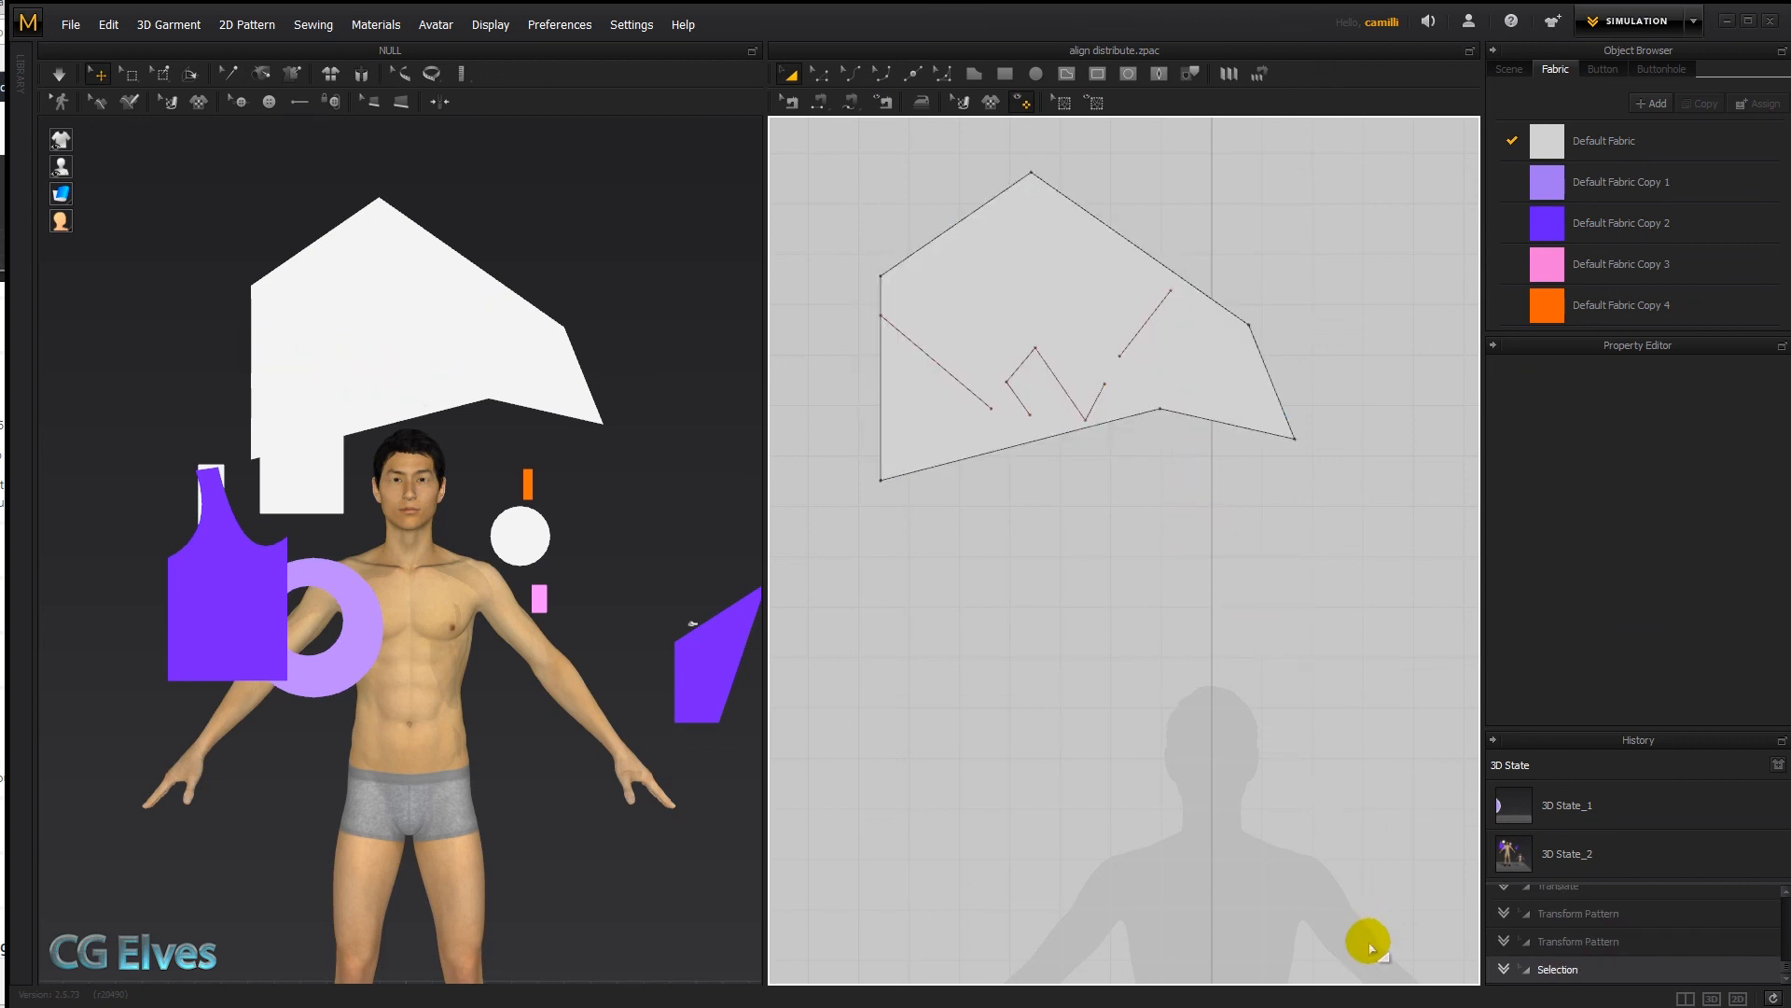